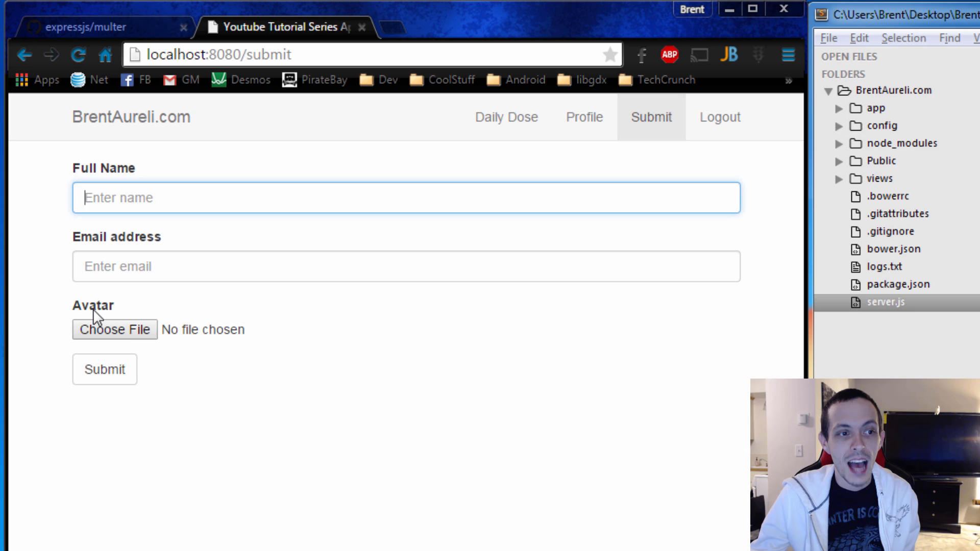
Choose 20150306_141453.jpg from the California trip folder as the avatar file
click(114, 330)
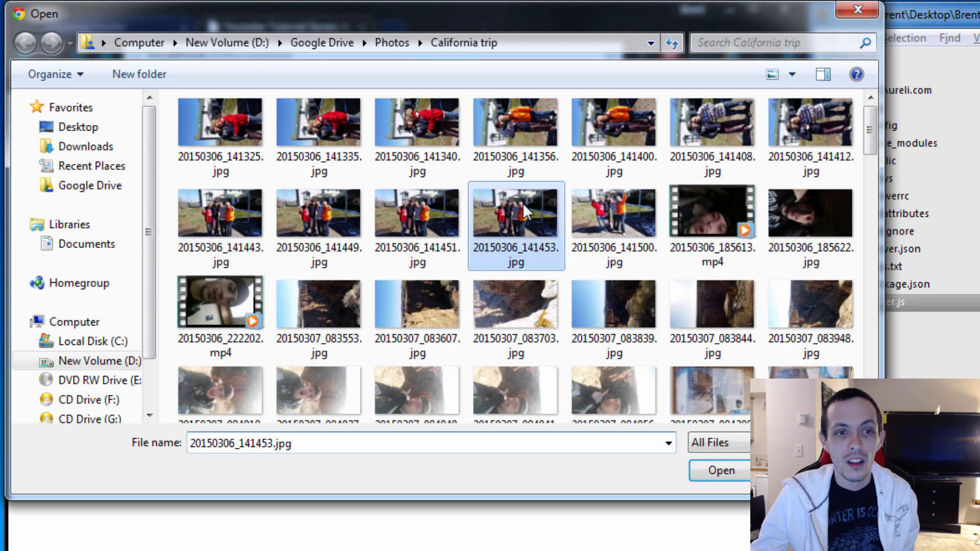
click(721, 470)
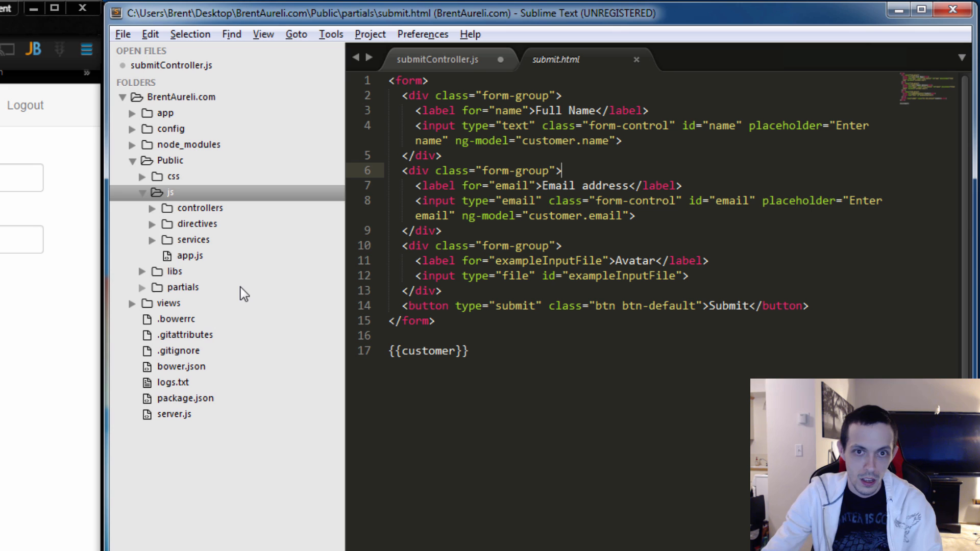
Create fileModel.js under directives and add a file-model="customer..." attribute to the avatar input
right_click(292, 197)
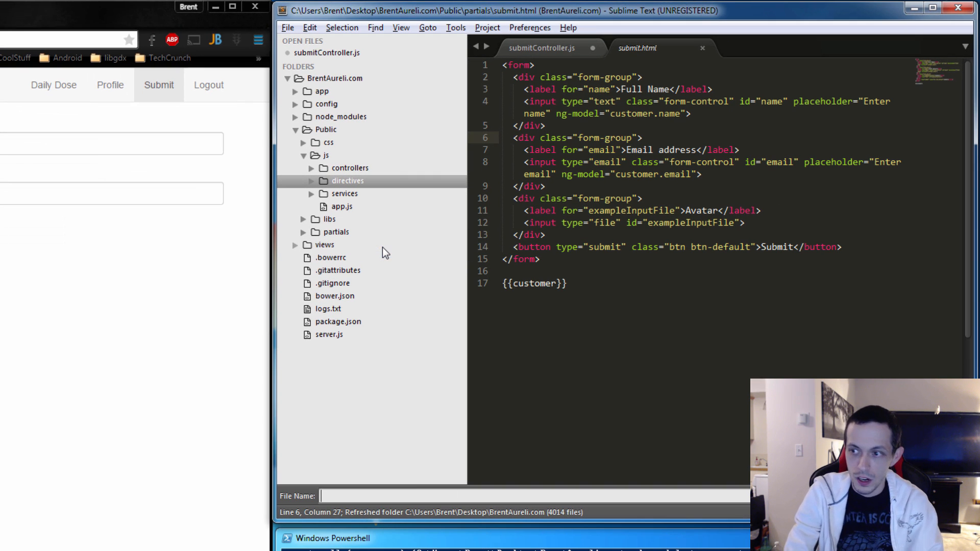
text(file)
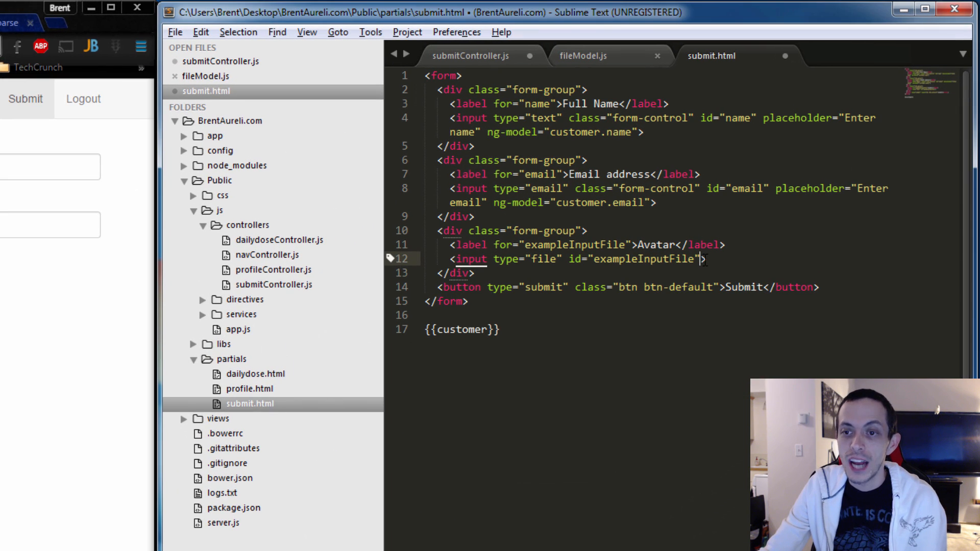
text(" ")
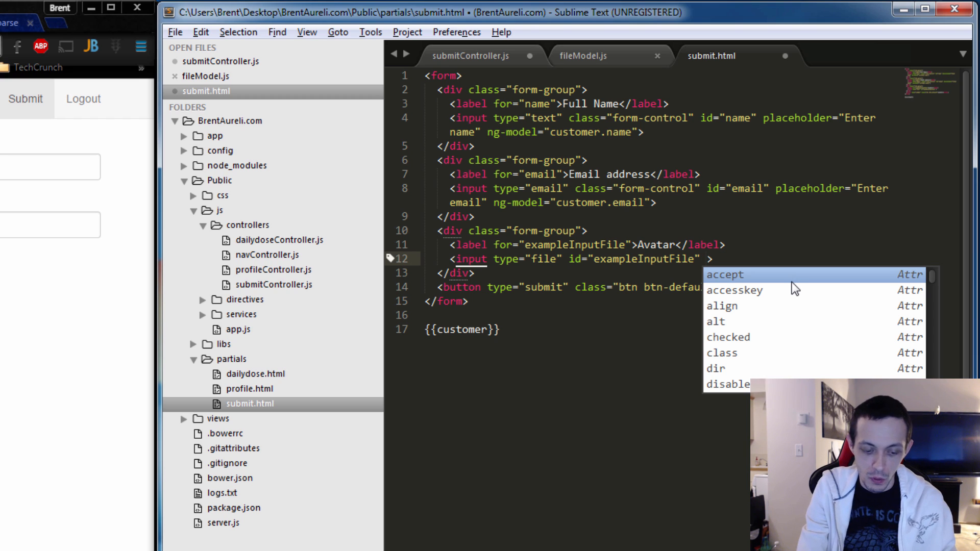
text(file-model=")
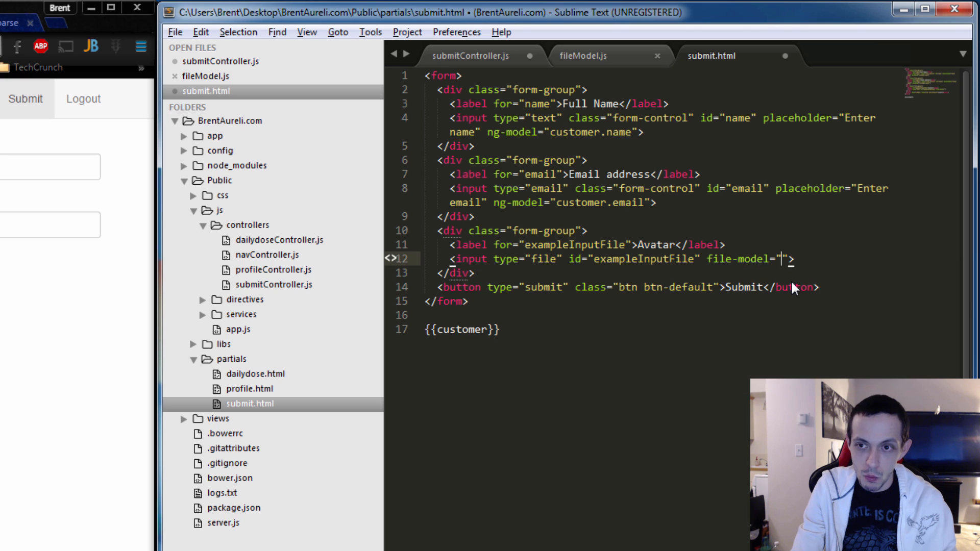
text(cus)
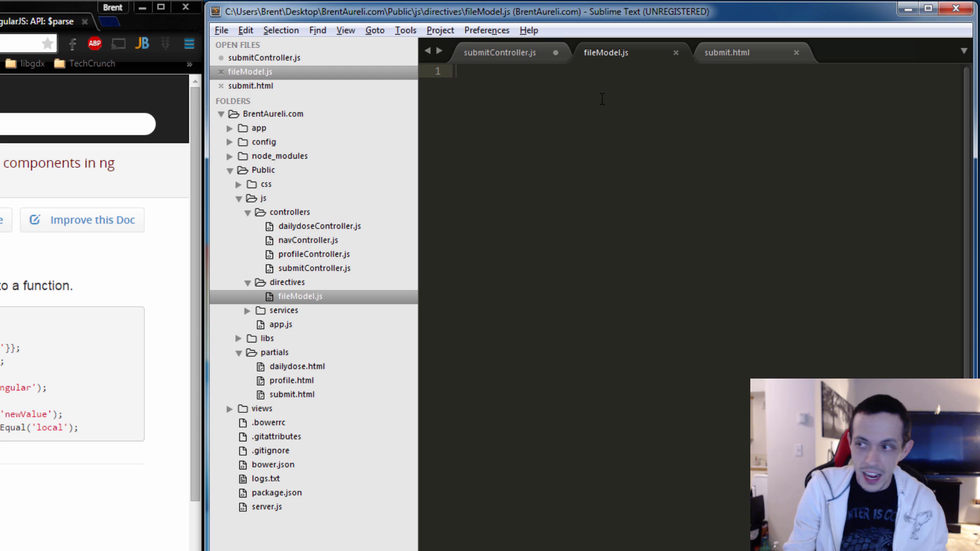
Declare myApp.directive('fileModel') injecting $parse, with a function beginning to return an object
text(my)
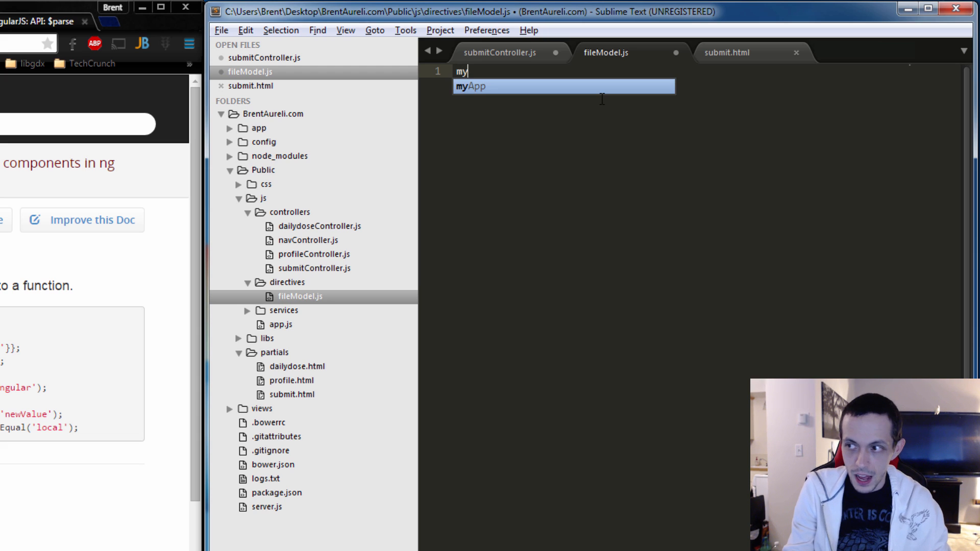
text(App.dire)
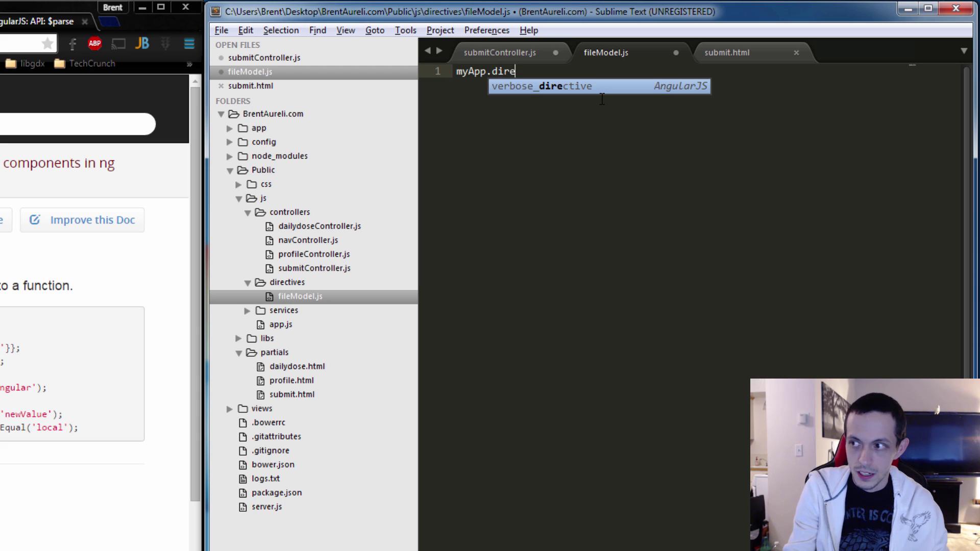
key(Tab)
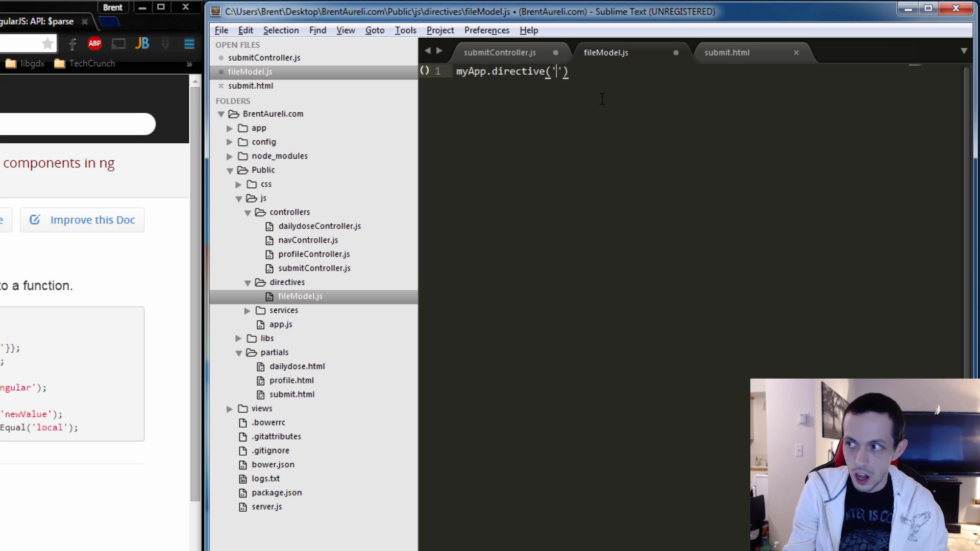
text(fileModel)
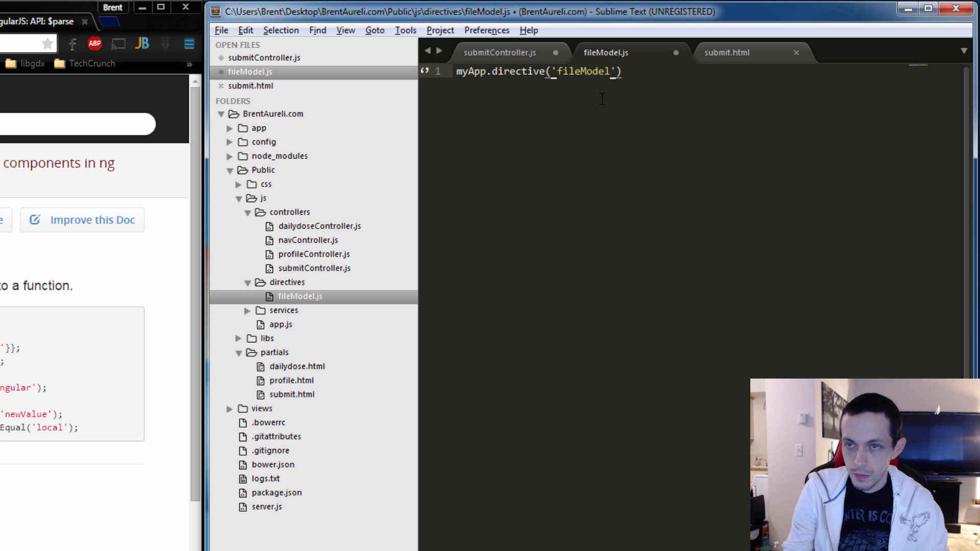
text(,)
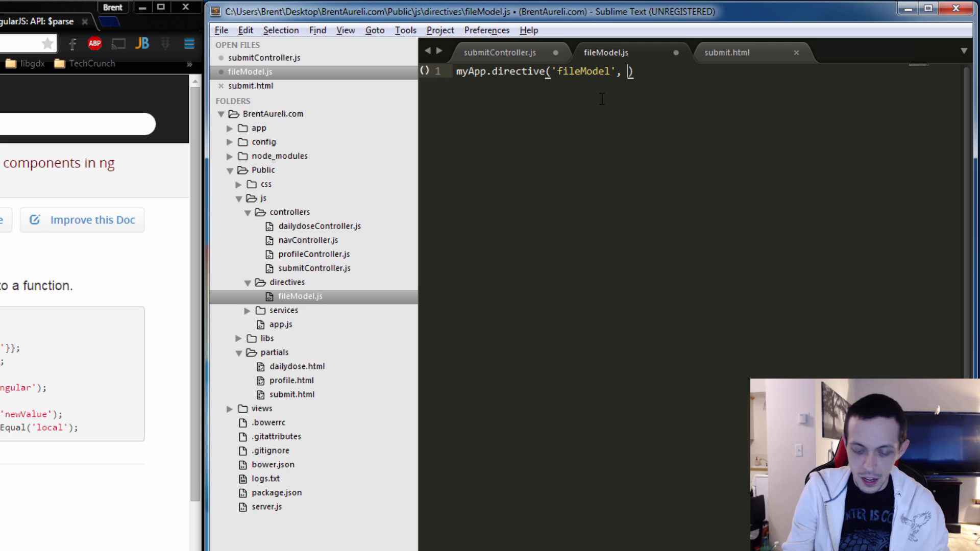
text(['$)
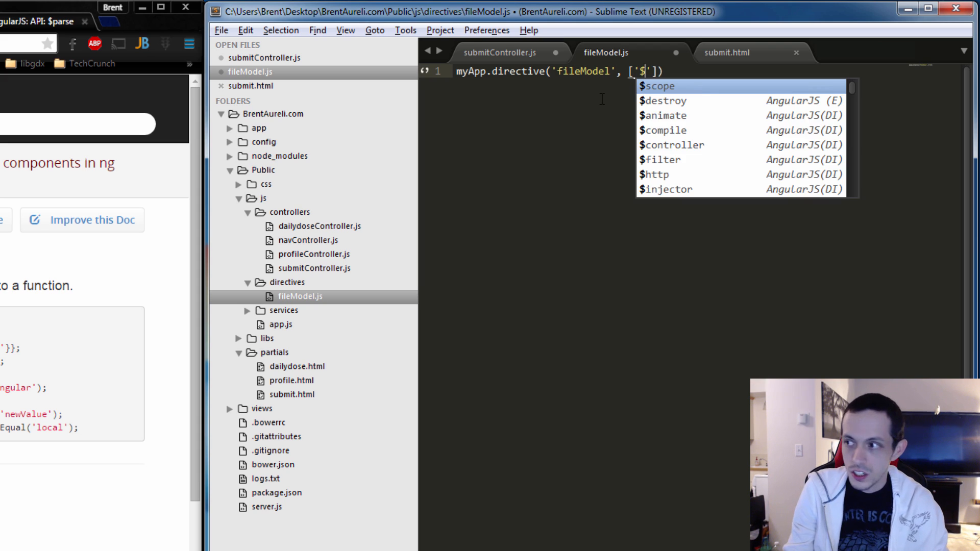
text(pas)
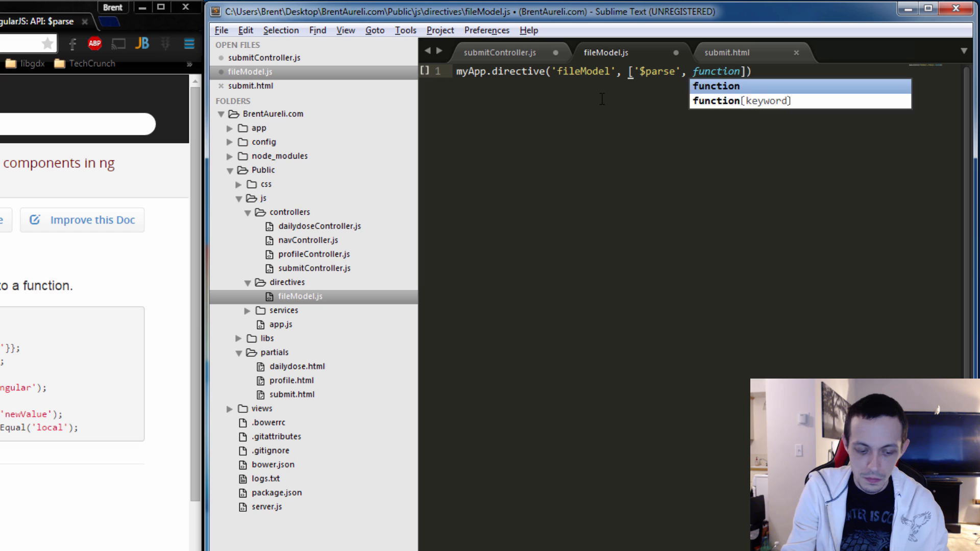
text(($parse)
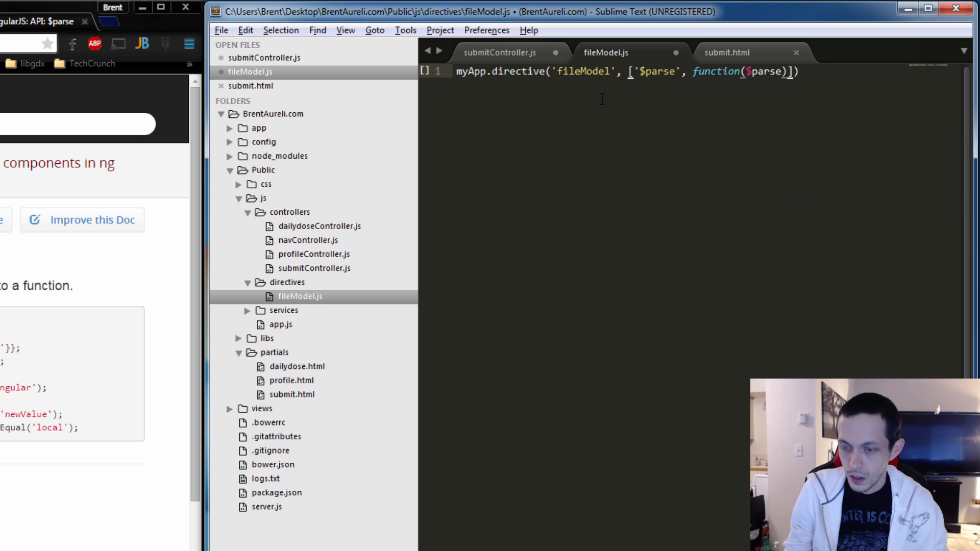
text({)
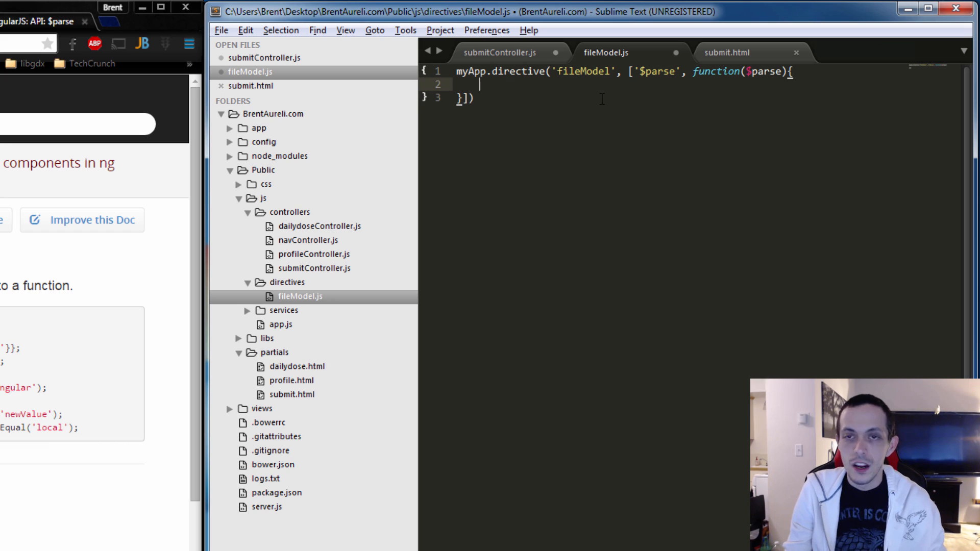
text(return)
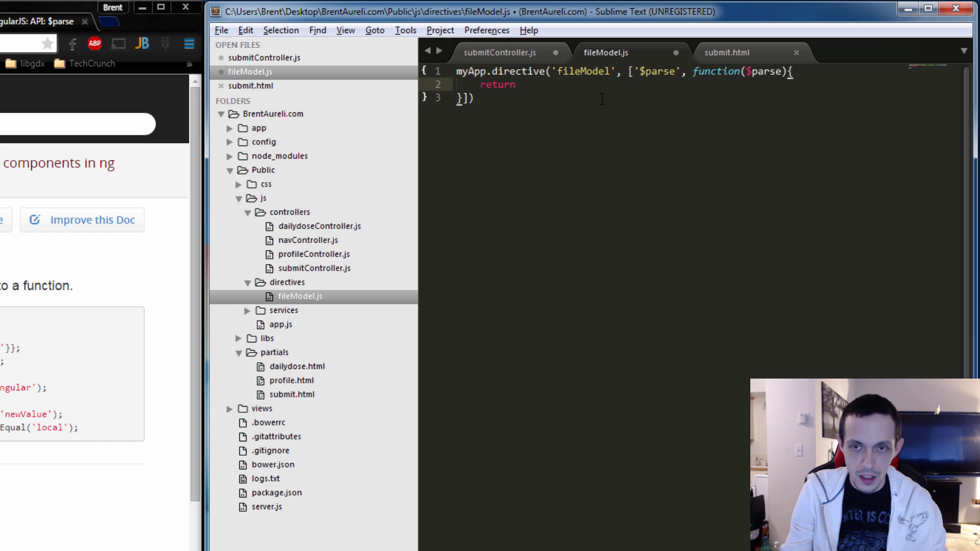
text({)
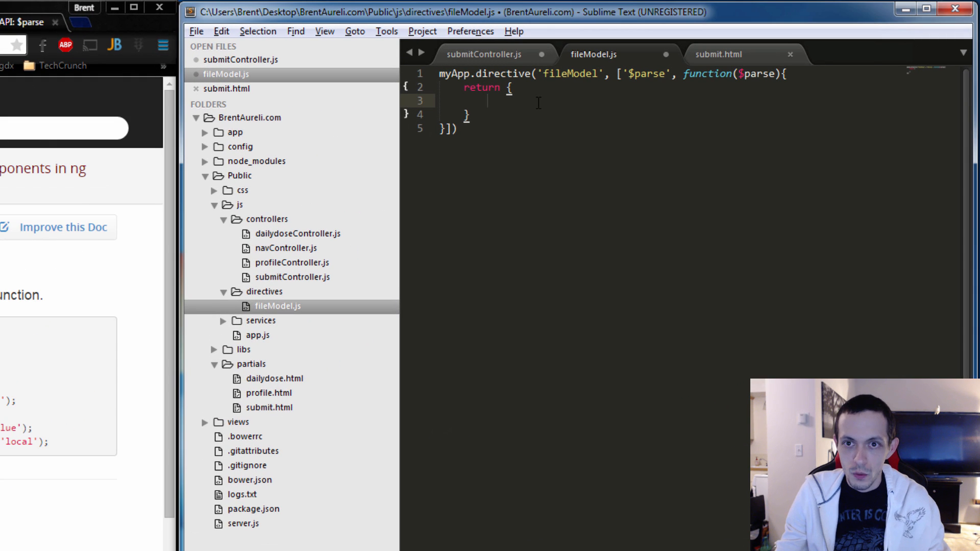
Add restrict: 'A' to the directive's returned object
text(restruc)
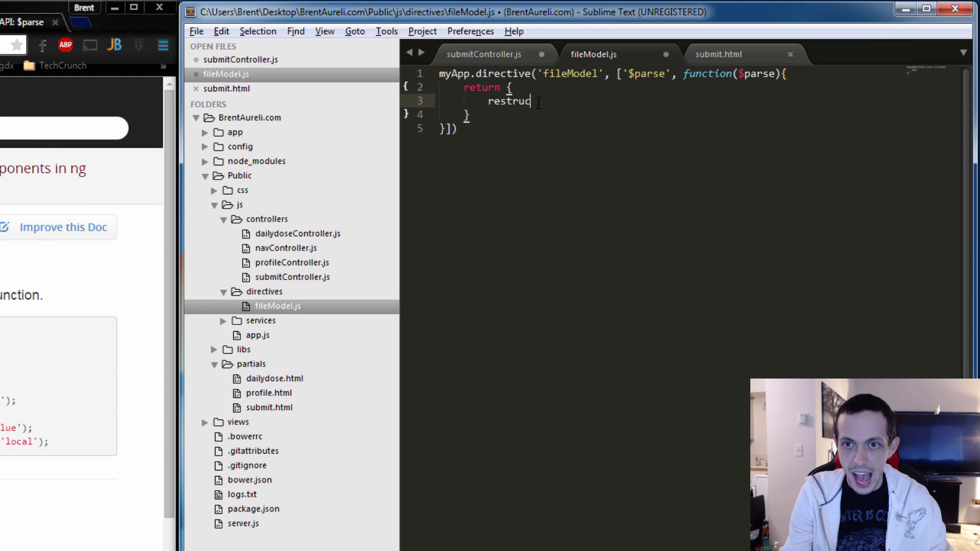
text(t:)
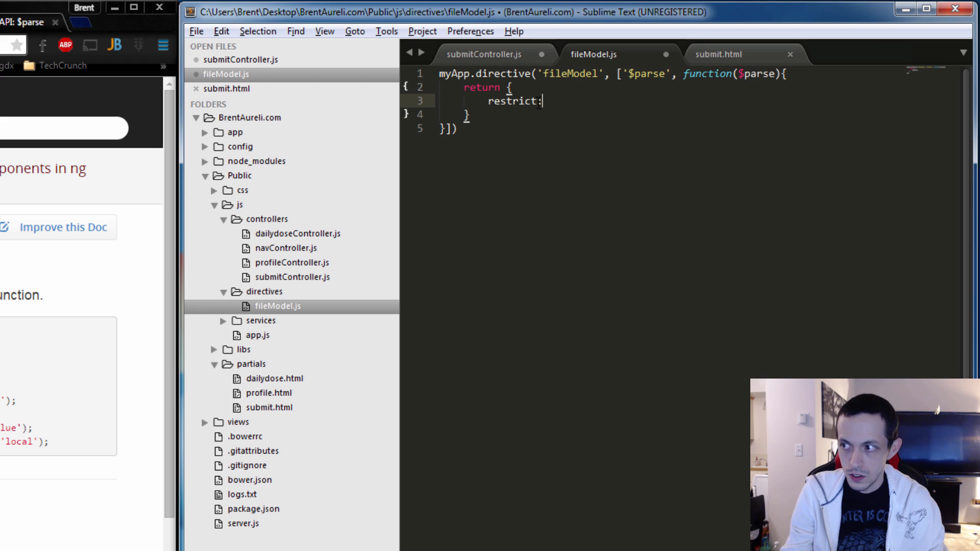
text('A')
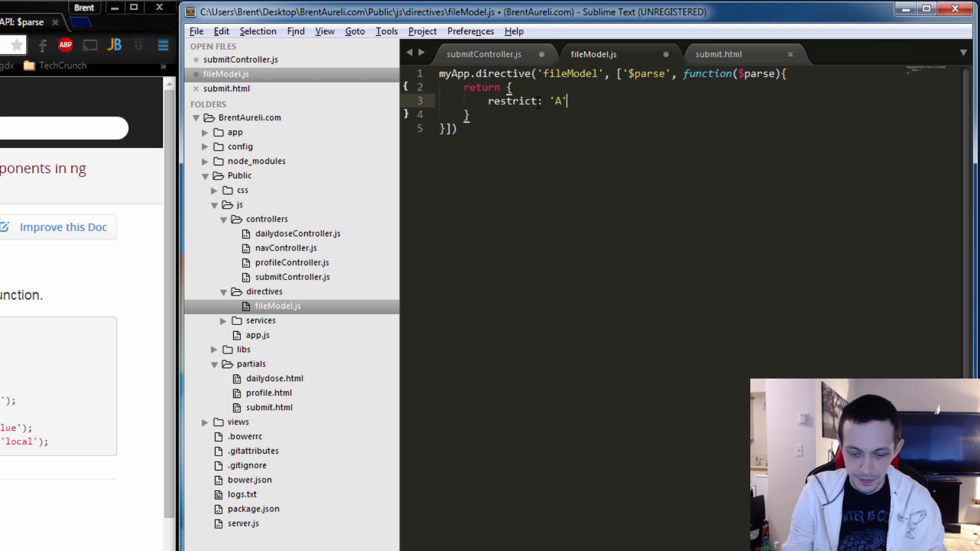
text(,)
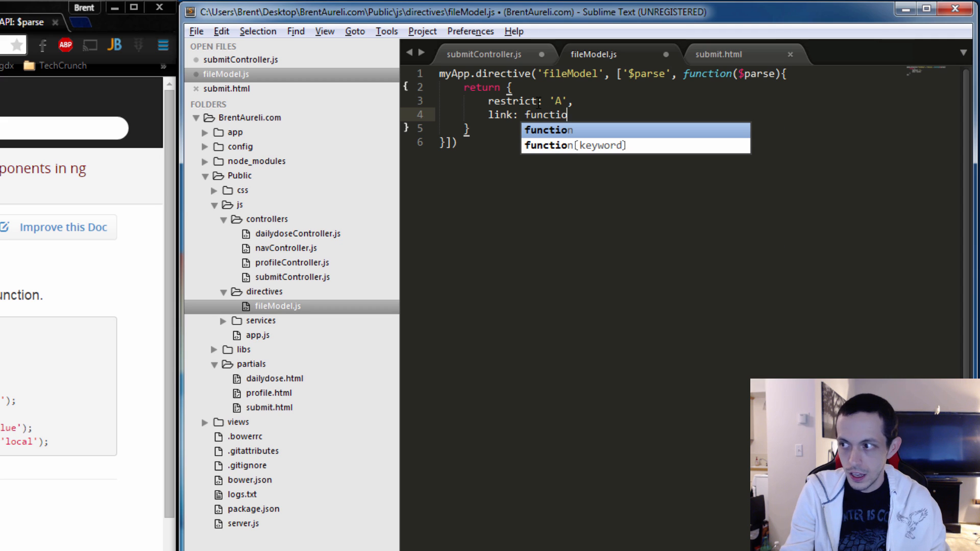
Add a link(scope, element, attrs) function setting var model = $parse(attrs.fileModel)
text(n(scope, element, att)
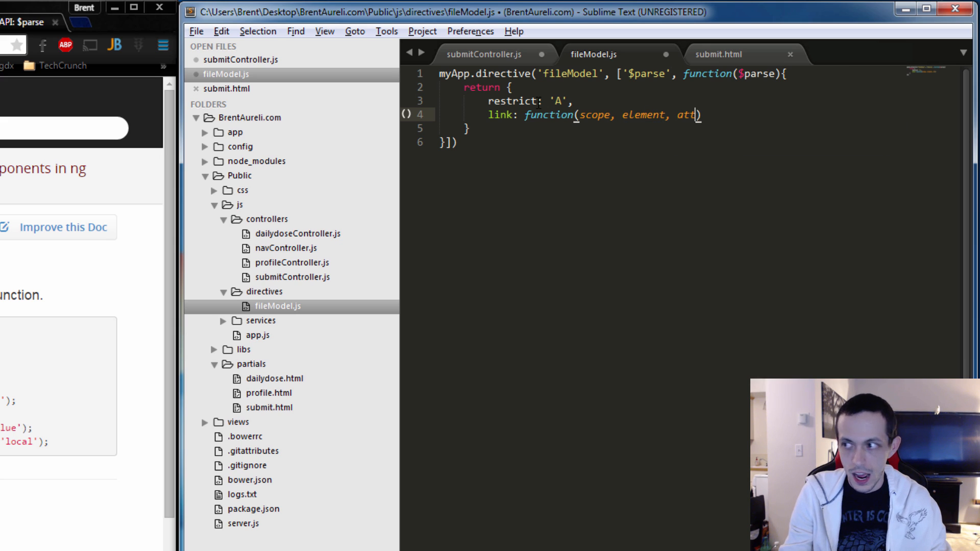
text(rs)
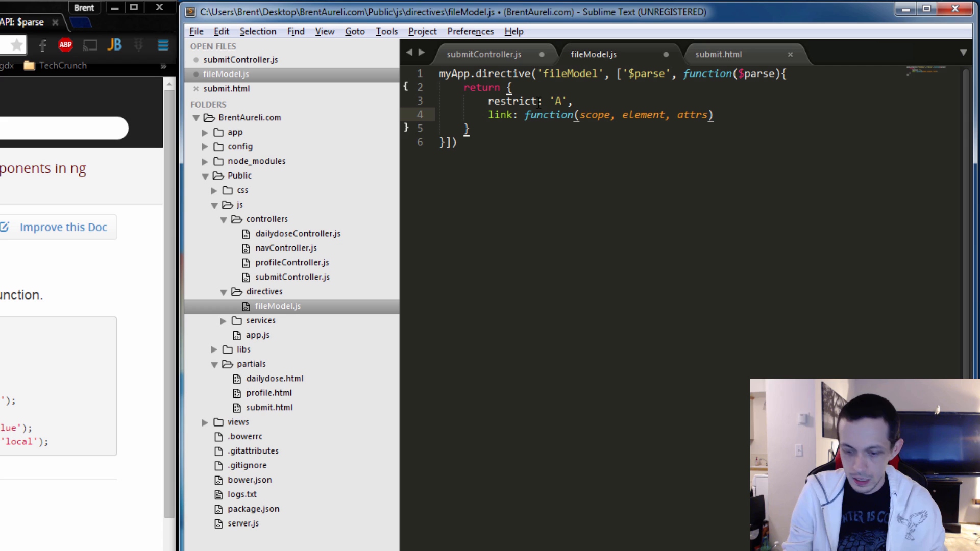
text({)
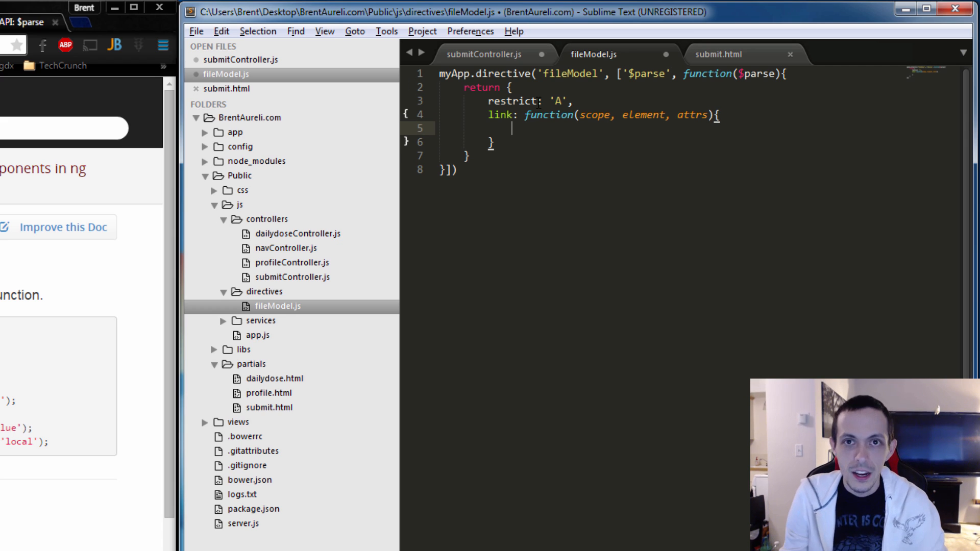
text(var model = $)
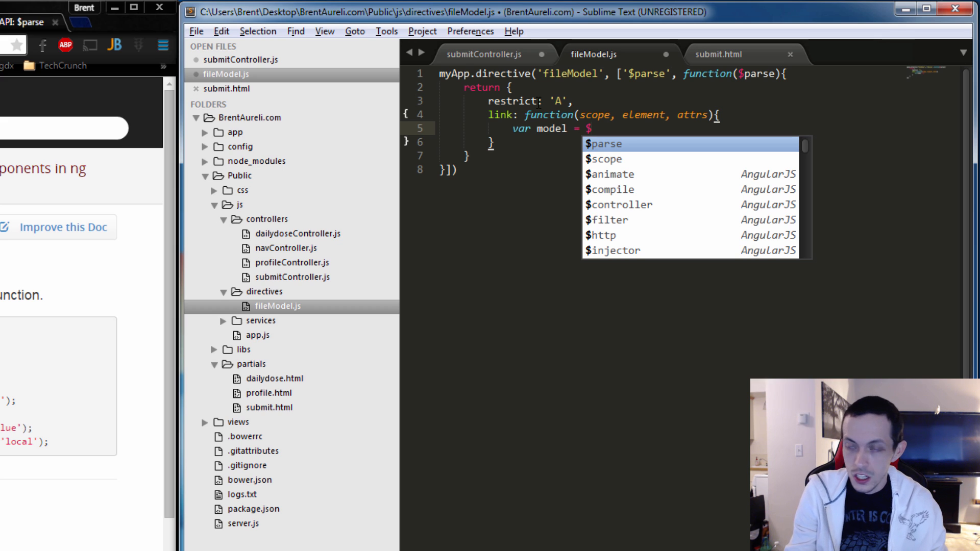
text(parse)
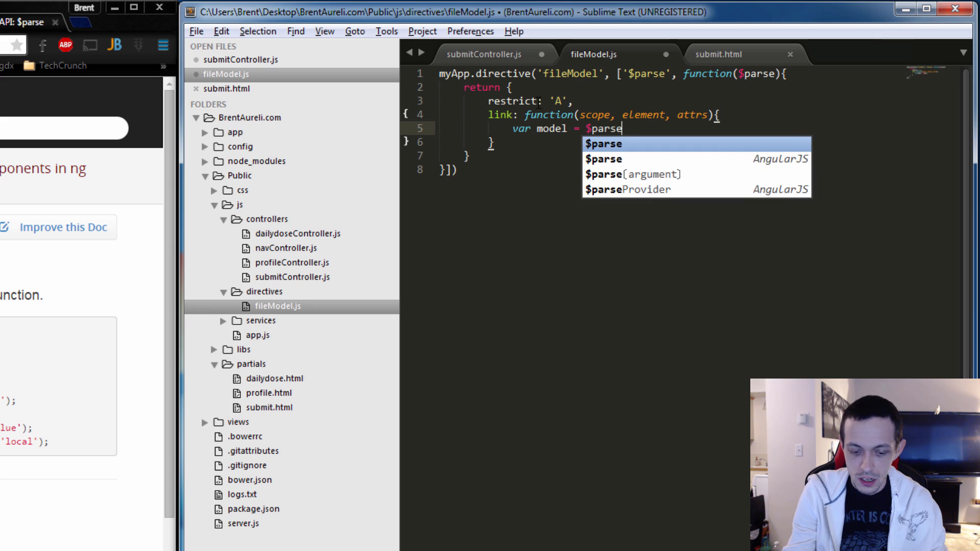
text((attrs.)
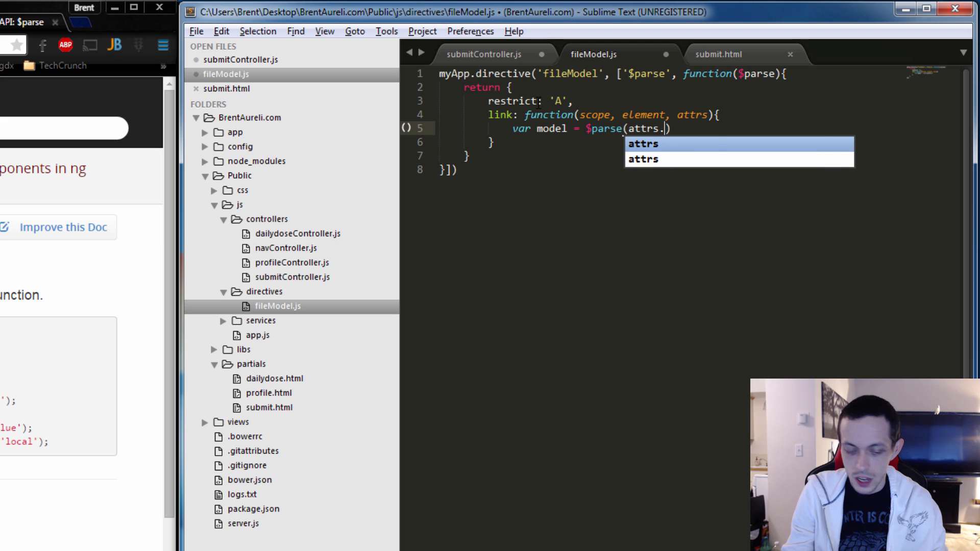
text(fileModel)
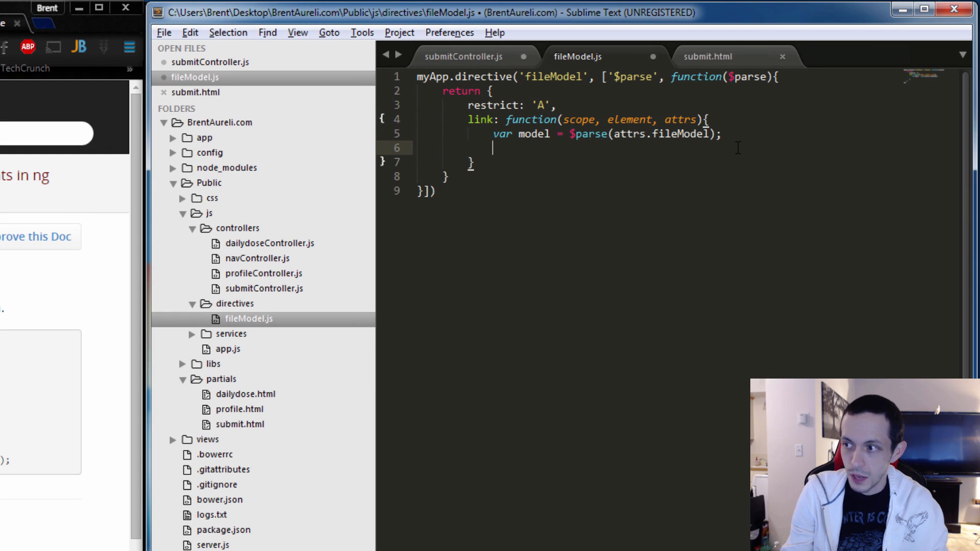
Derive var modelSetter = model.assign in the link function
text(var m)
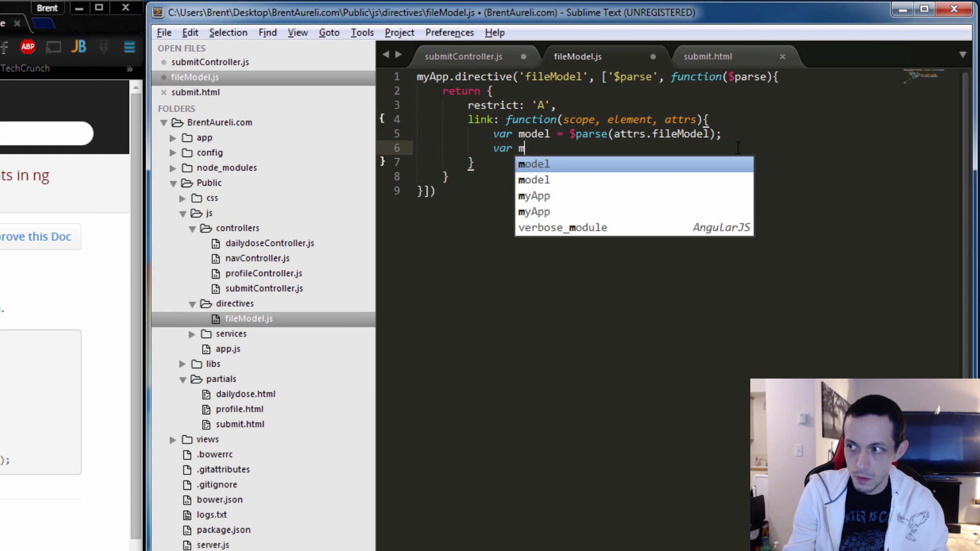
text(odelSetter)
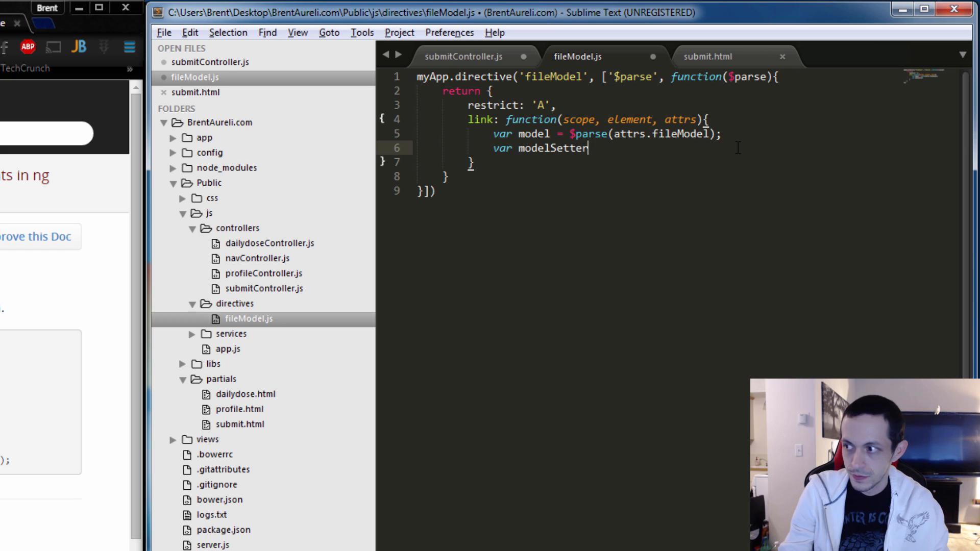
text(= model.as)
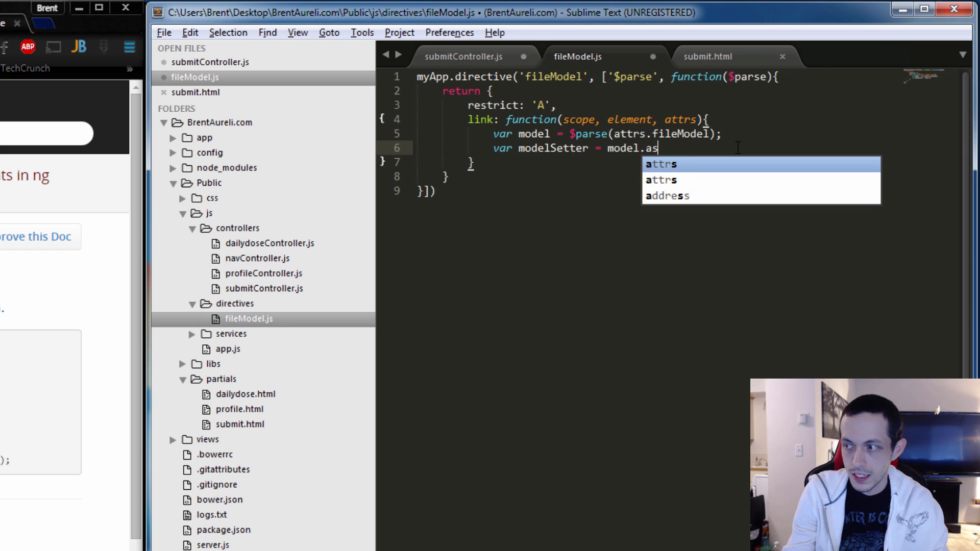
text(sign;)
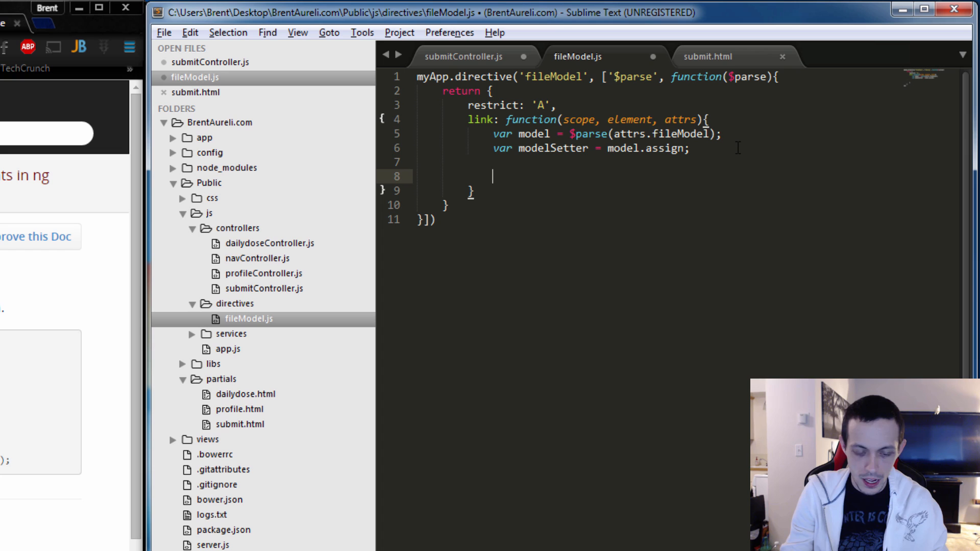
Bind the change event to call modelSetter(scope, element[0].files[0]) inside scope.$apply
text(element.)
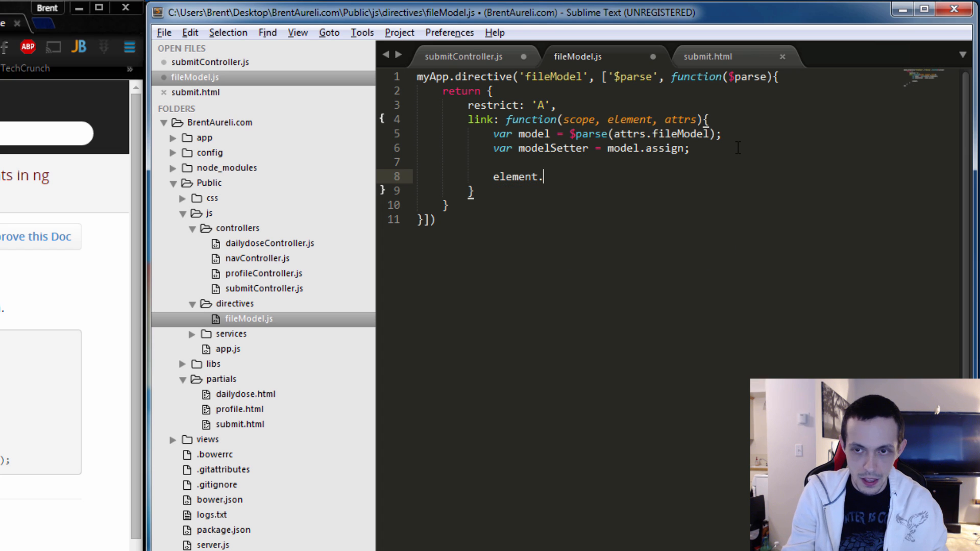
text(bind(''))
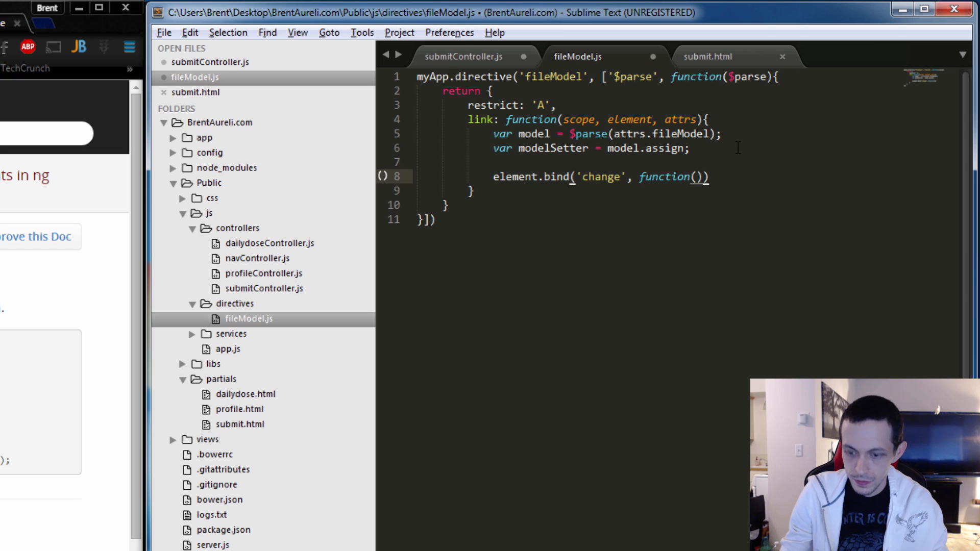
text({)
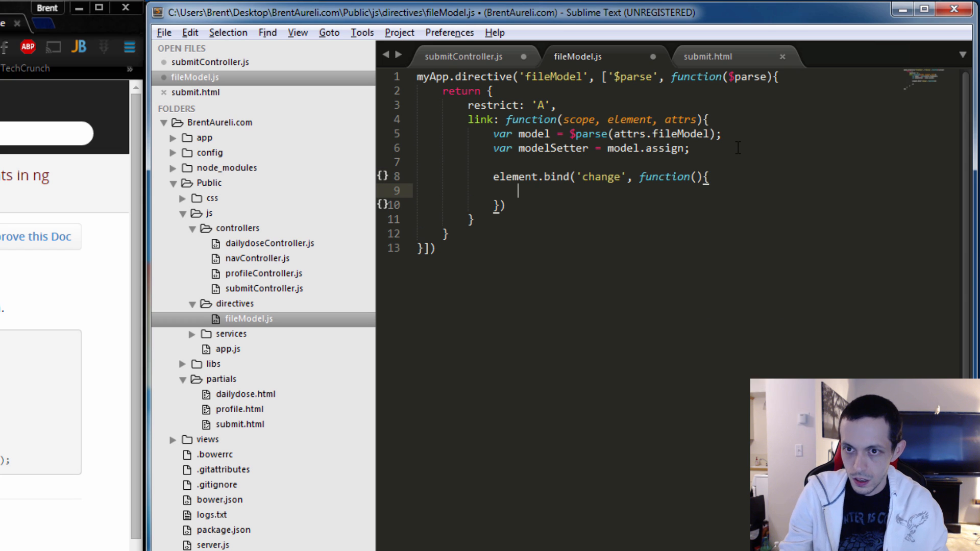
text(scope)
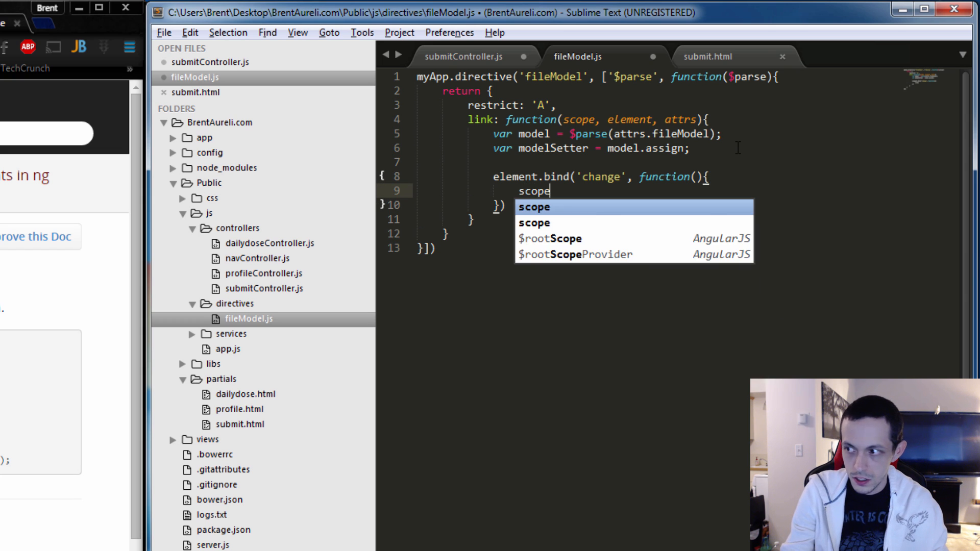
text(.$appl)
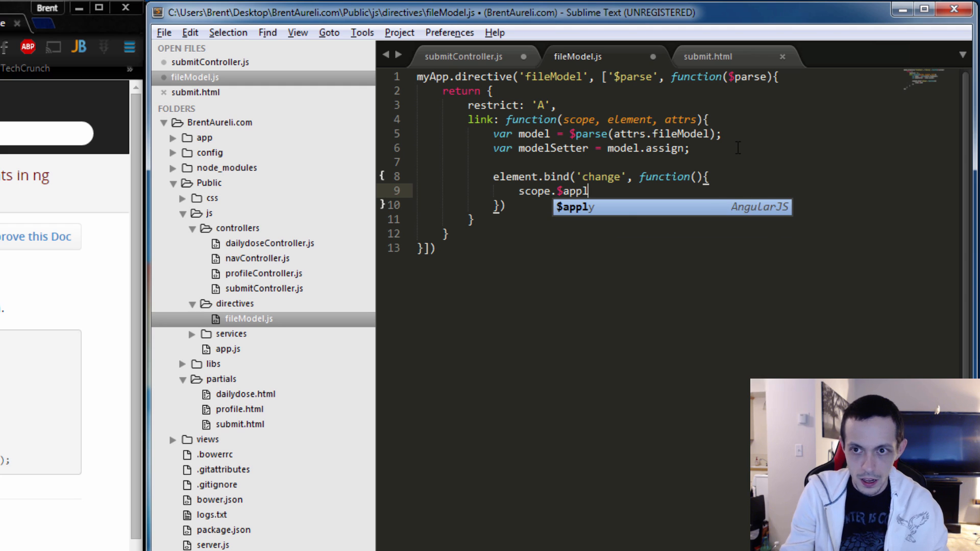
key(Tab)
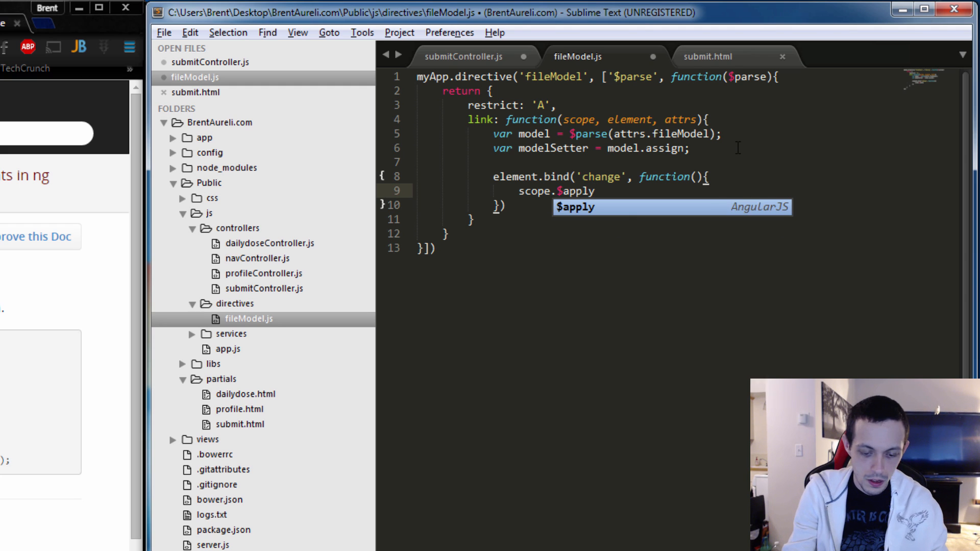
text((function(){)
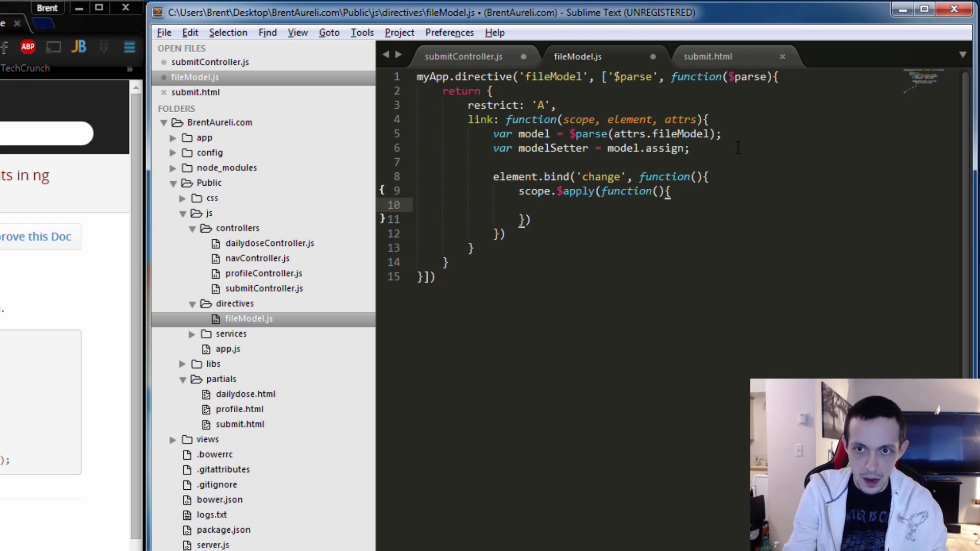
text(modelSetter)
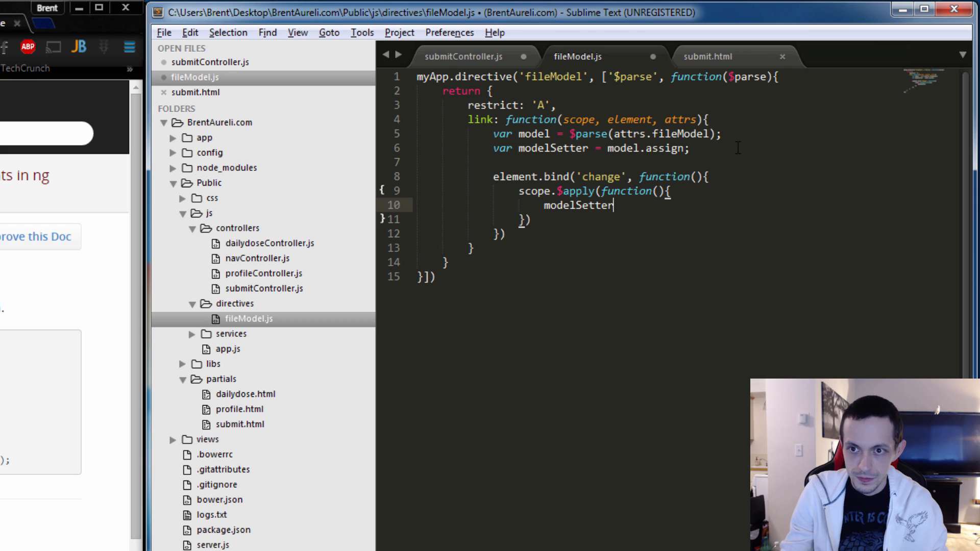
text((scope, element[0)
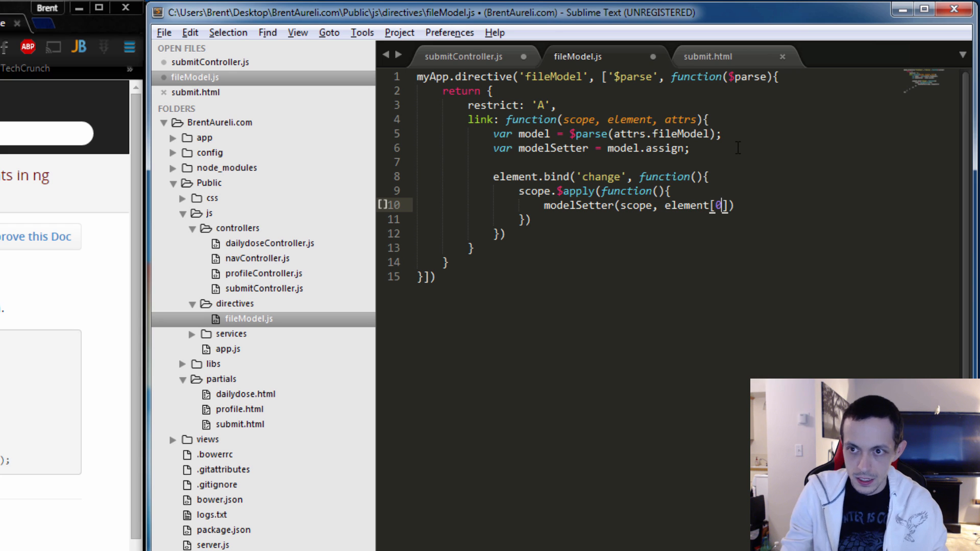
text(.files[0)
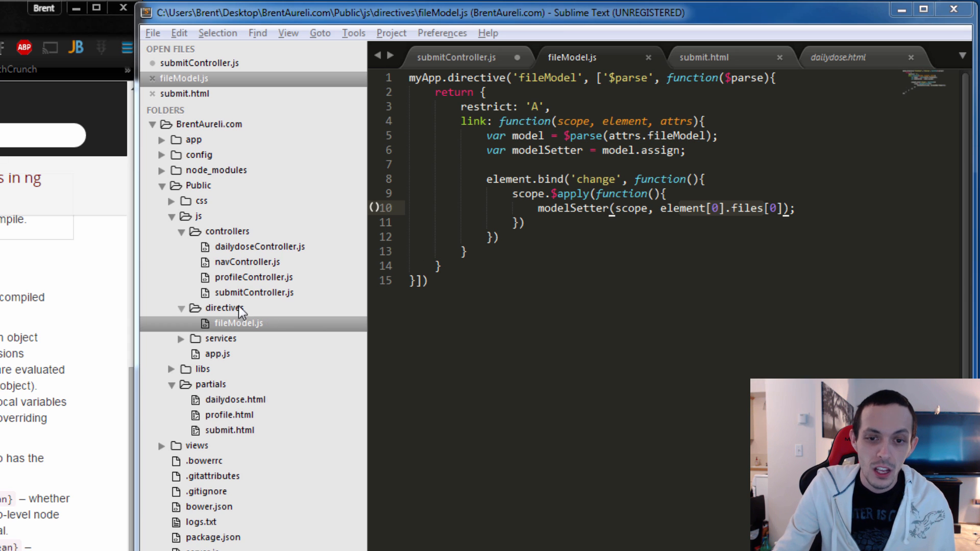
click(712, 57)
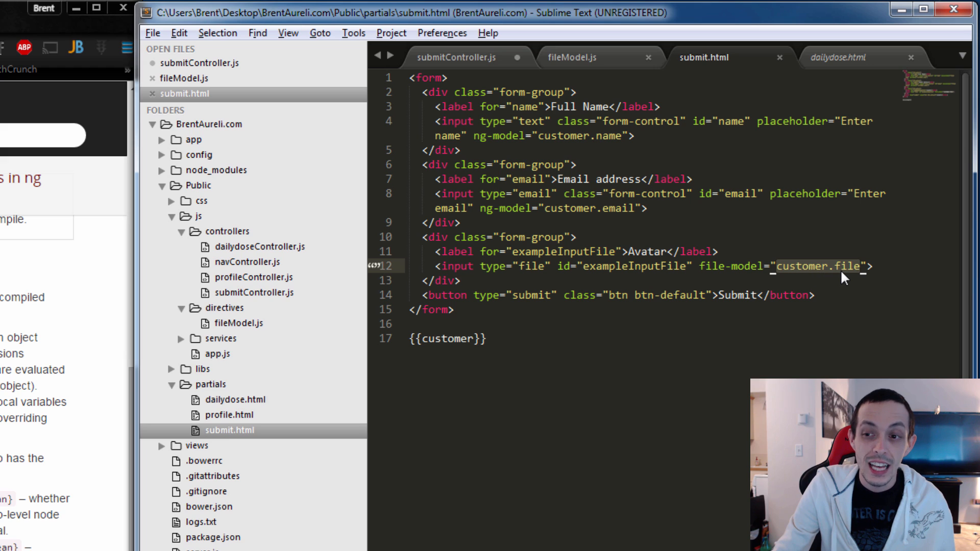
mouse_move(255, 351)
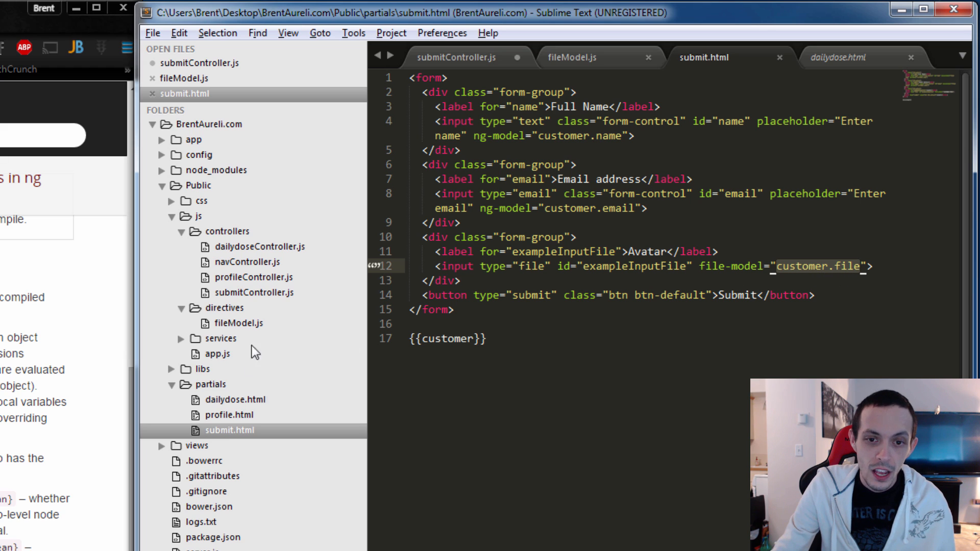
click(238, 323)
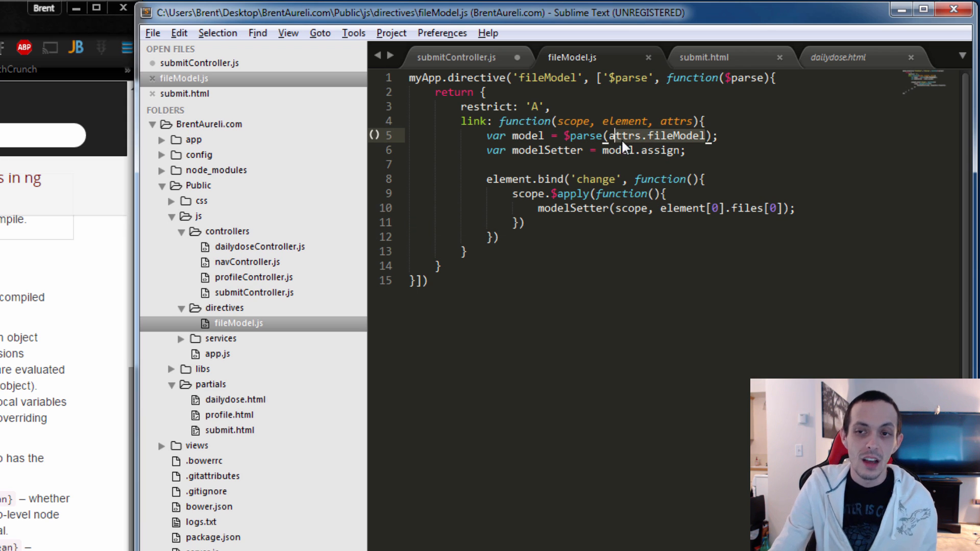
mouse_move(234, 367)
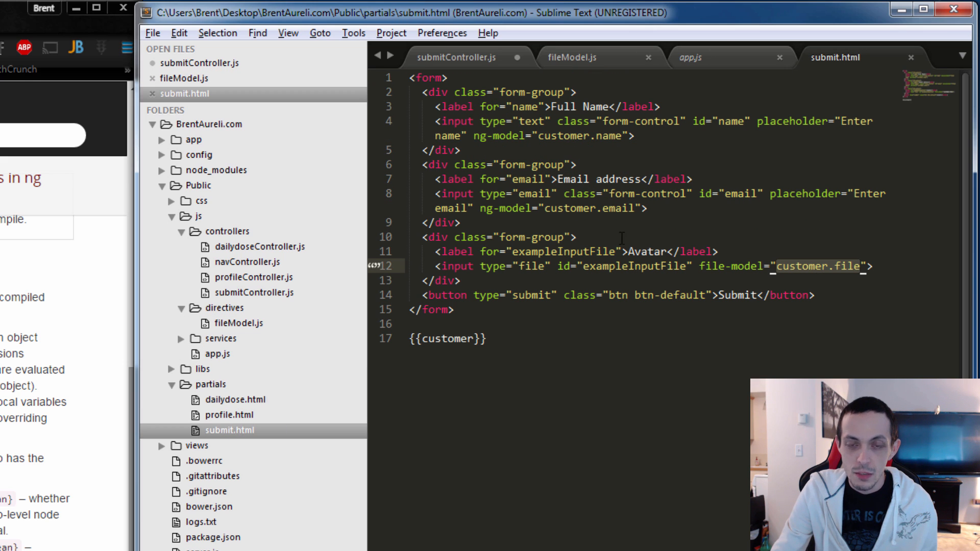
click(253, 292)
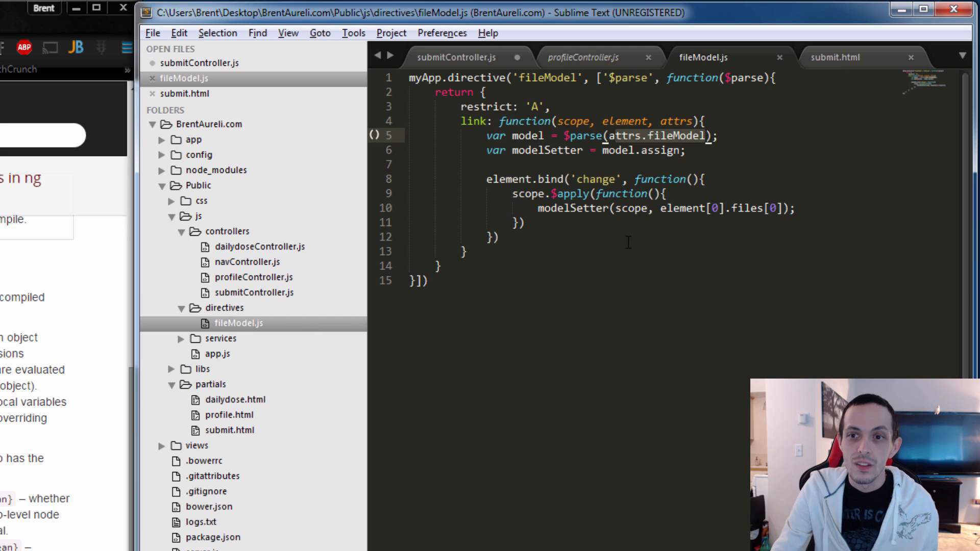
click(498, 237)
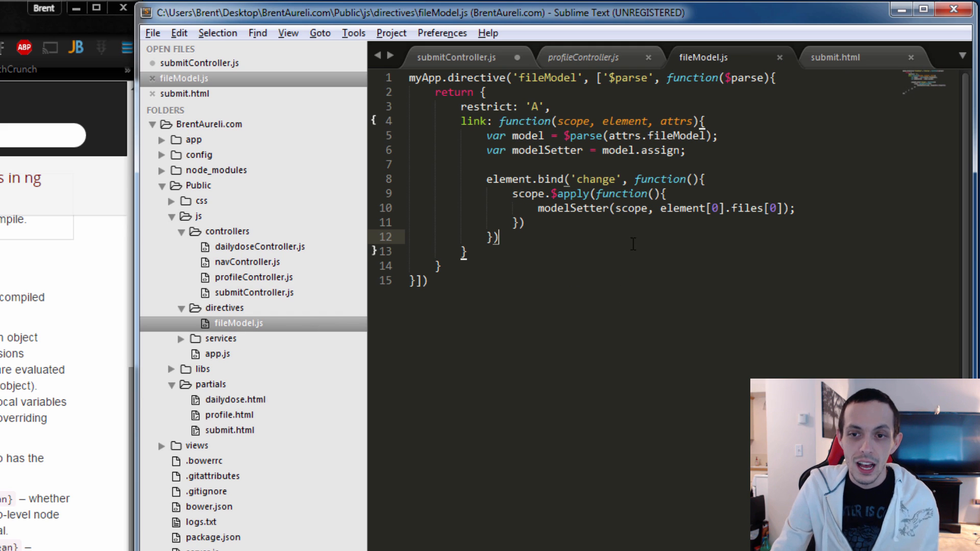
text($)
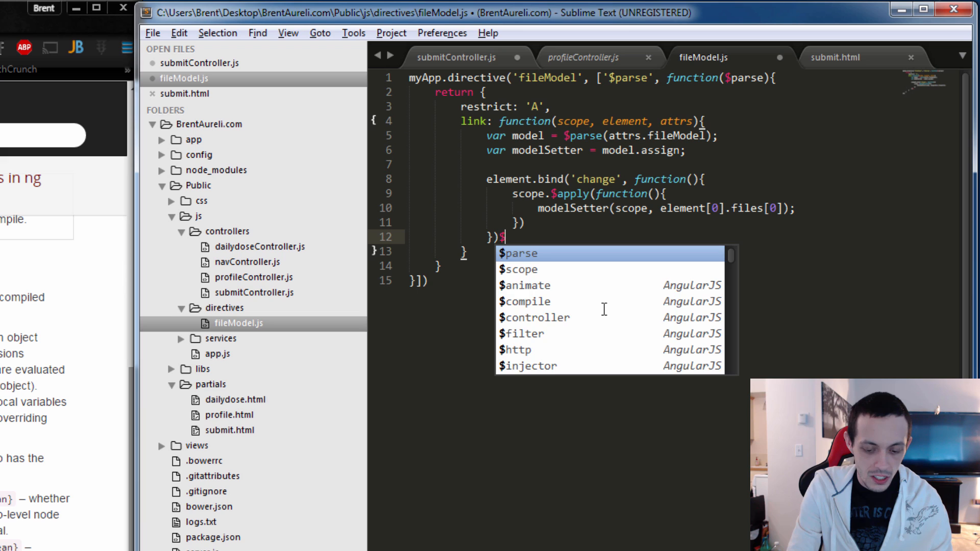
text(scope.custo)
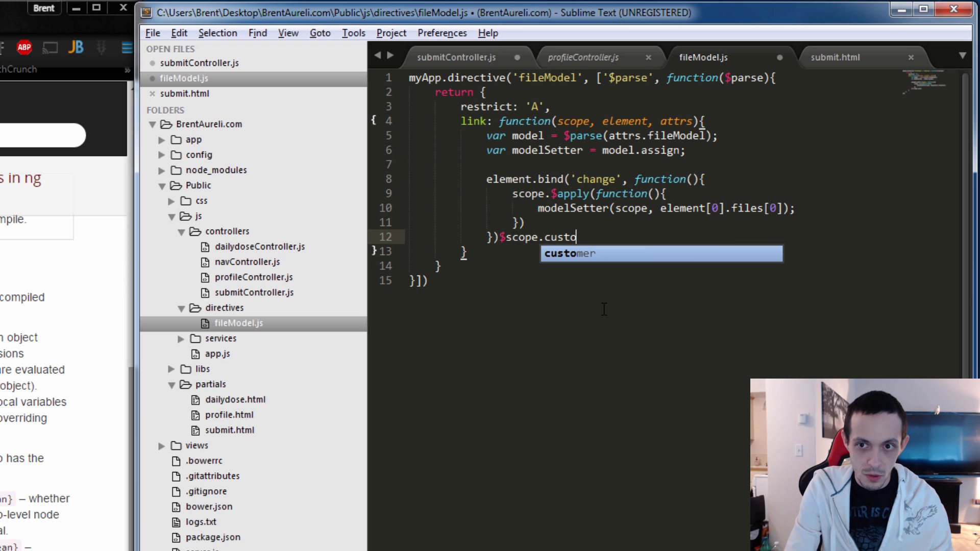
text(mer.file)
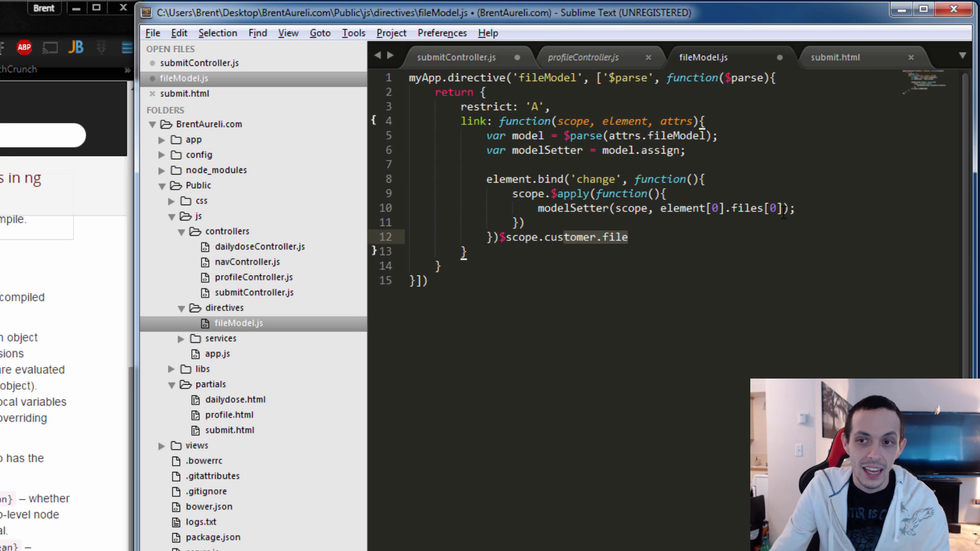
mouse_move(357, 180)
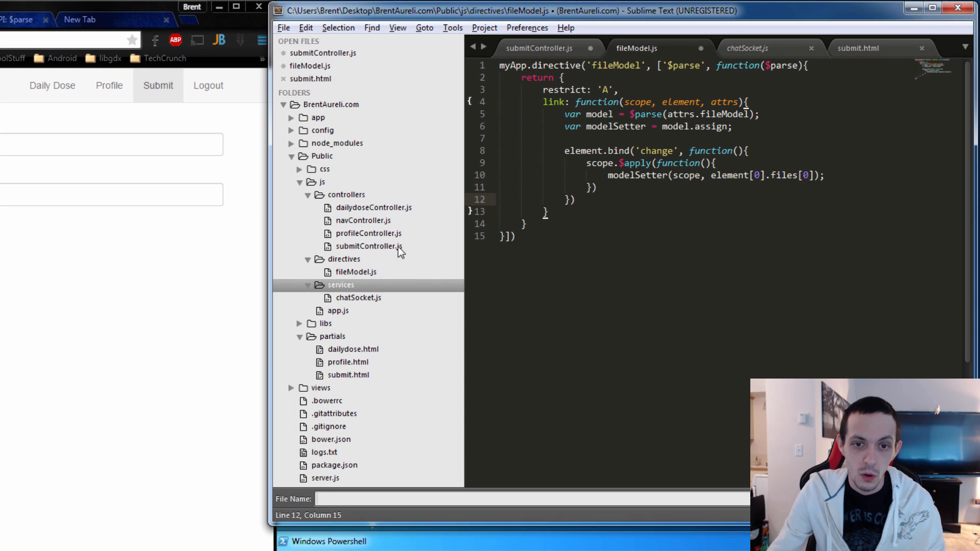
Name a new services file multipartForm.js
click(356, 272)
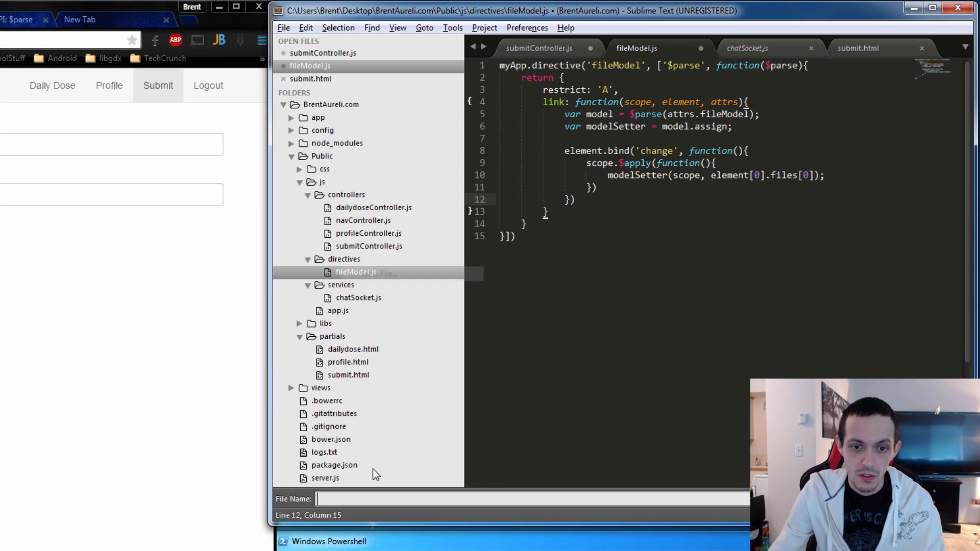
text(multipart)
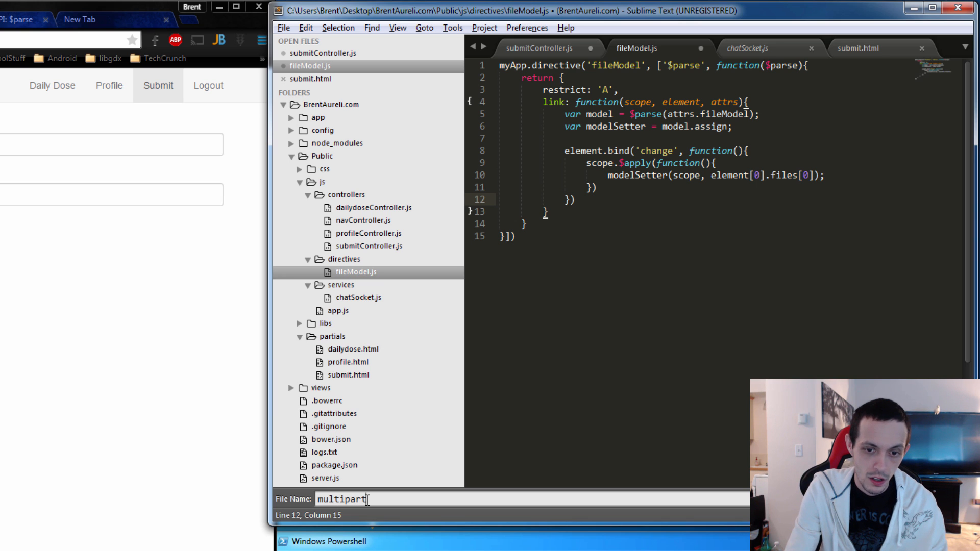
text(Form.)
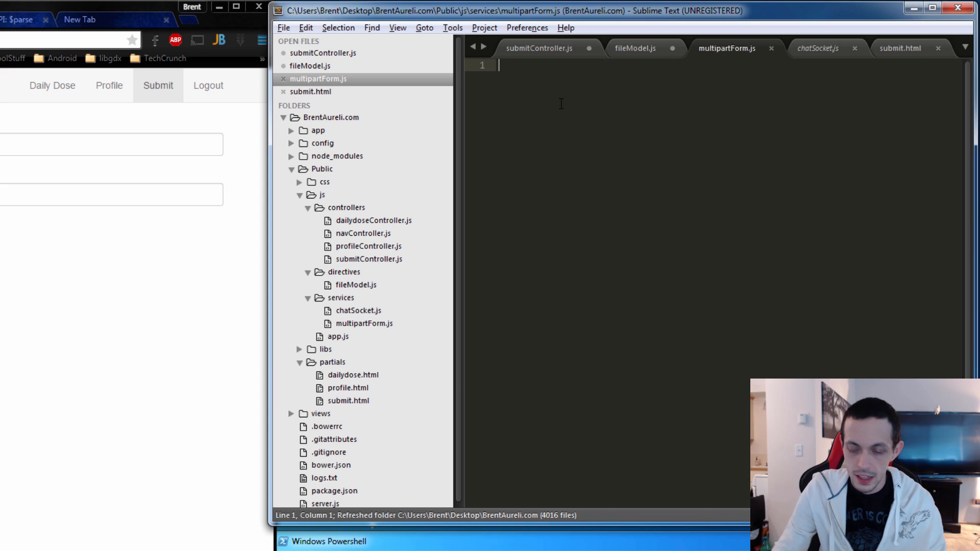
Declare myApp.service('multipartForm') injecting $http, with an empty function body
text(mya)
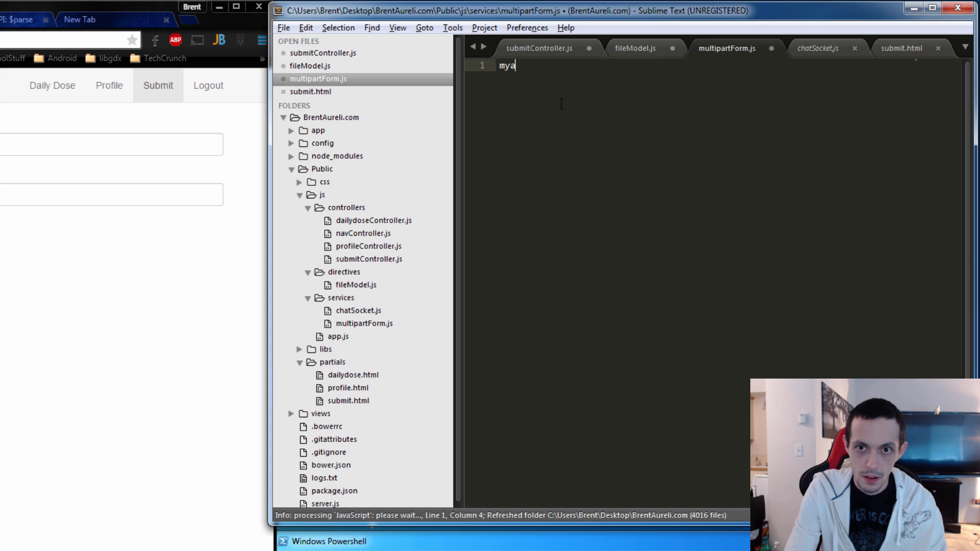
text(pp.service(')
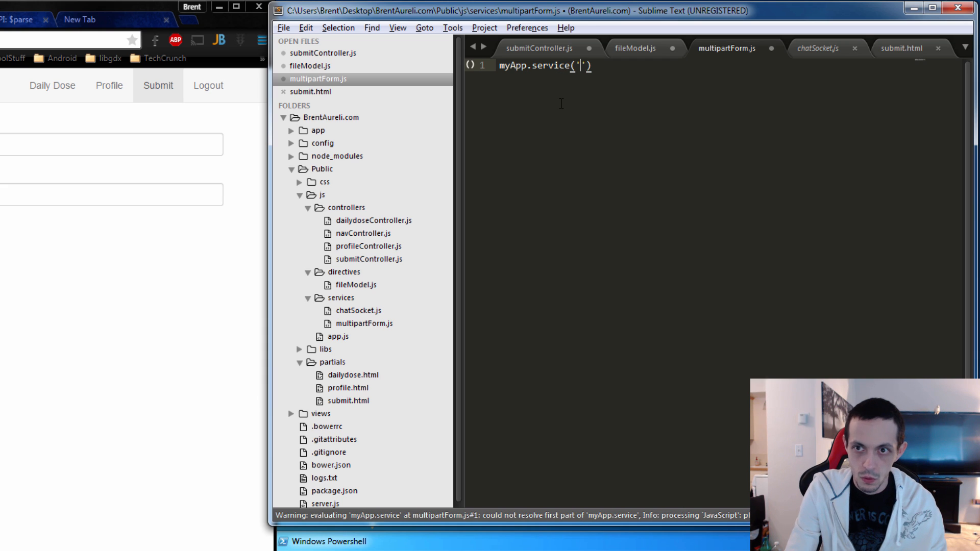
text(mu)
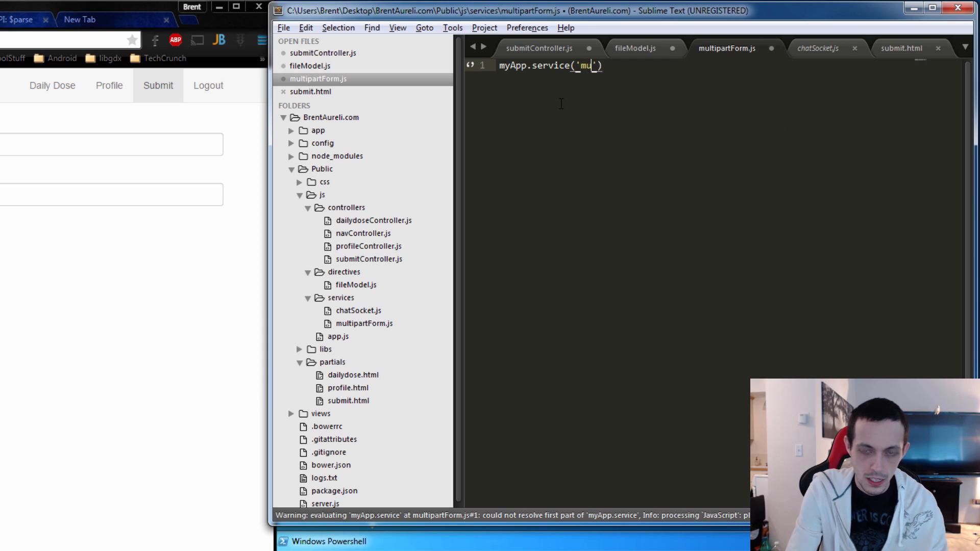
text(ltipartForm)
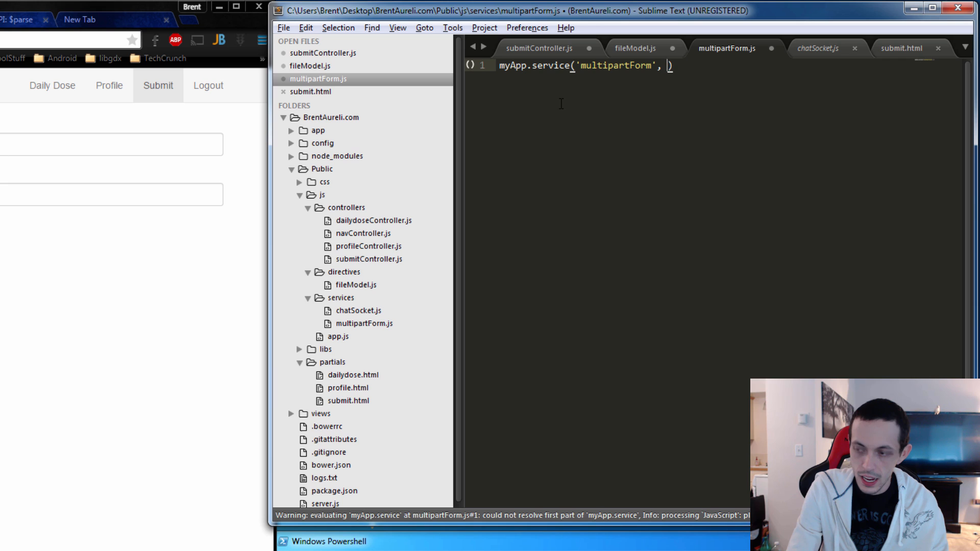
text([])
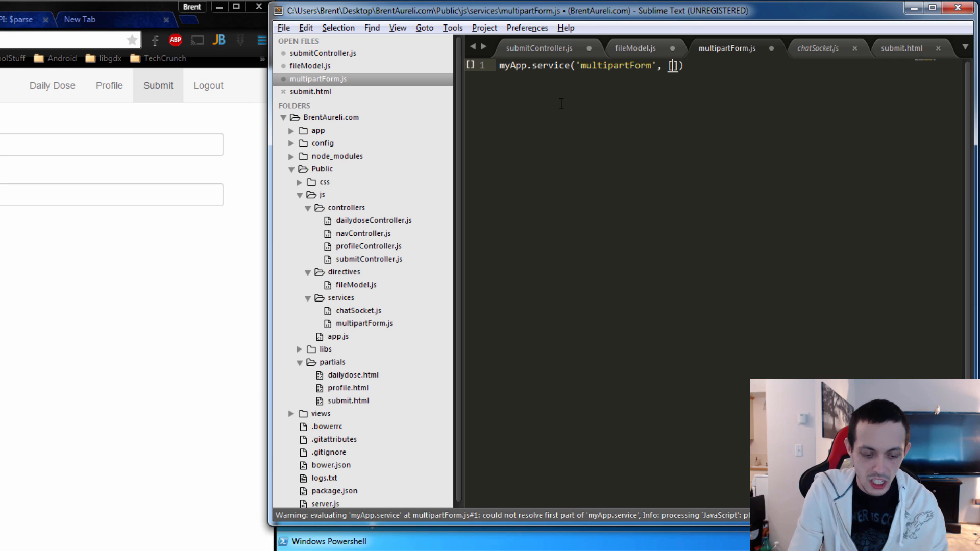
text($h)
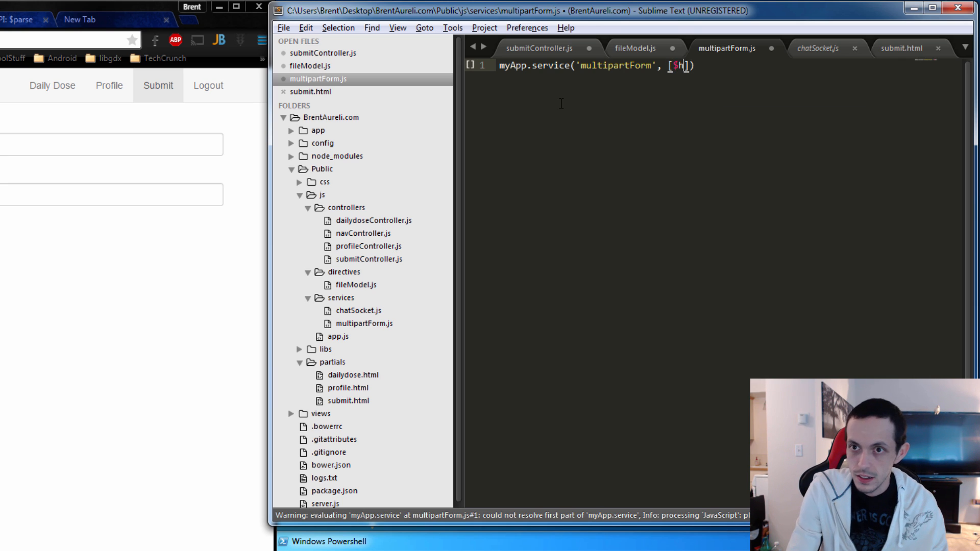
text(ttp',)
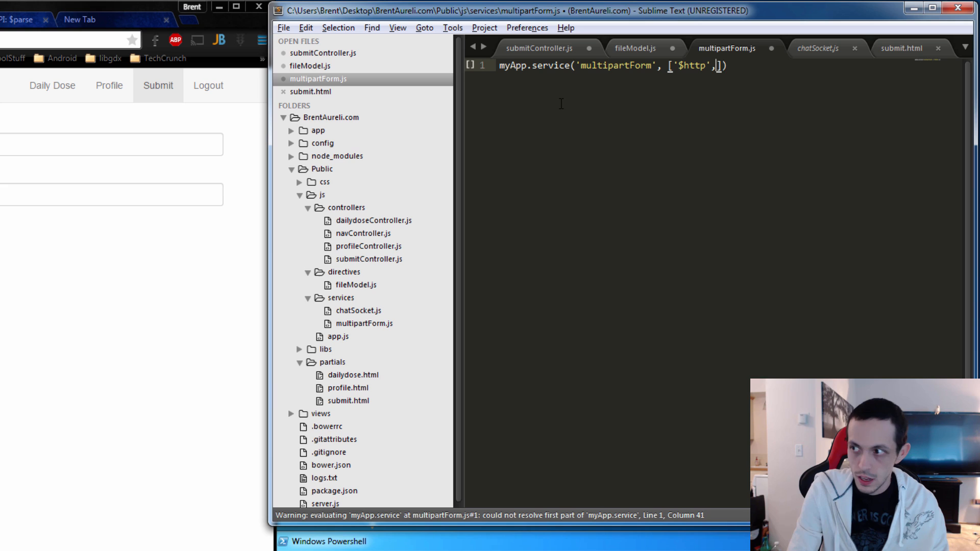
text(function())
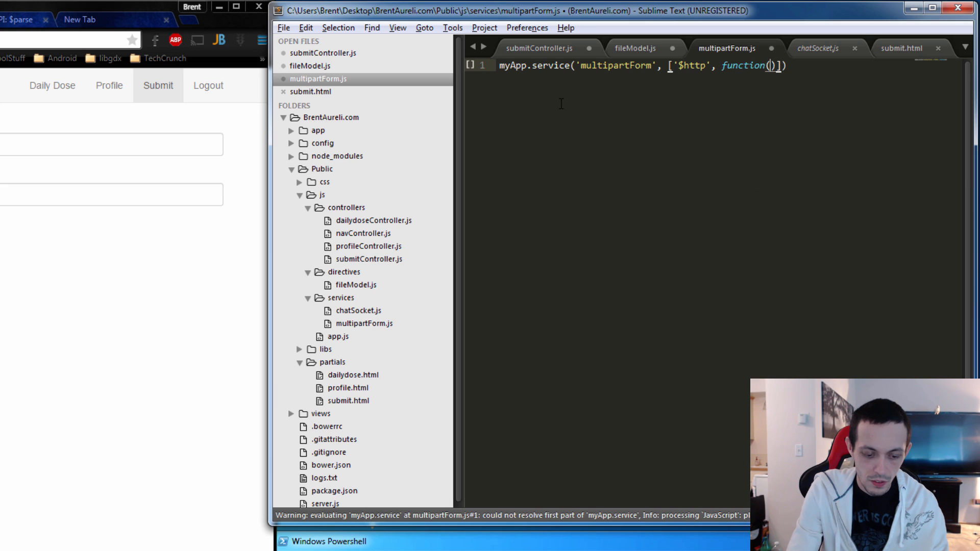
text($http)
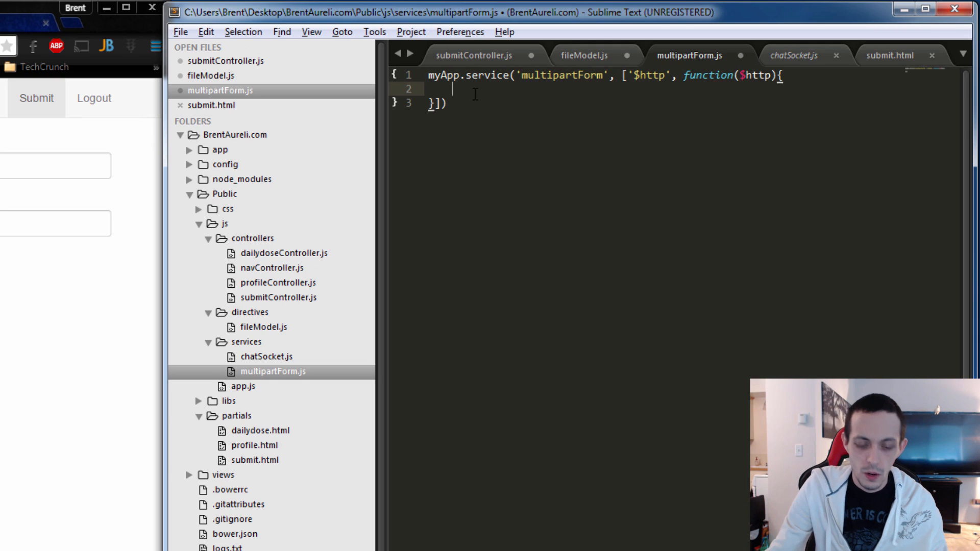
Define this.post(uploadUrl, data) that creates var fd = new FormData()
text(this.)
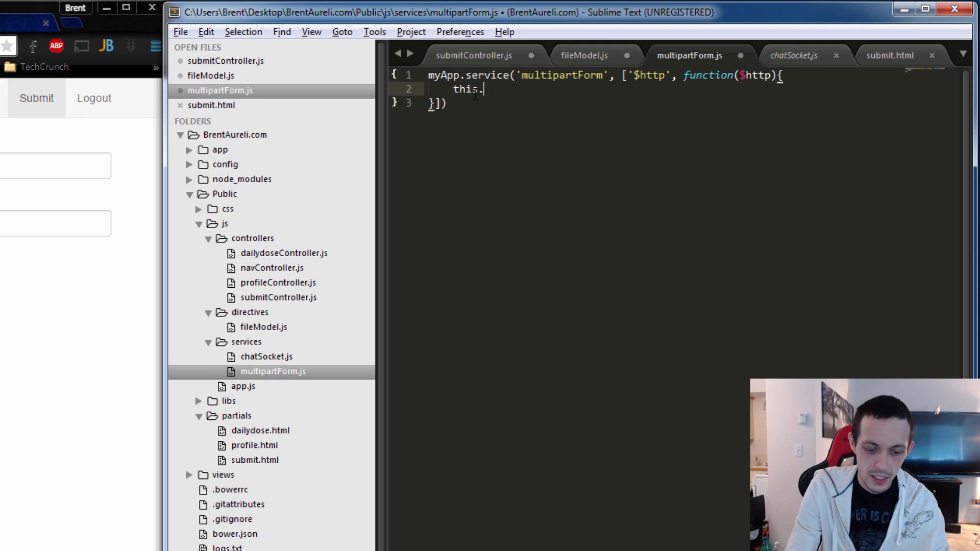
text(post =)
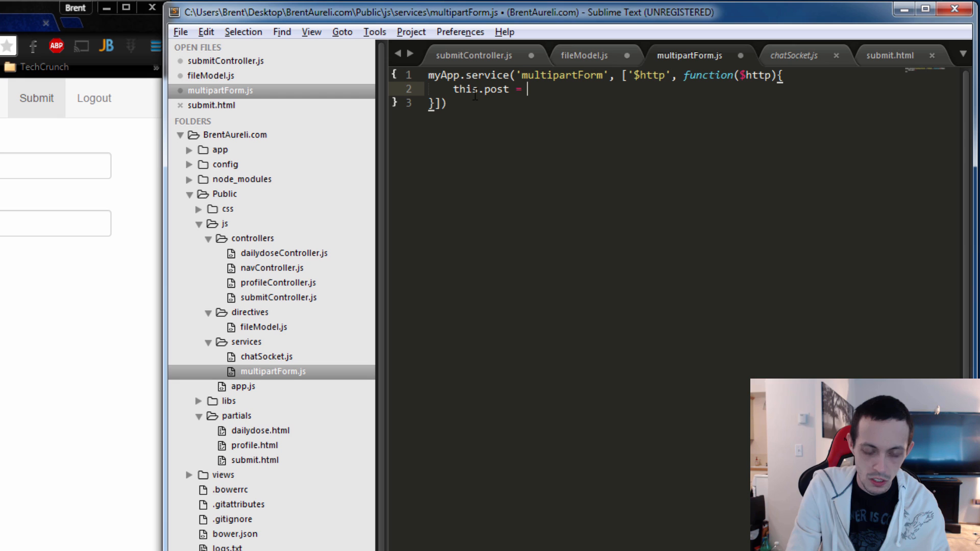
text(f)
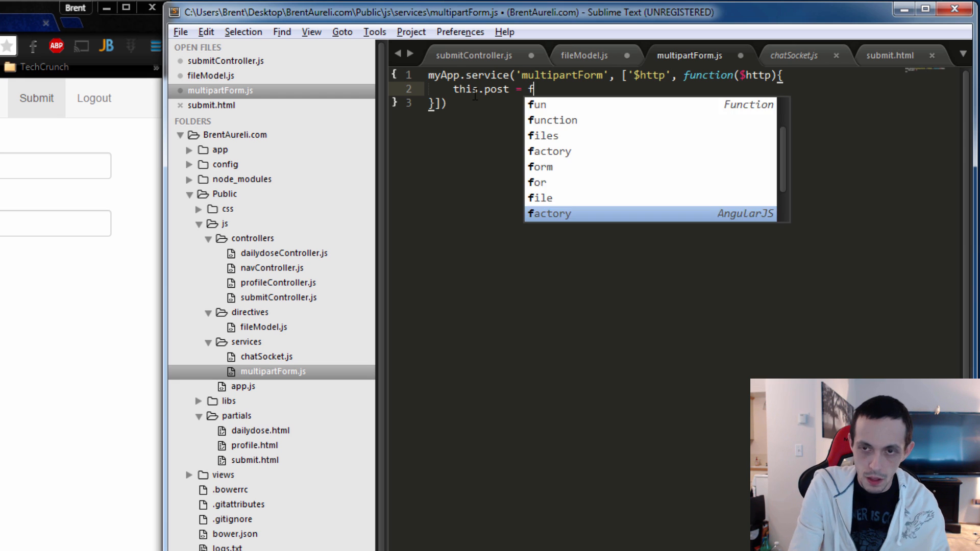
text(unction(uploadU)
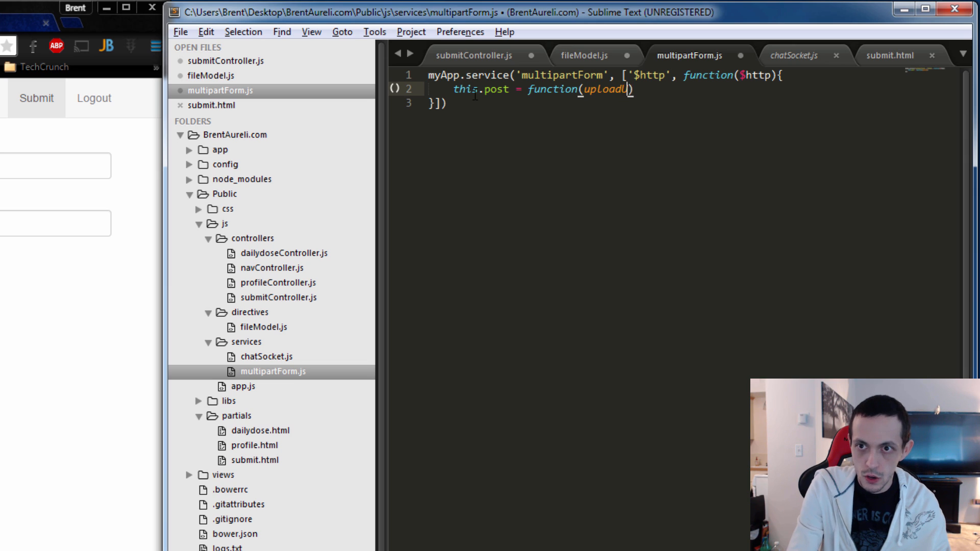
text(Url)
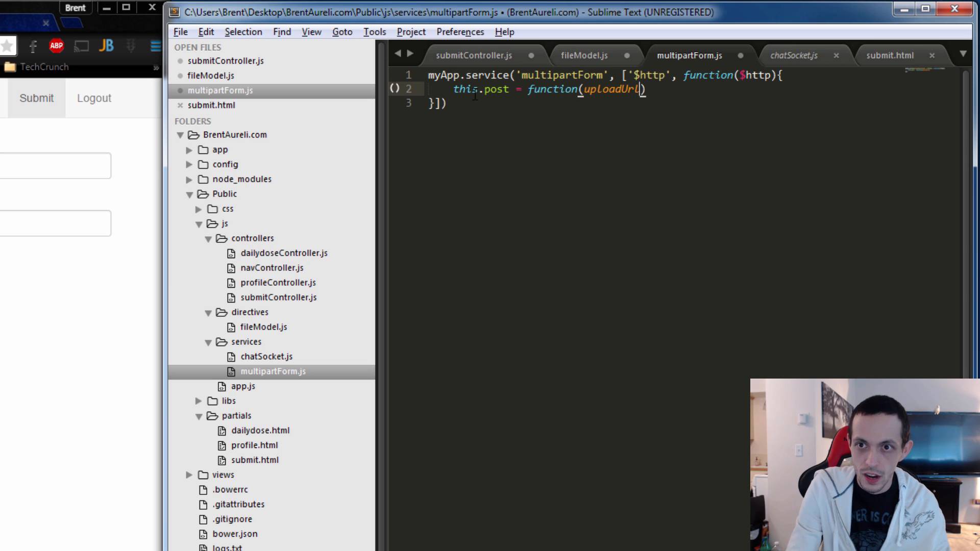
text(, data)
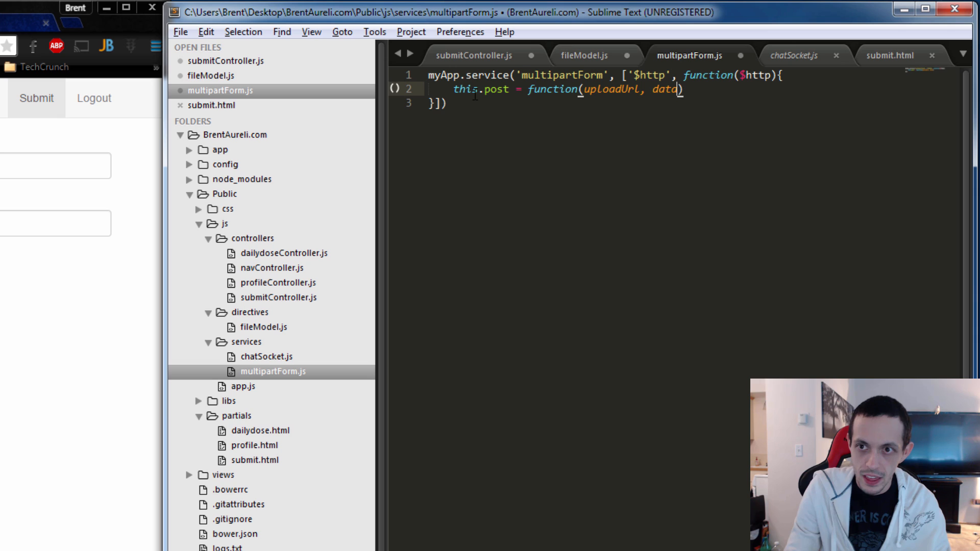
text({)
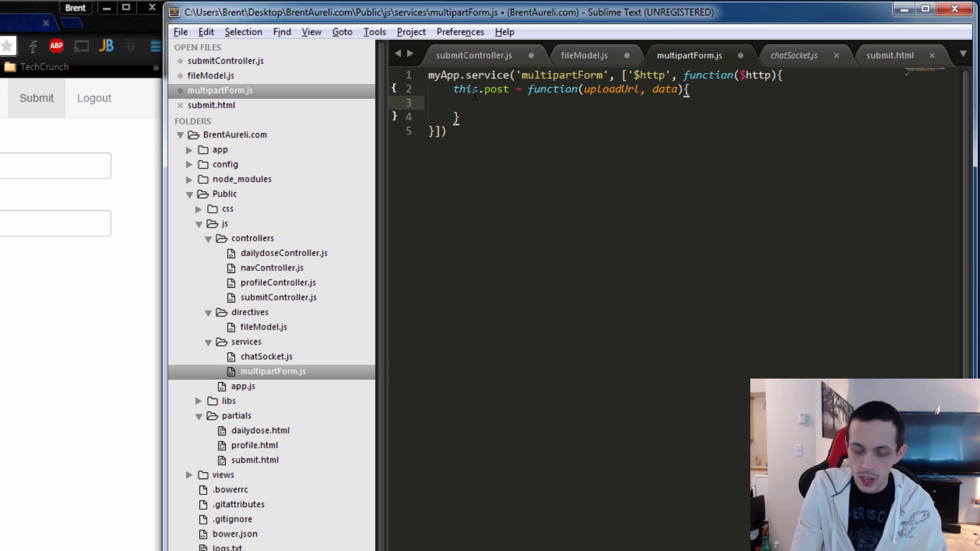
text(var f)
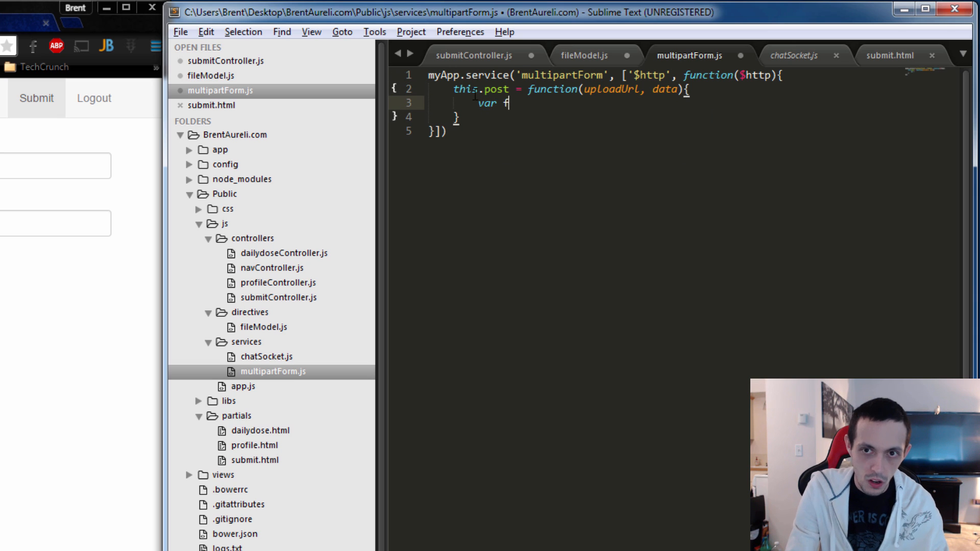
text(d = new)
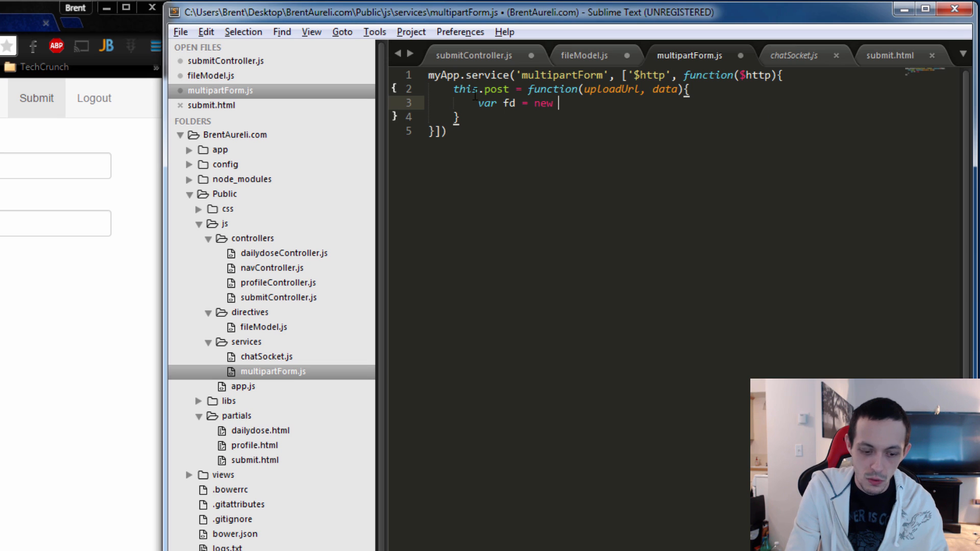
text(FormData)
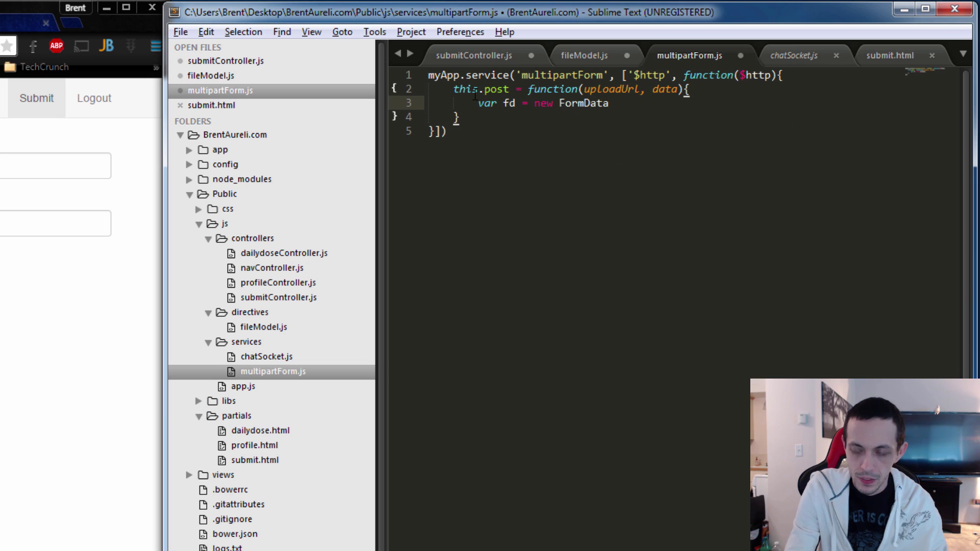
text(();)
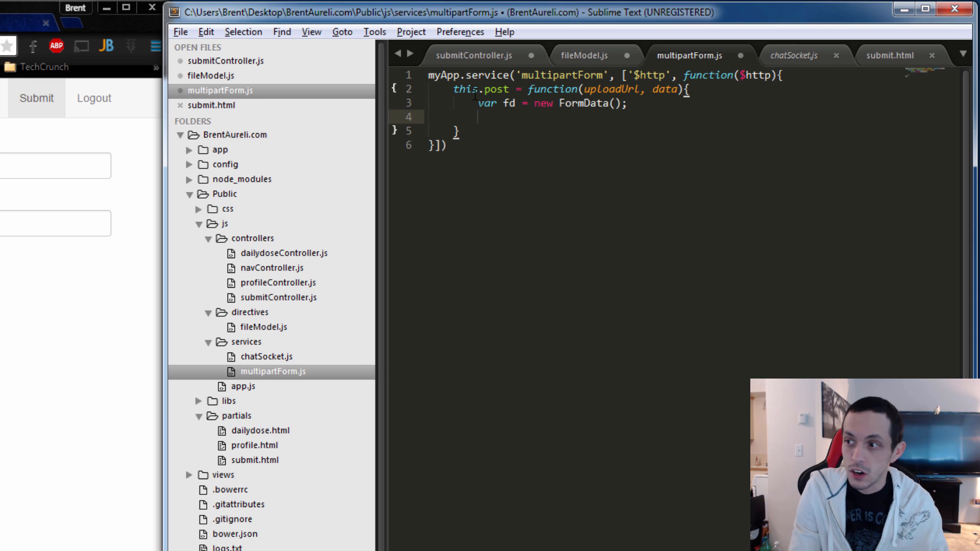
text(var)
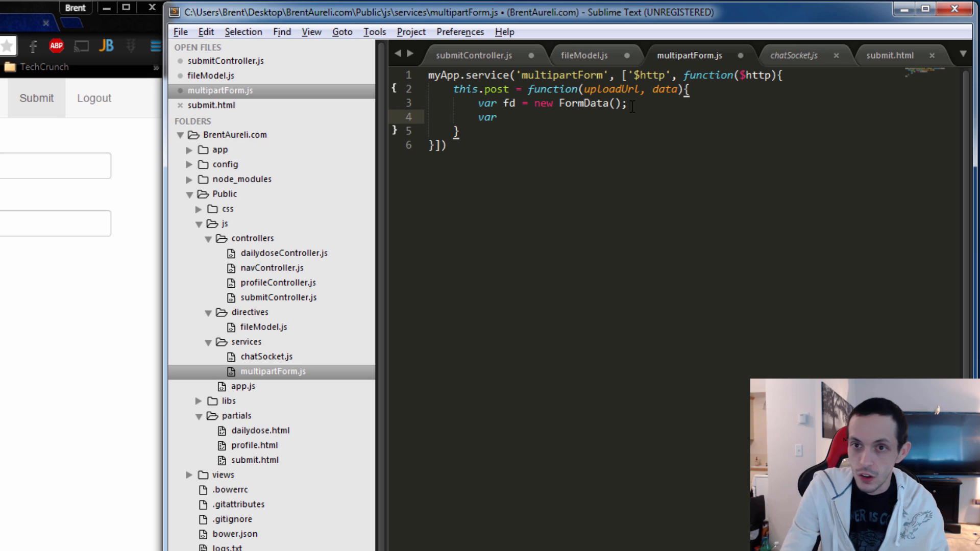
Loop over the keys in data, appending each data[key] to fd
text(for()
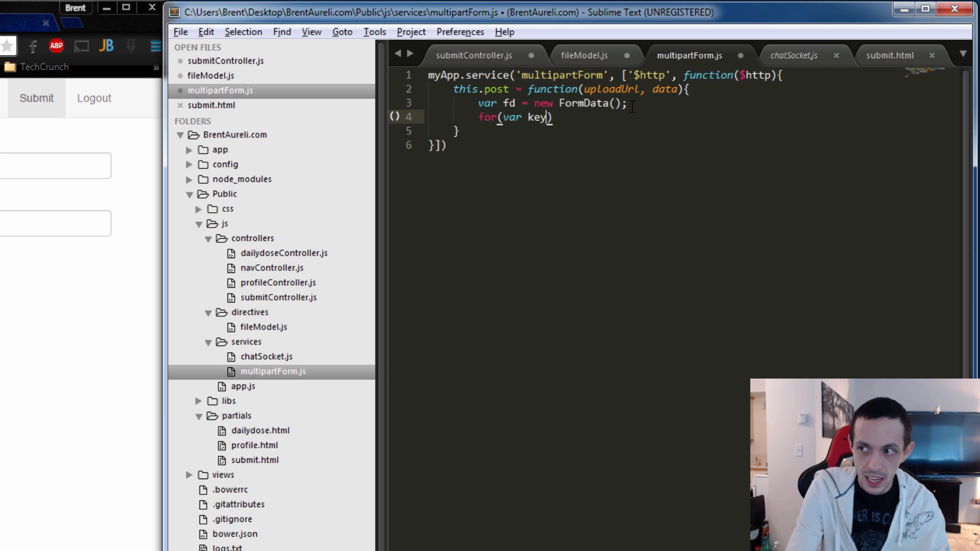
text(in data)
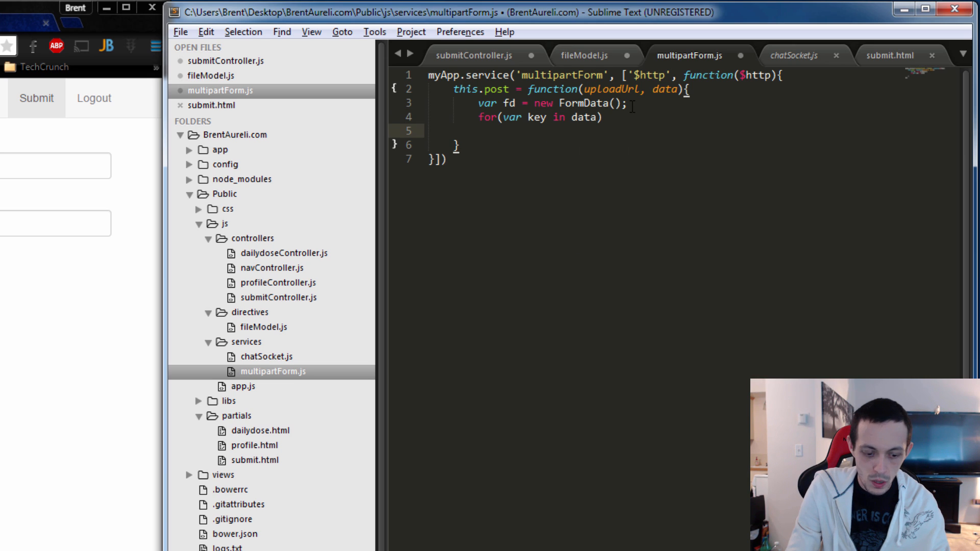
text(fd.)
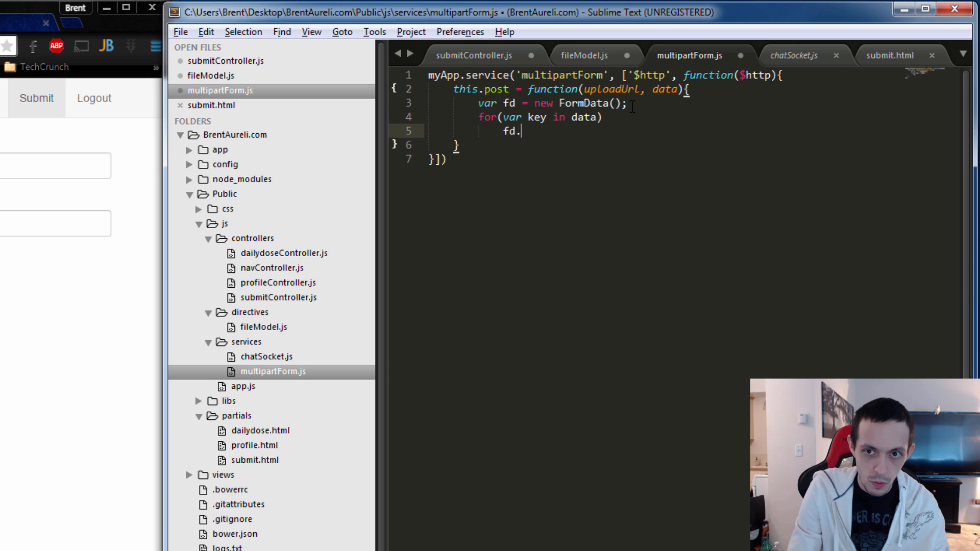
text(append())
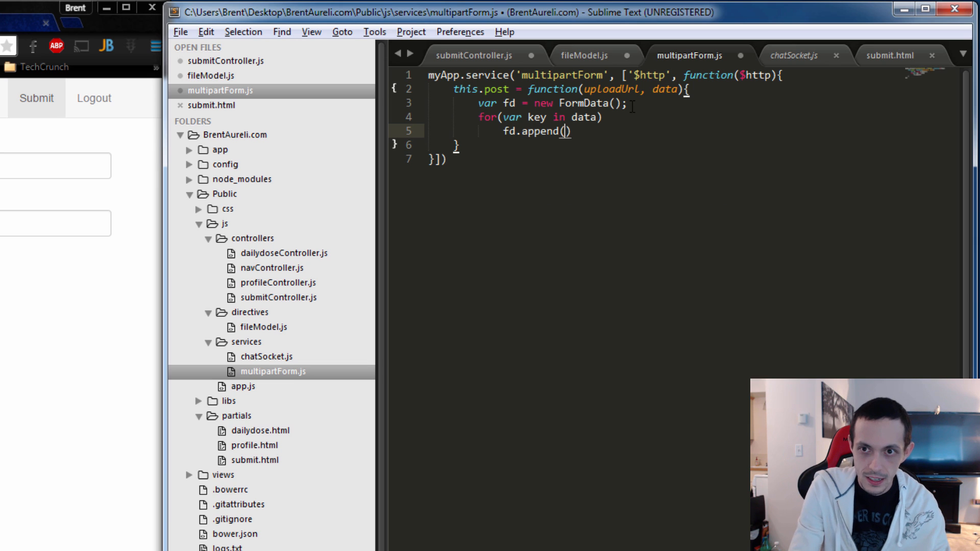
text(kle)
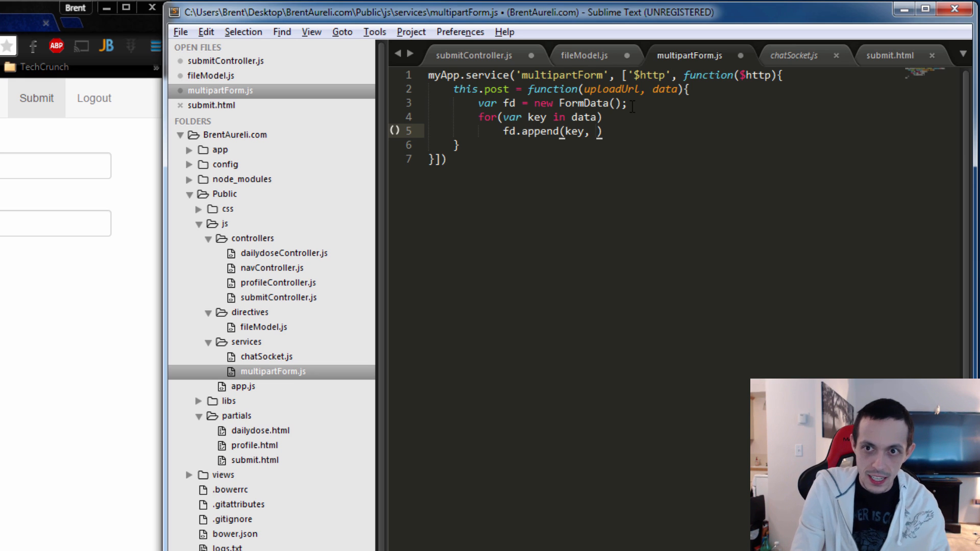
text(data[key])
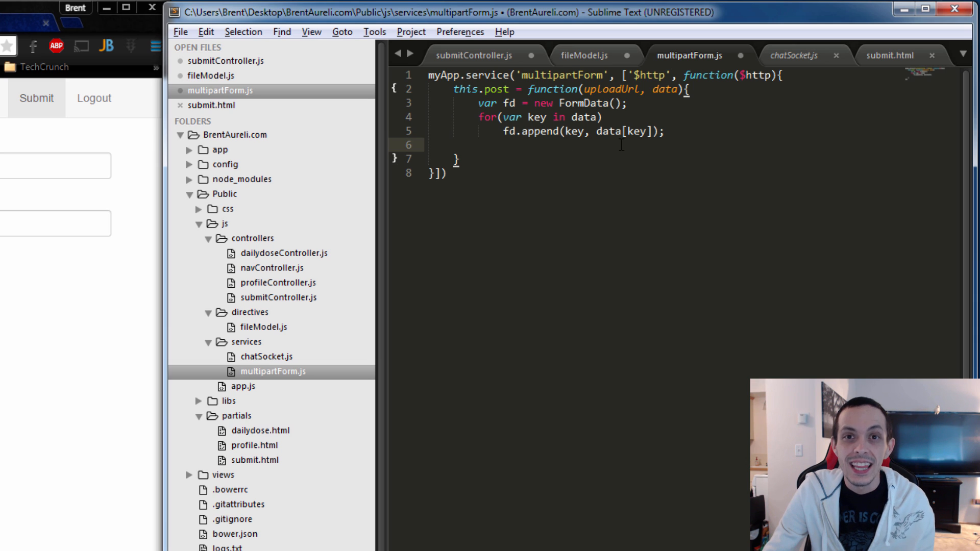
mouse_move(276, 170)
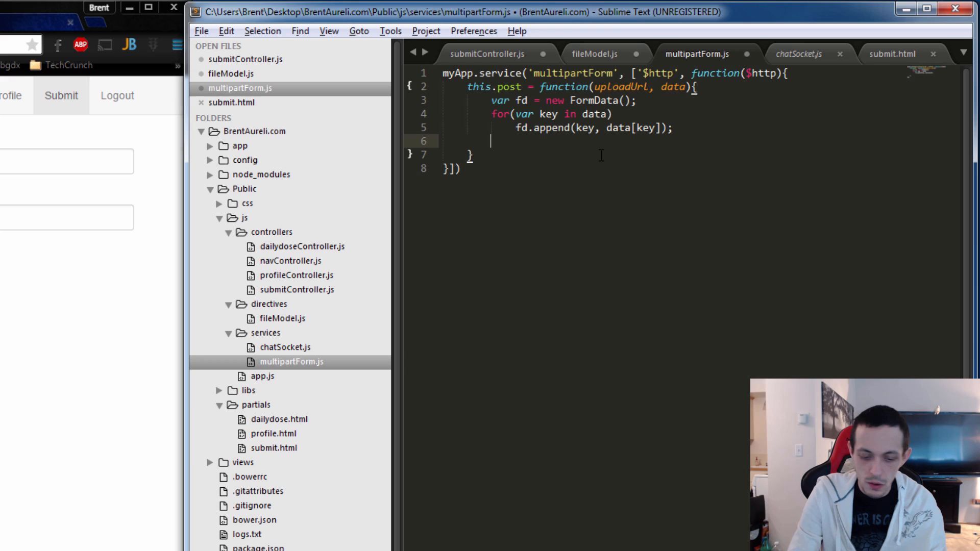
Call $http.post(uploadUrl, fd, {...}) with a config object
text($http.)
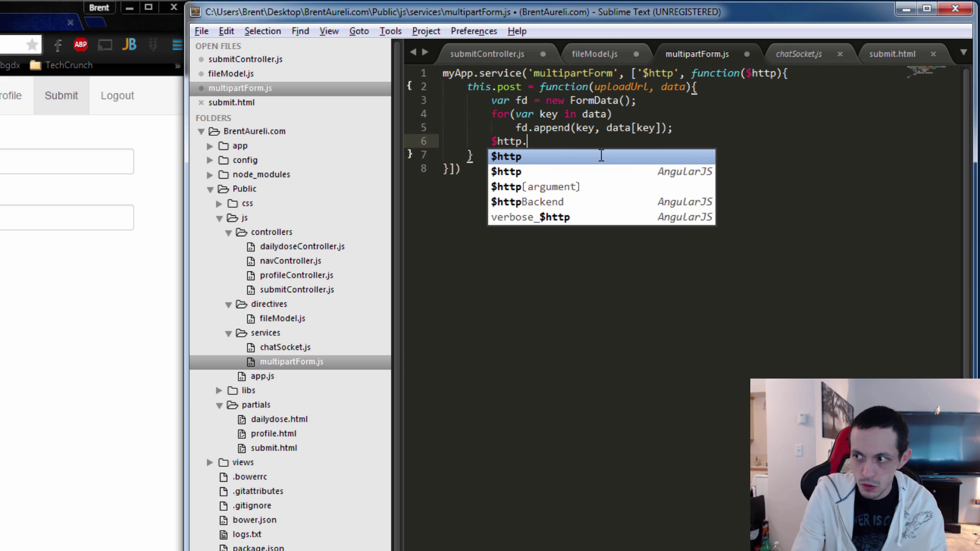
text(post()
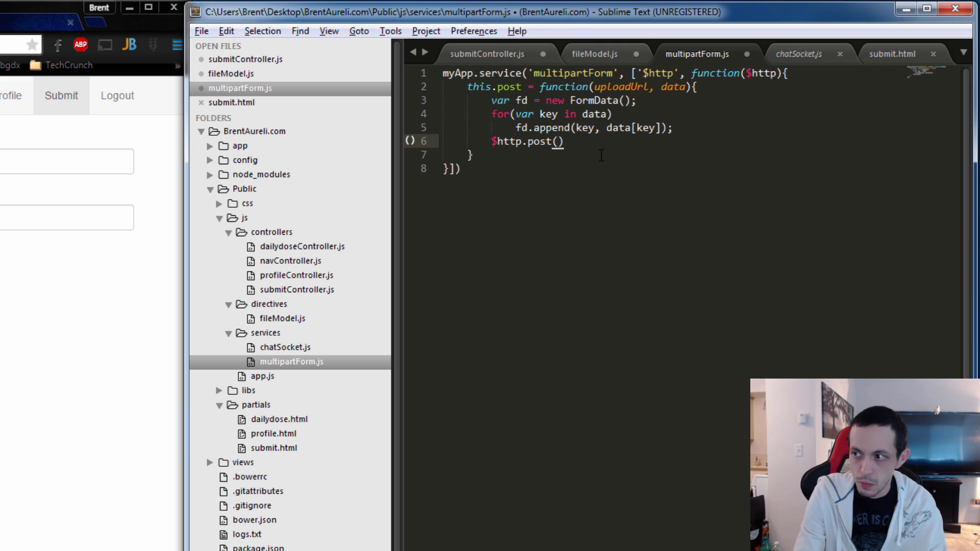
text(uploadUrl,)
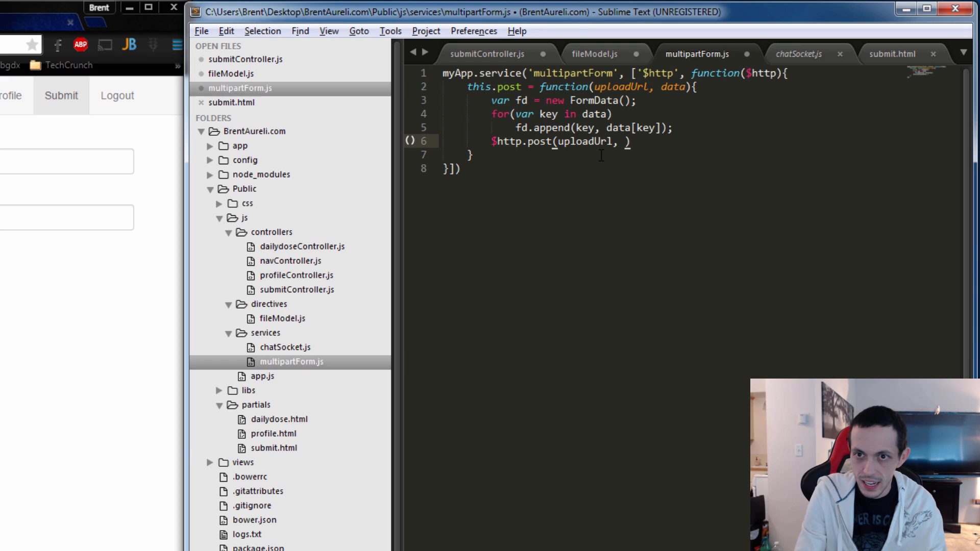
text(fd)
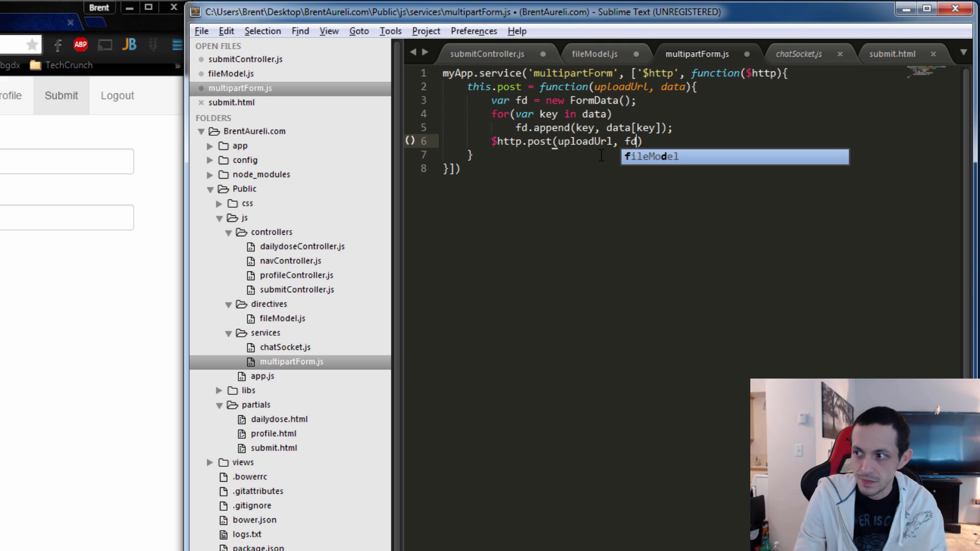
text(,)
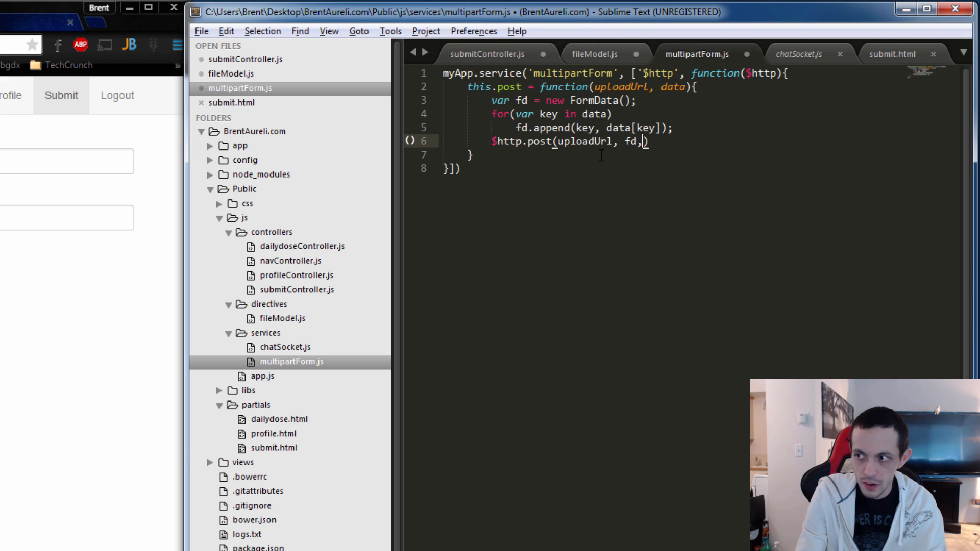
text({)
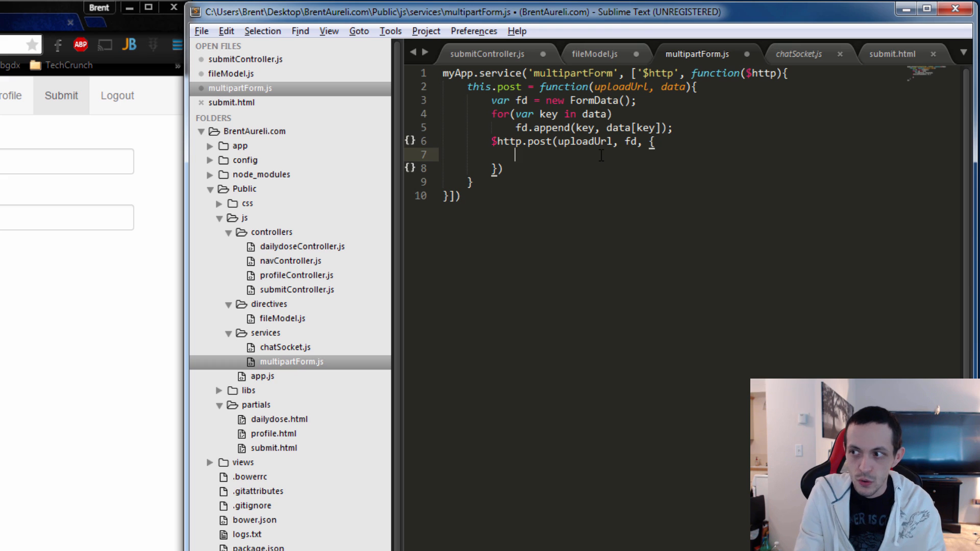
Set transformRequest: angular.identity and a Content-Type header in the post config
text(trans)
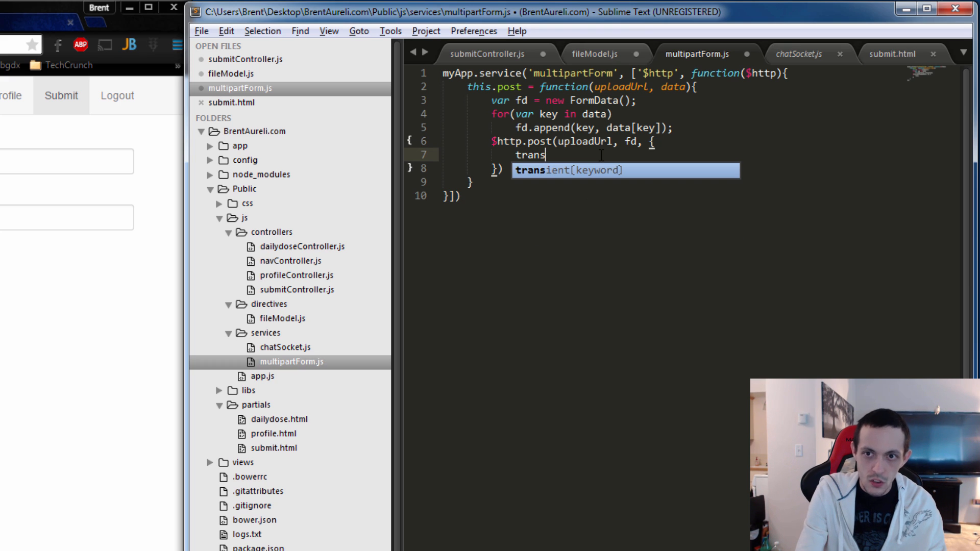
text(form)
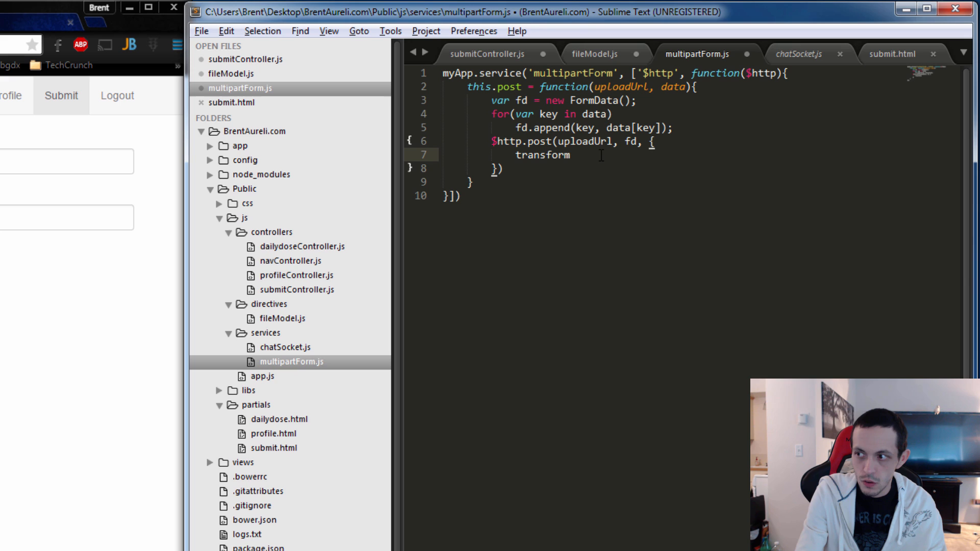
text(Request:)
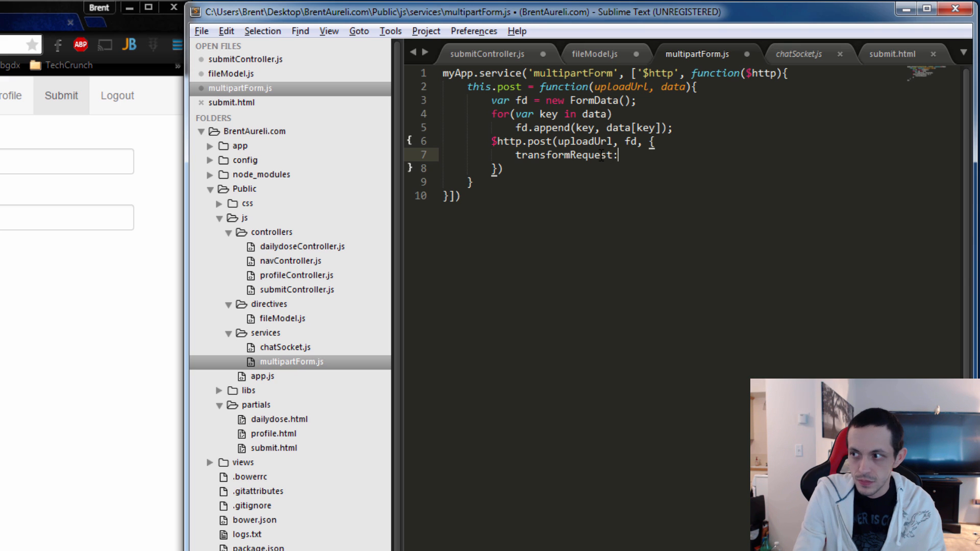
text(angular.)
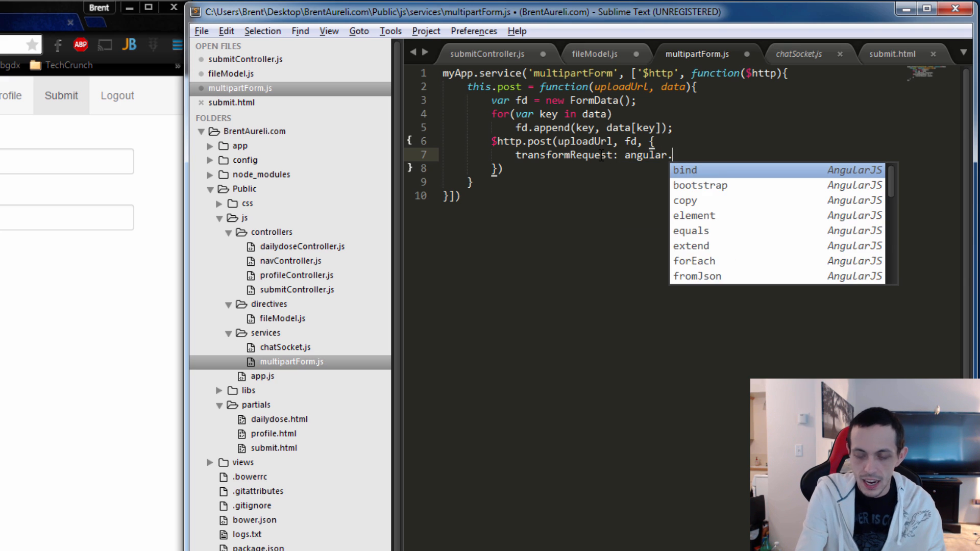
text(indent)
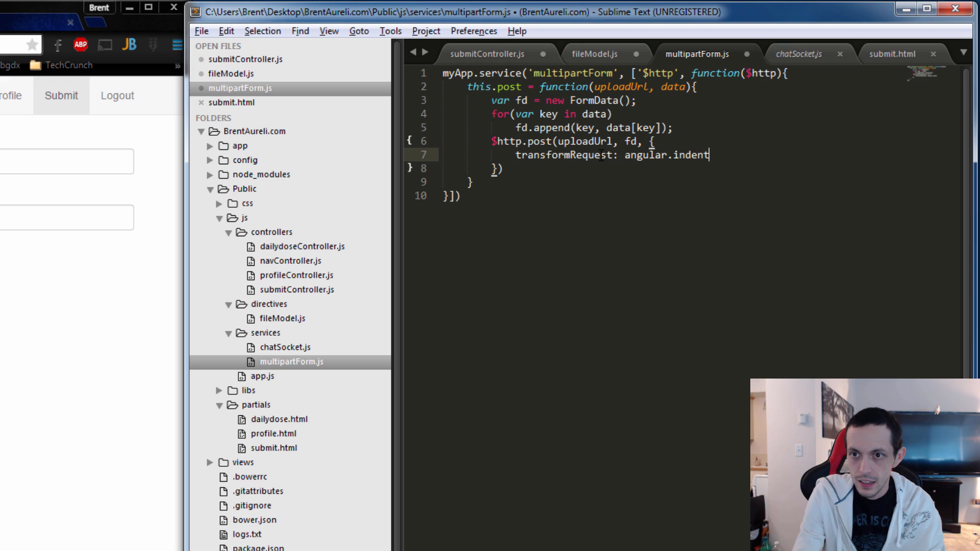
text(ity,)
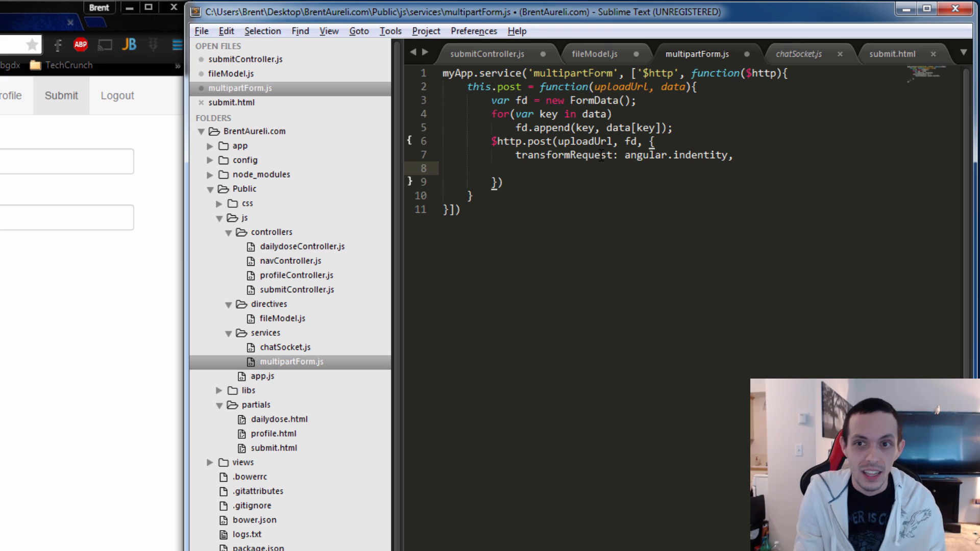
text(headers:)
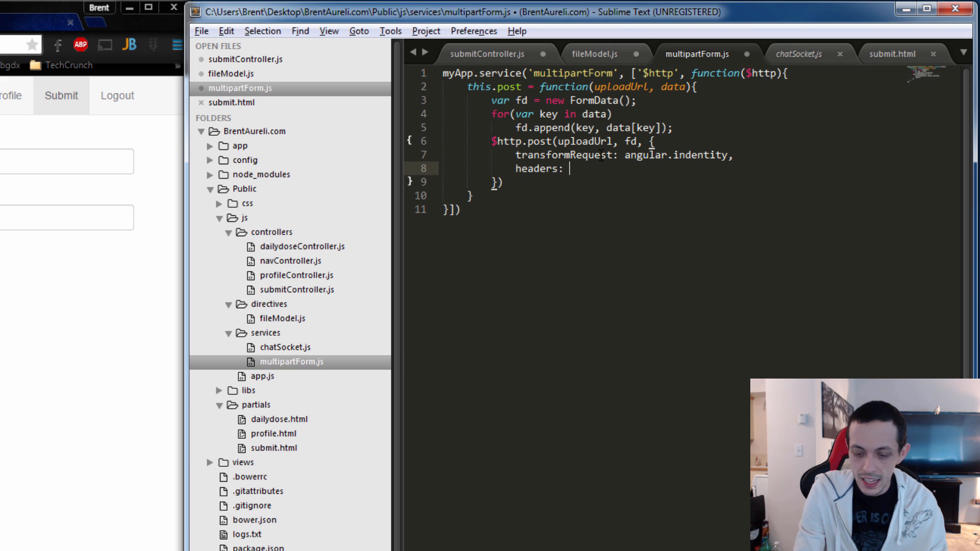
text({})
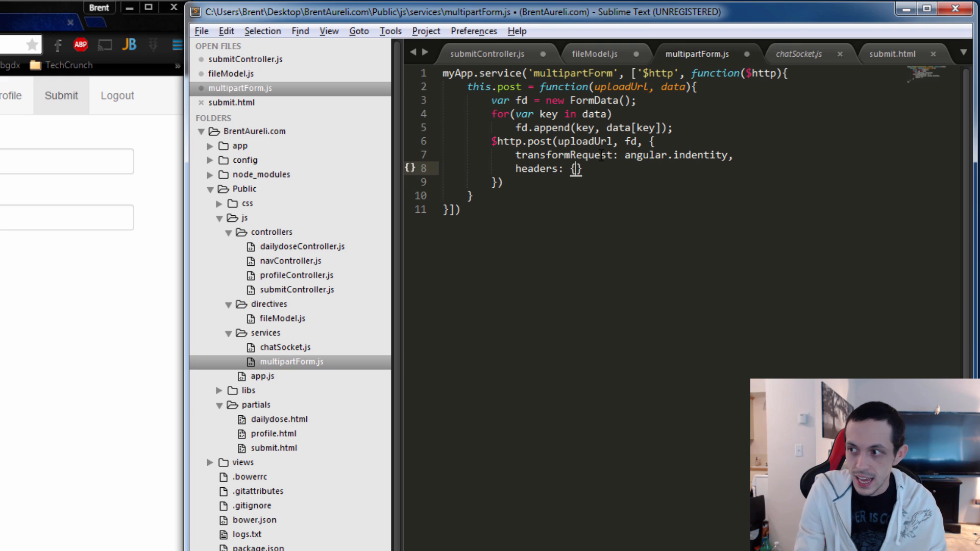
text('Cont')
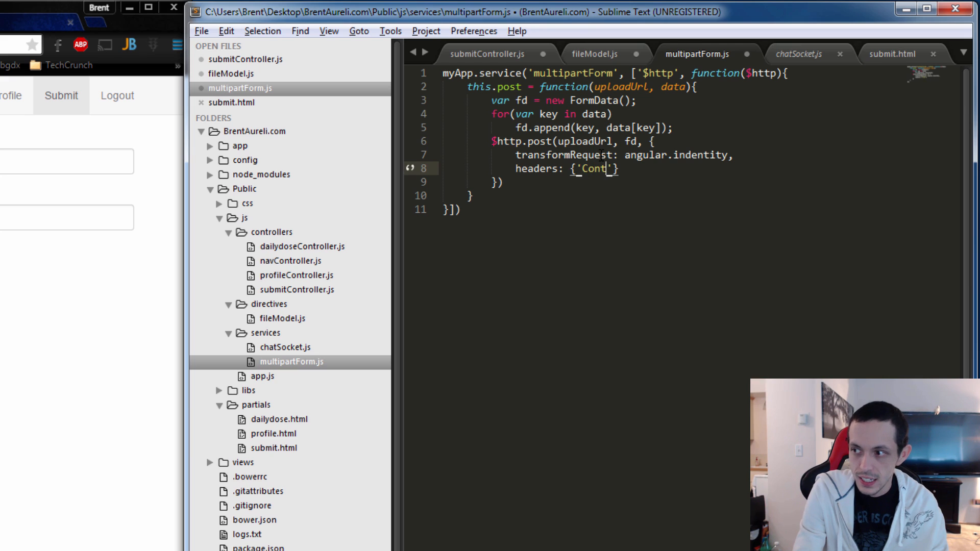
text(ent-Type)
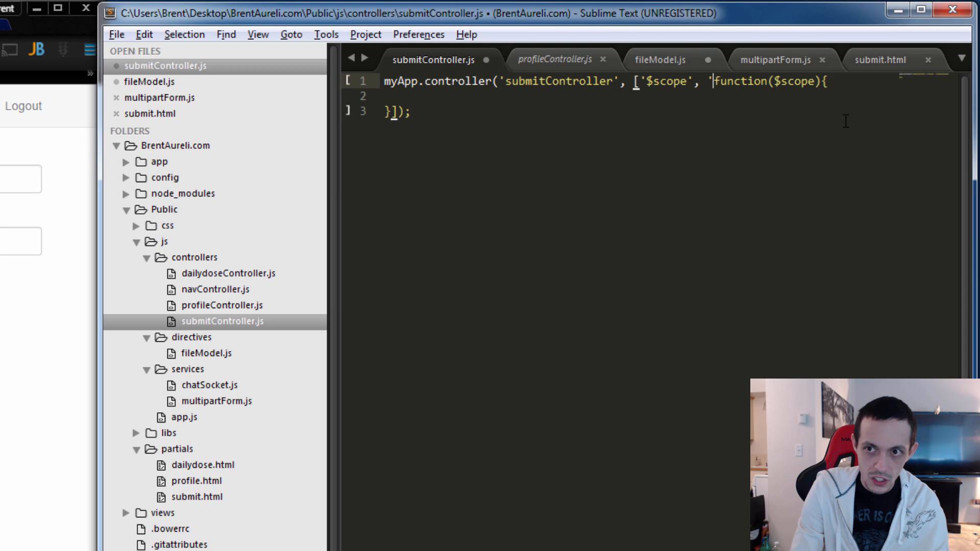
Inject multipartForm and define $scope.Submit setting var uploadUrl = '/upload'
text(multipartForm')
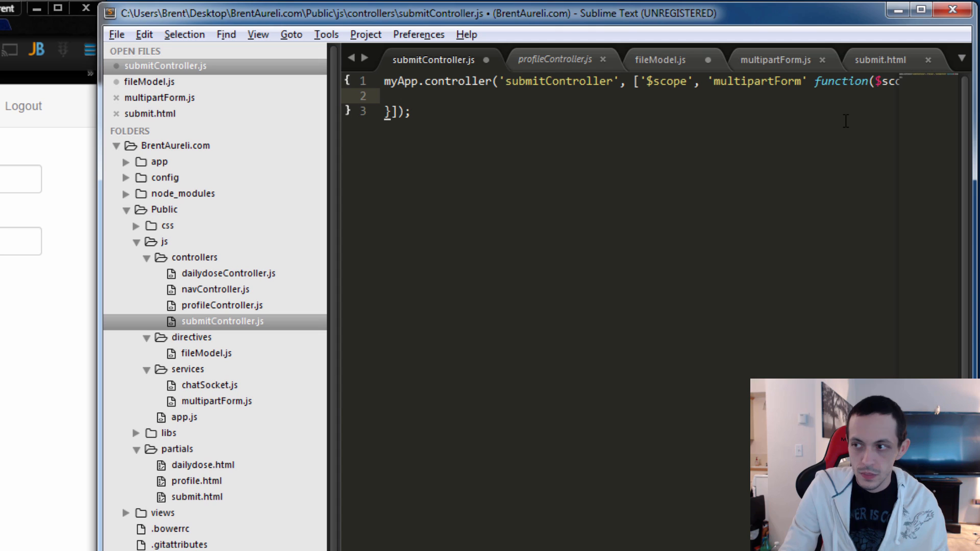
text($scope.Submit = function(){)
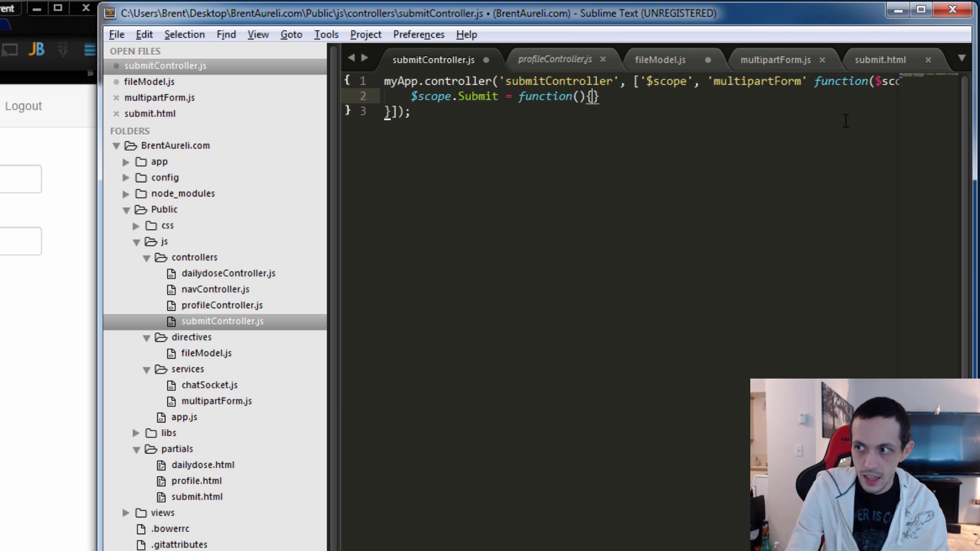
key(Enter)
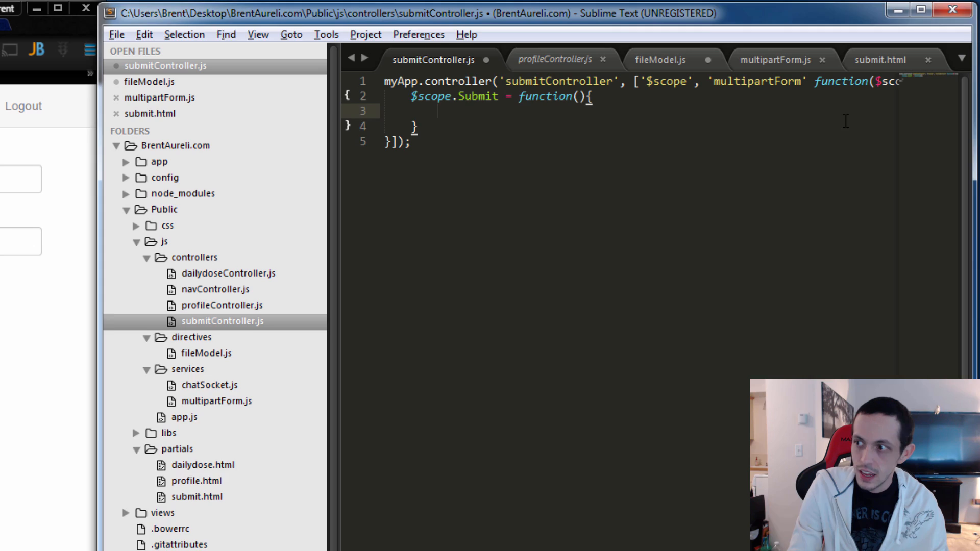
text(var)
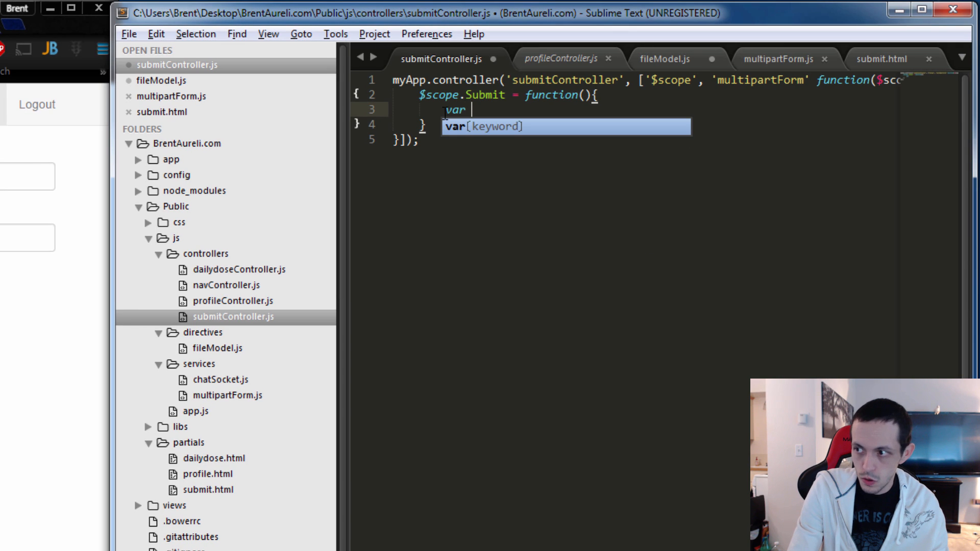
text(uploadUrl)
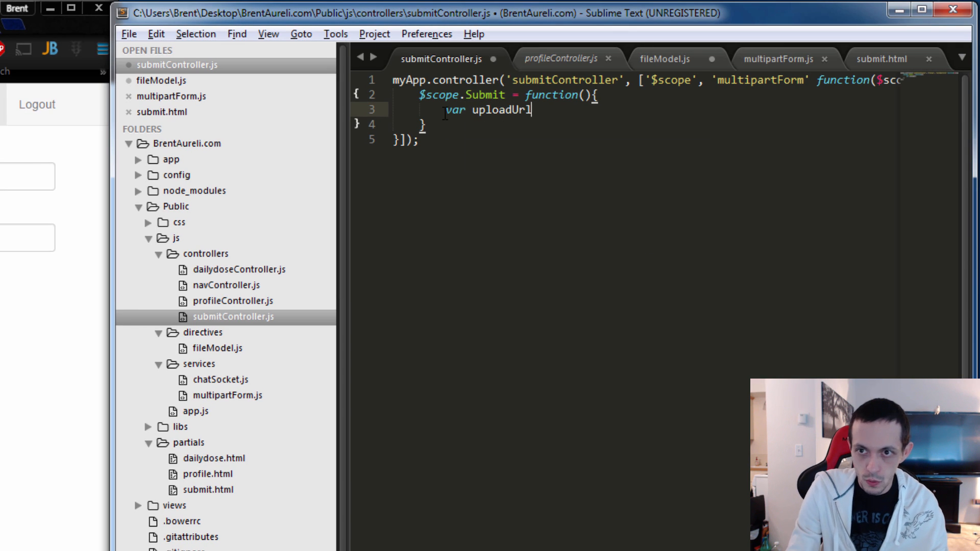
text(=)
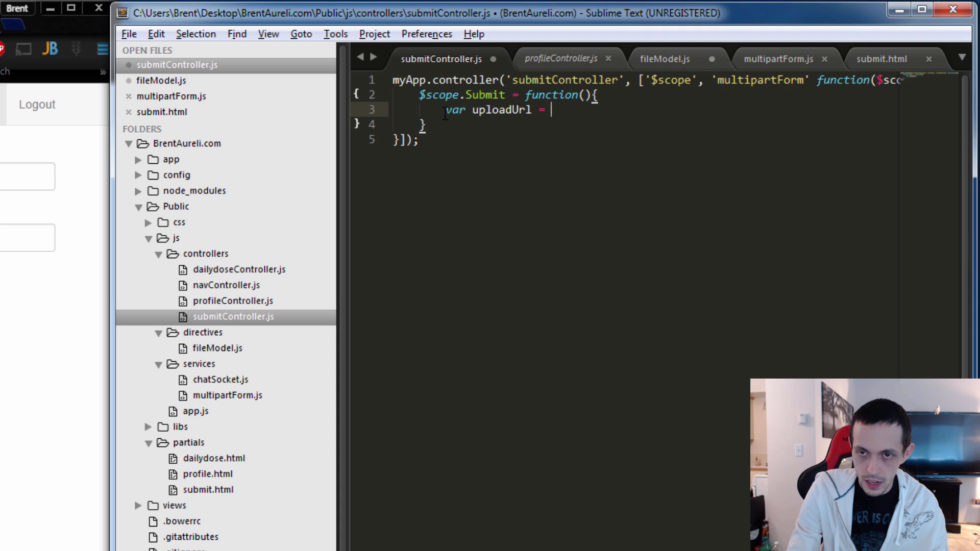
text('/')
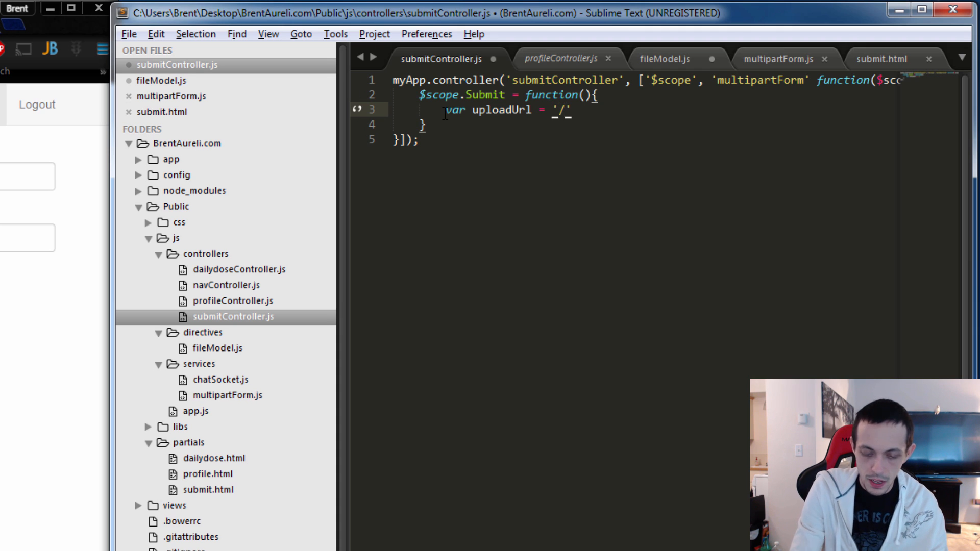
text(upload)
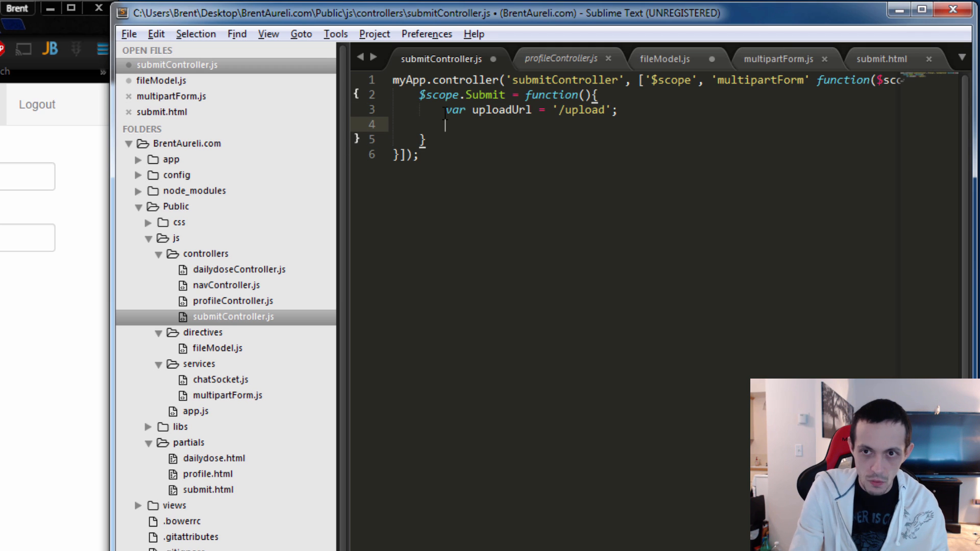
Post the customer data to uploadUrl via multipartForm.post inside Submit
text(multipartForm)
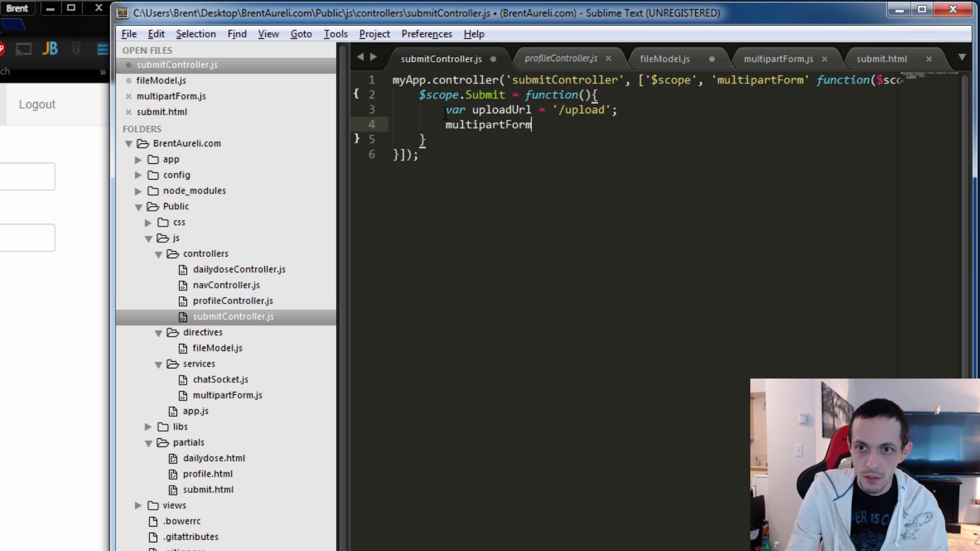
text(.post()
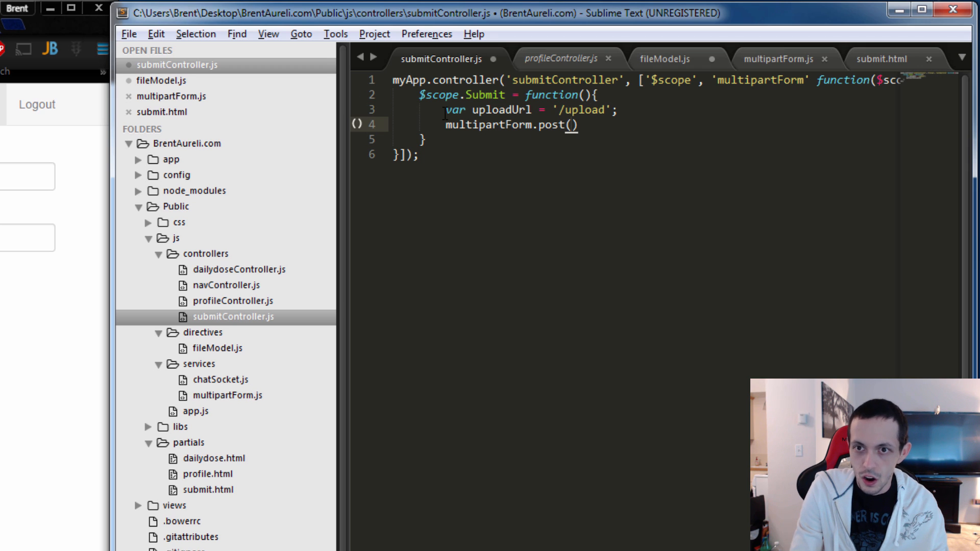
text(u)
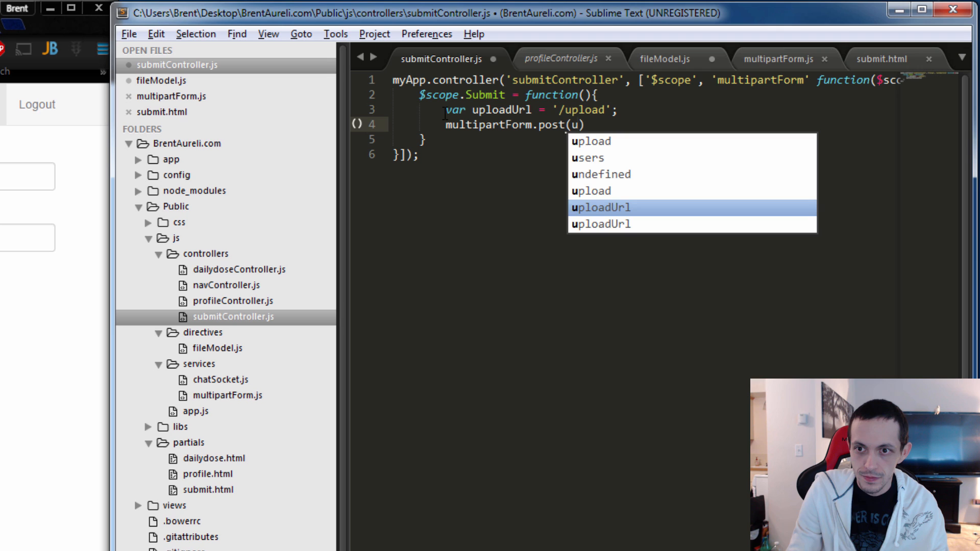
text(ploadUrl, customer)
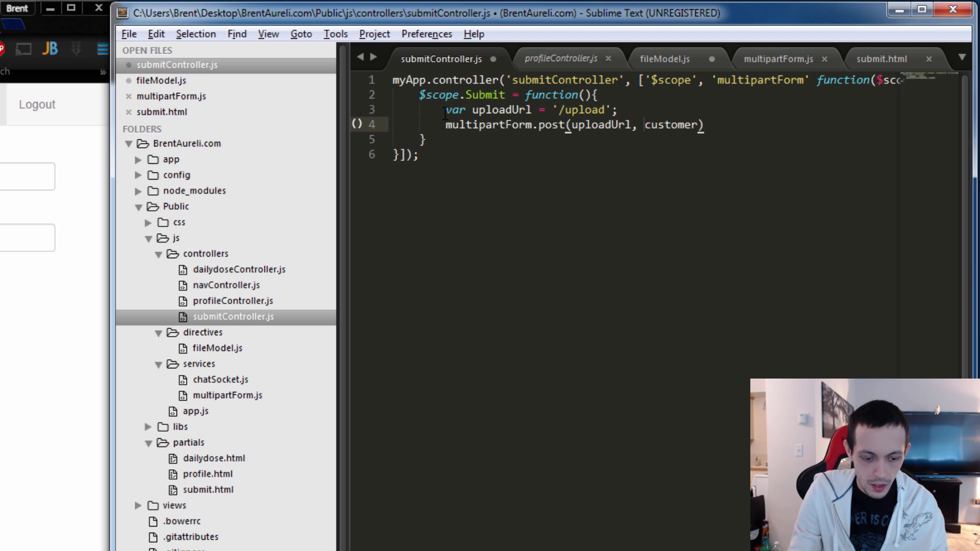
text($scope.)
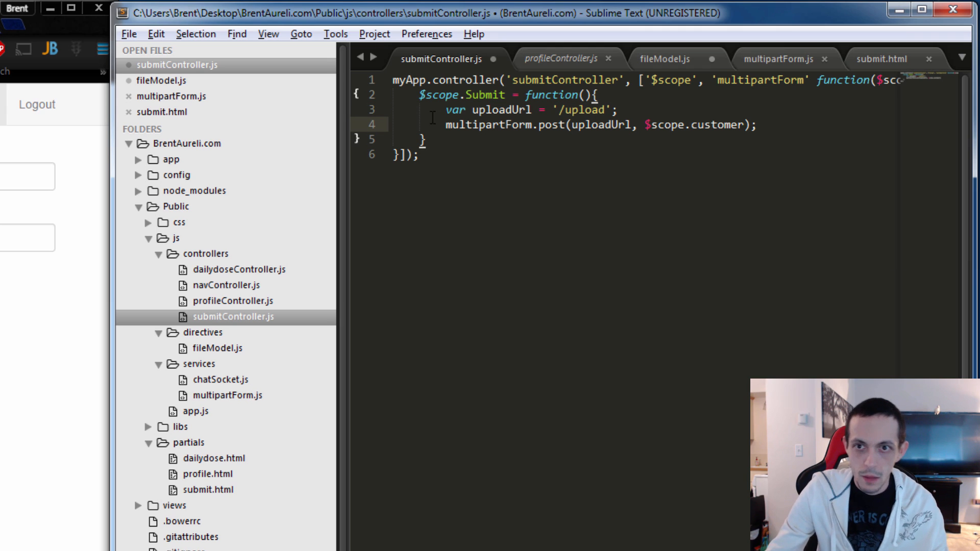
Initialize $scope.customer = {}; on a line above the Submit function
key(Enter)
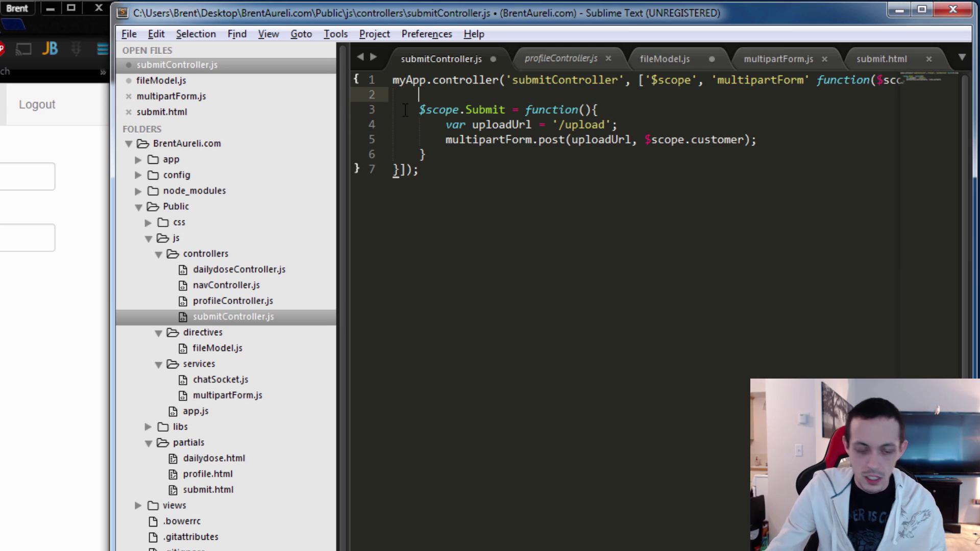
text($)
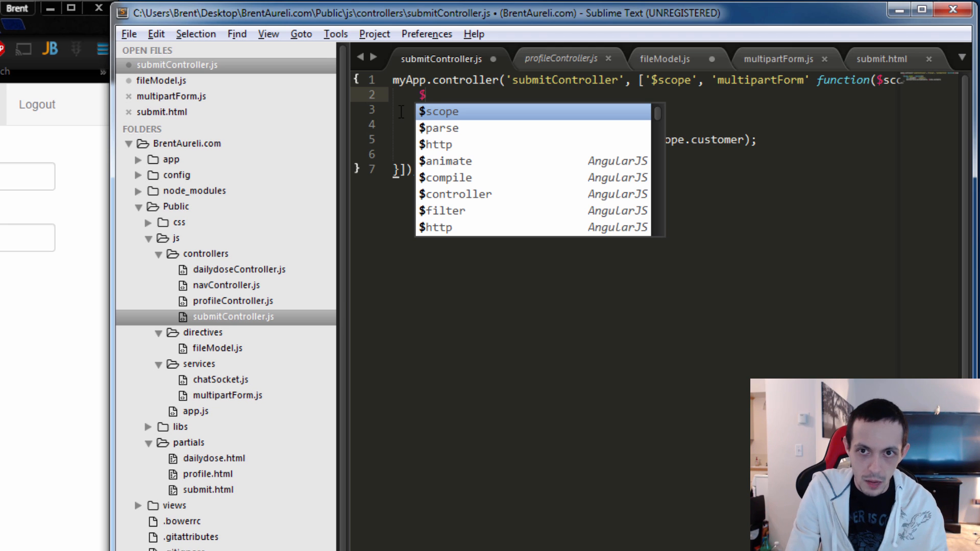
text($scope.customer = {)
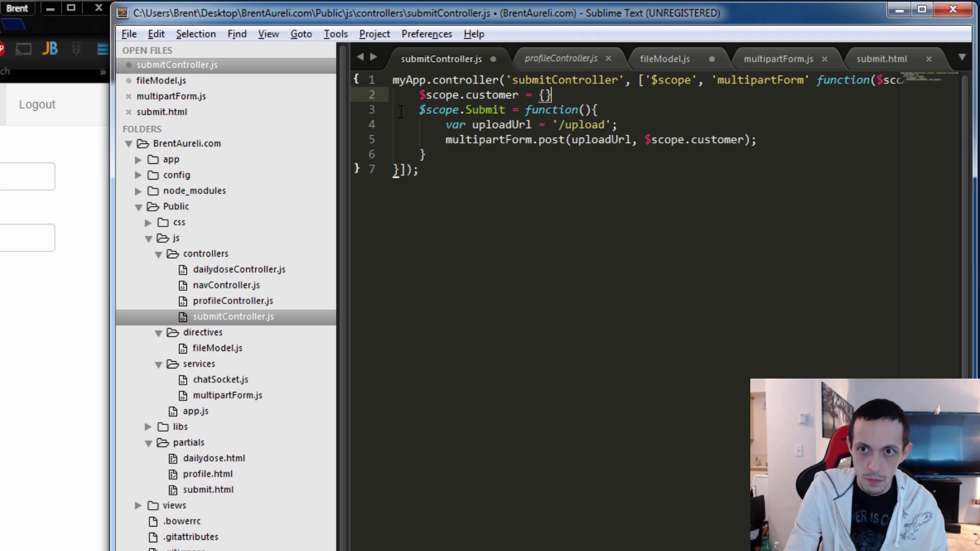
text(;)
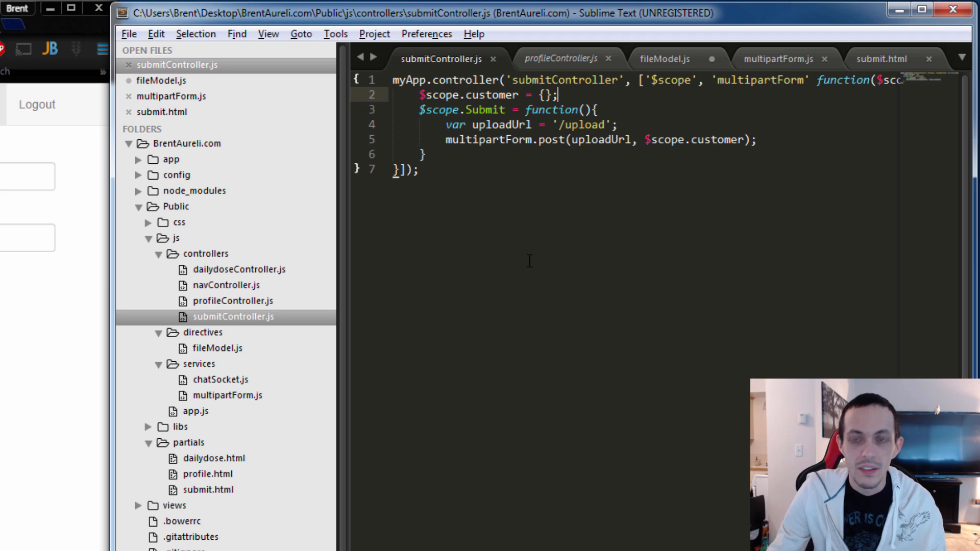
click(884, 60)
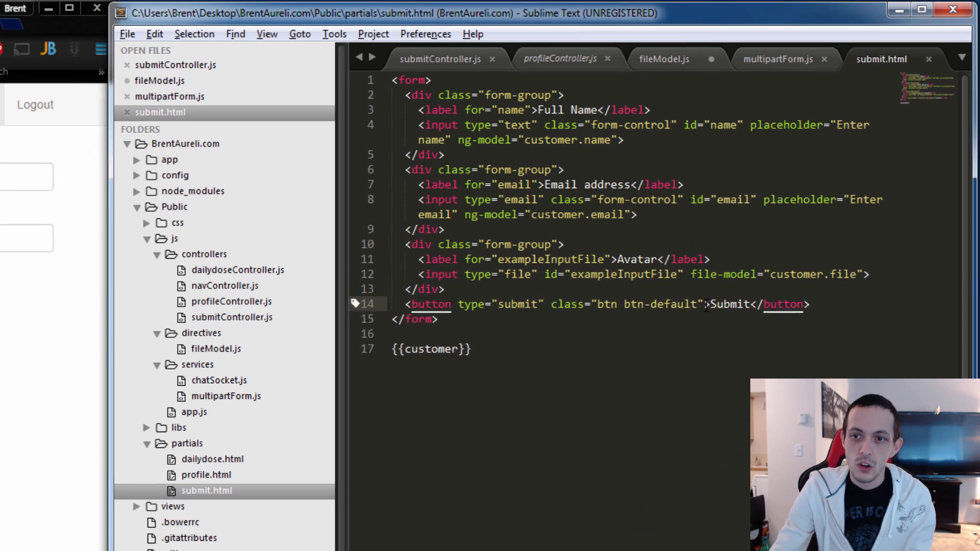
Add an ng-click attribute calling Submit() to the form's button
text(ng)
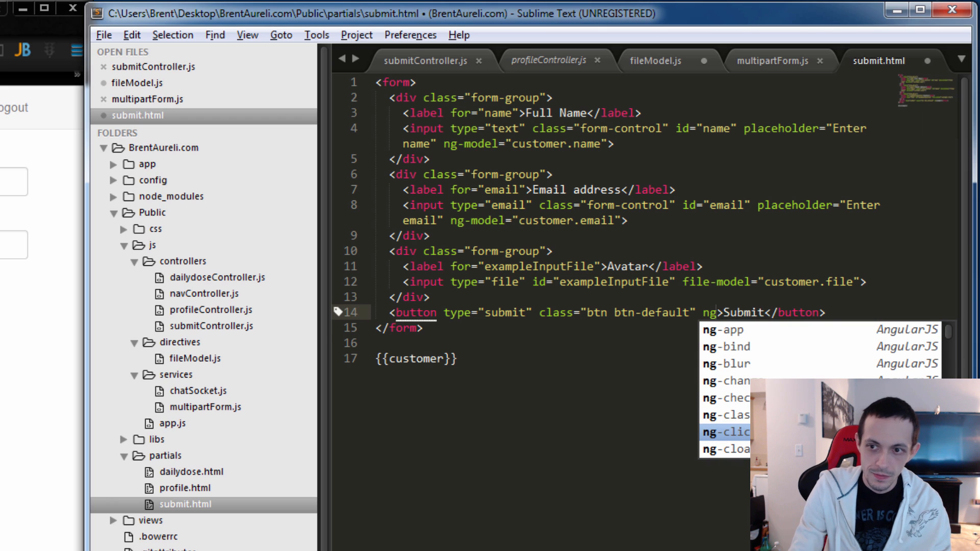
key(Tab)
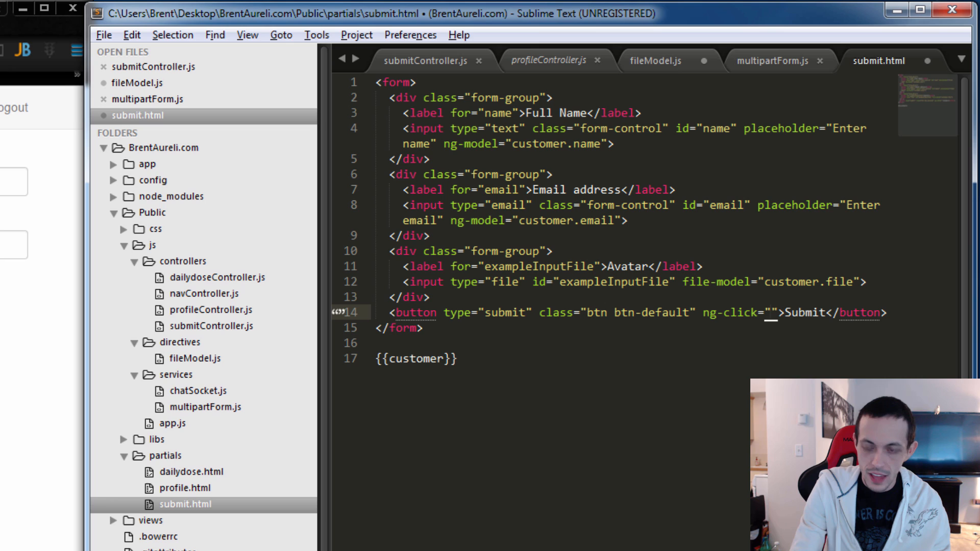
text(Su)
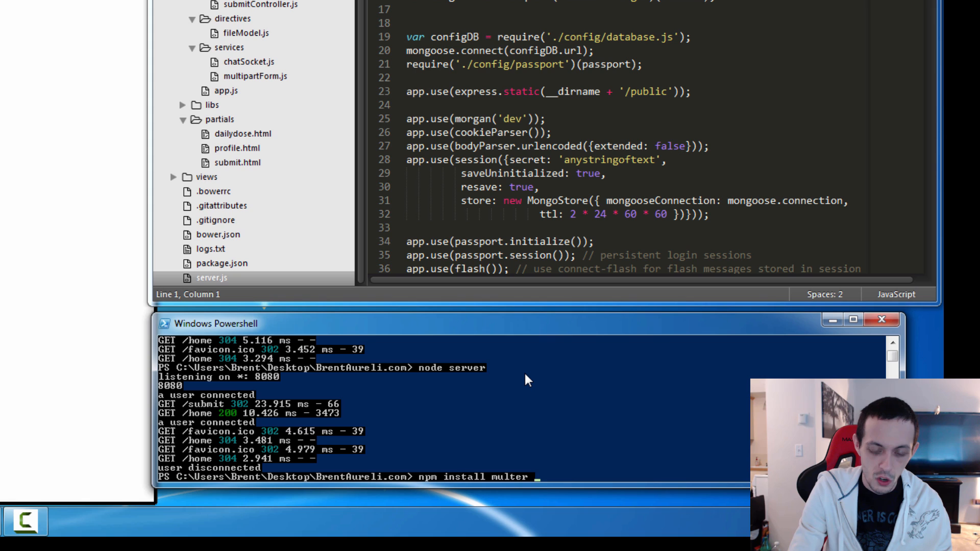
Run npm install multer --save to add multer as a dependency
text(--)
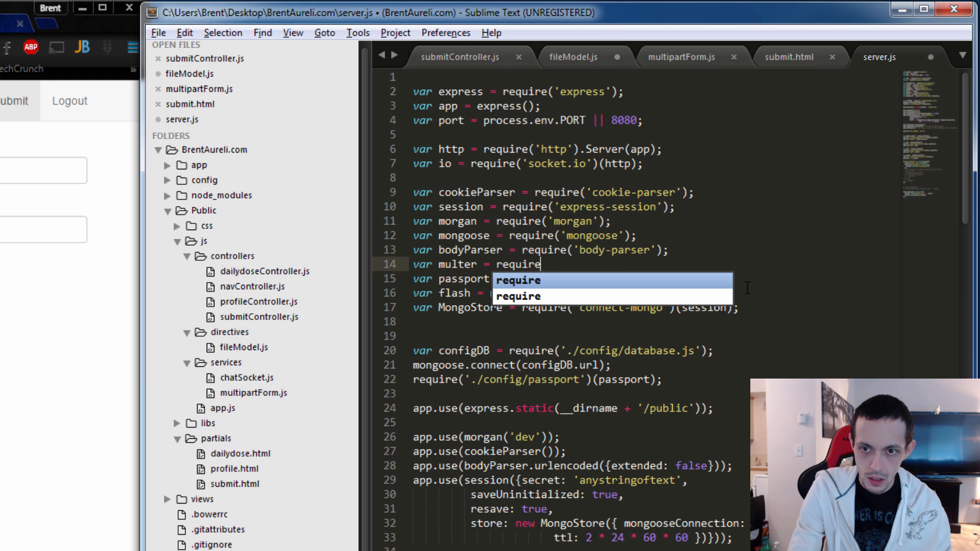
Require multer in server.js and add app.use(multer({dest: './uploads'}))
text(('mult')
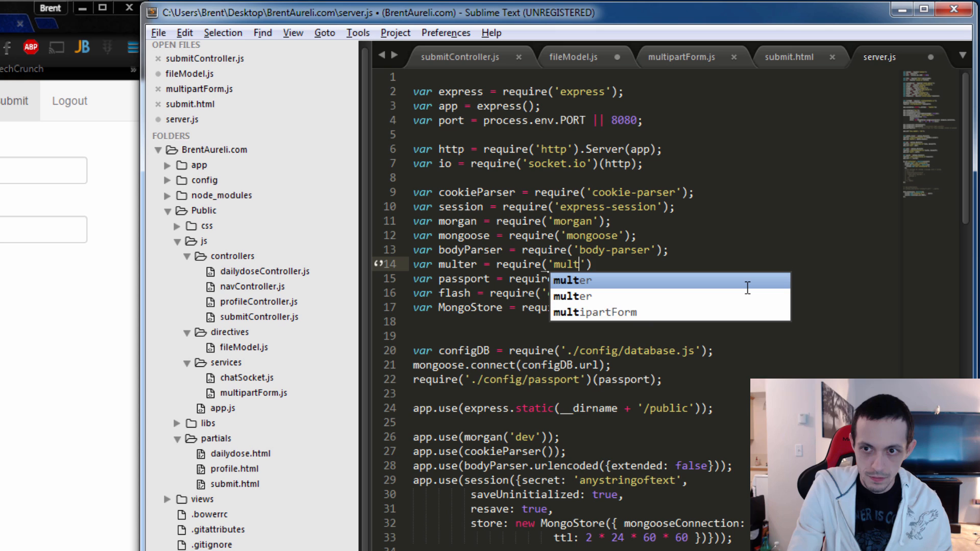
key(Tab)
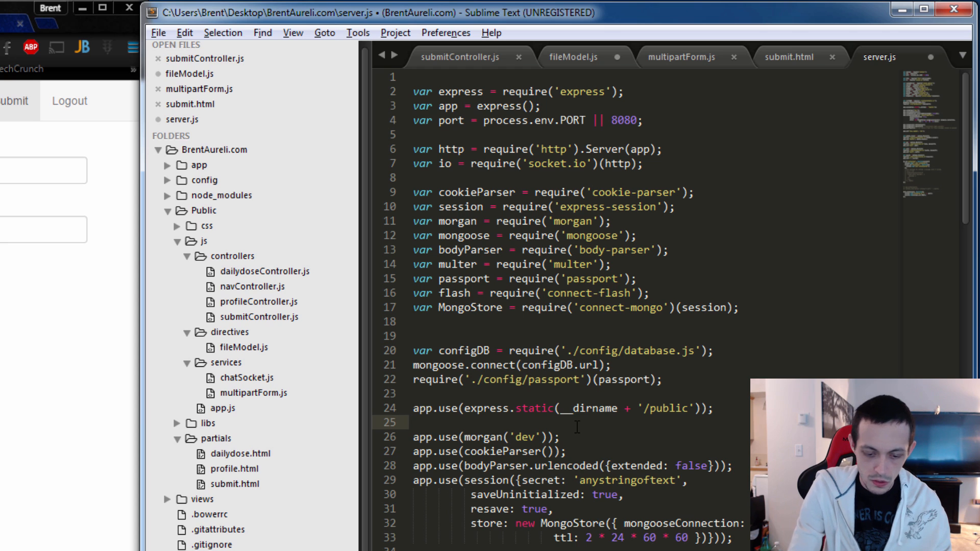
text(app.use)
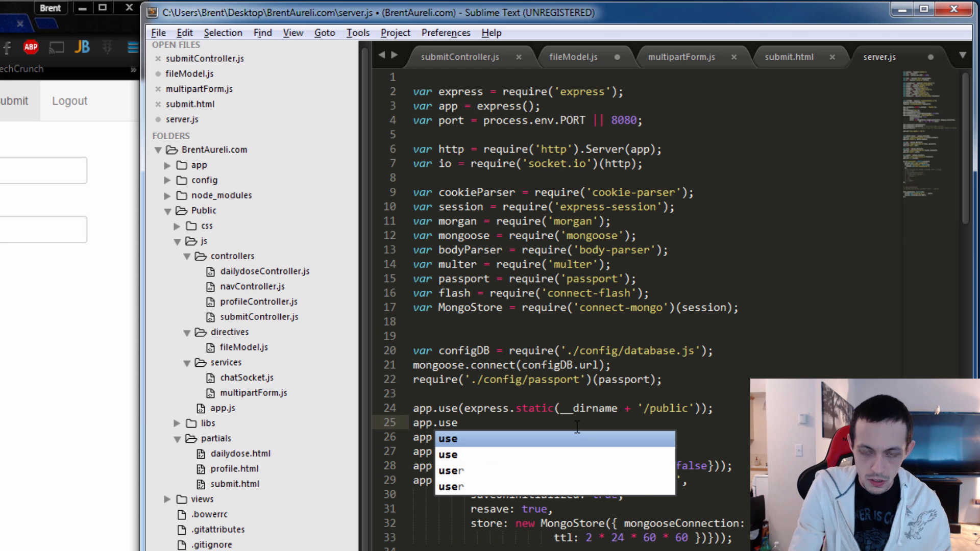
text((multer)
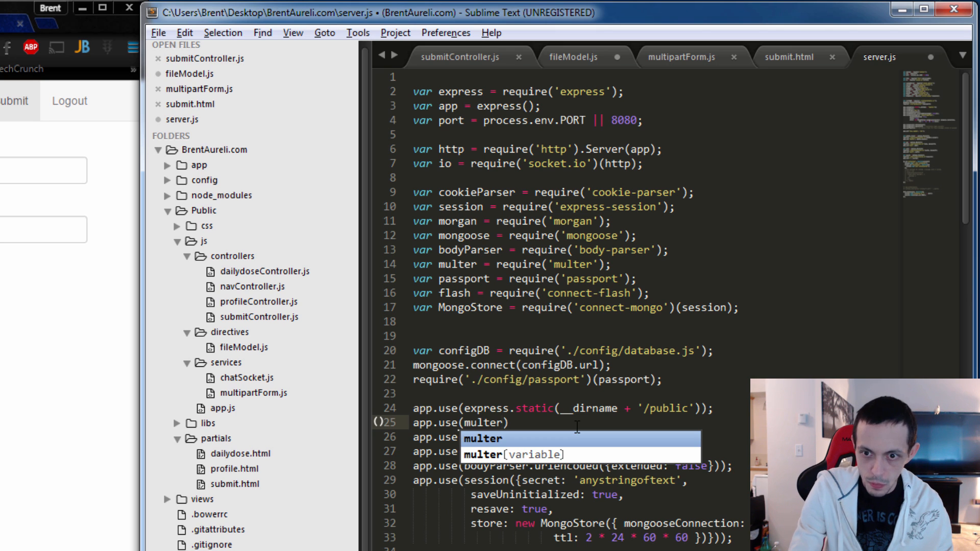
text(({}))
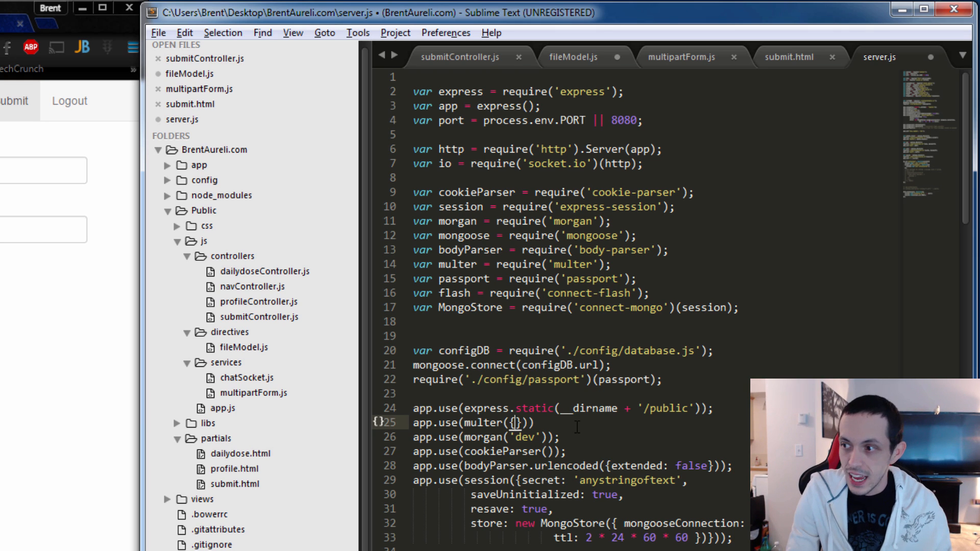
text(dest:)
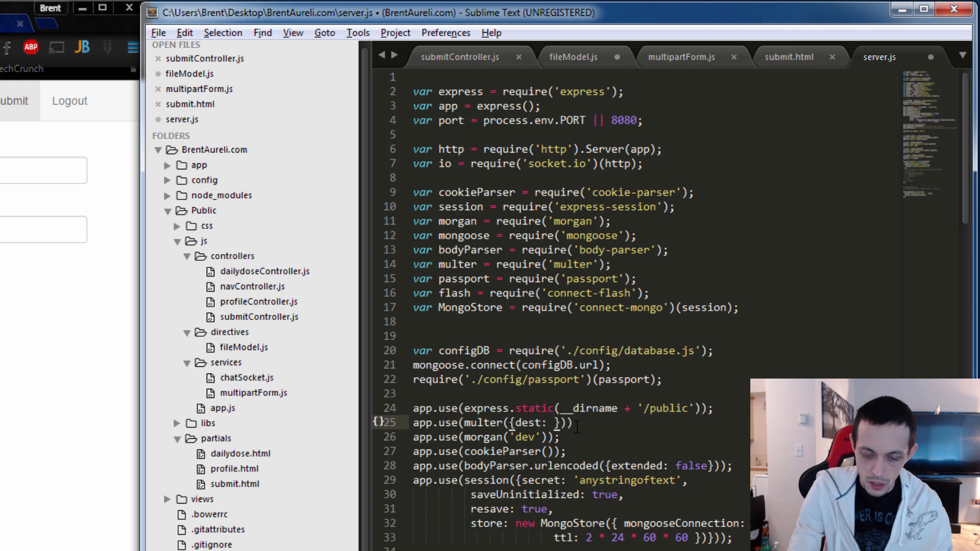
text(./')
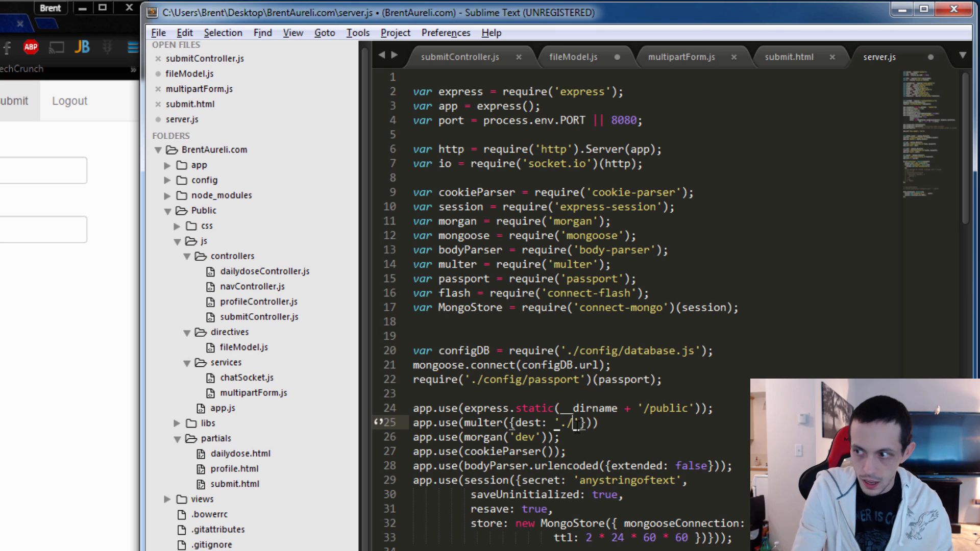
text(uploads)
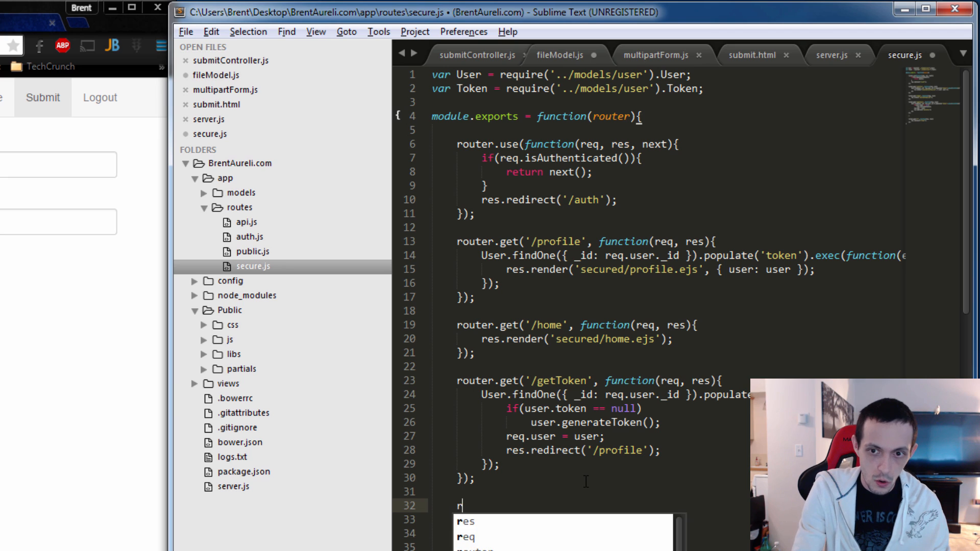
Start a router.post('/upload') handler in secure.js that logs req.body
text(outer)
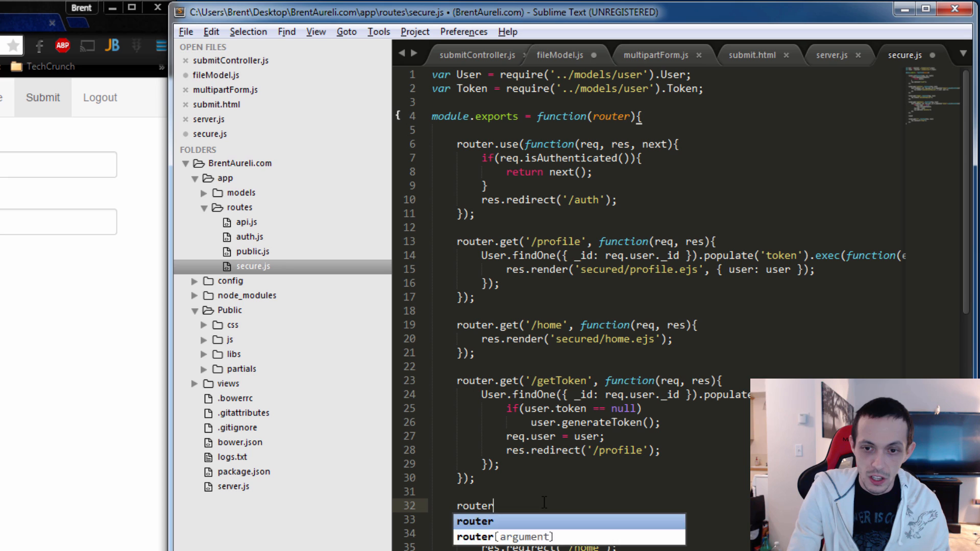
text(.post()
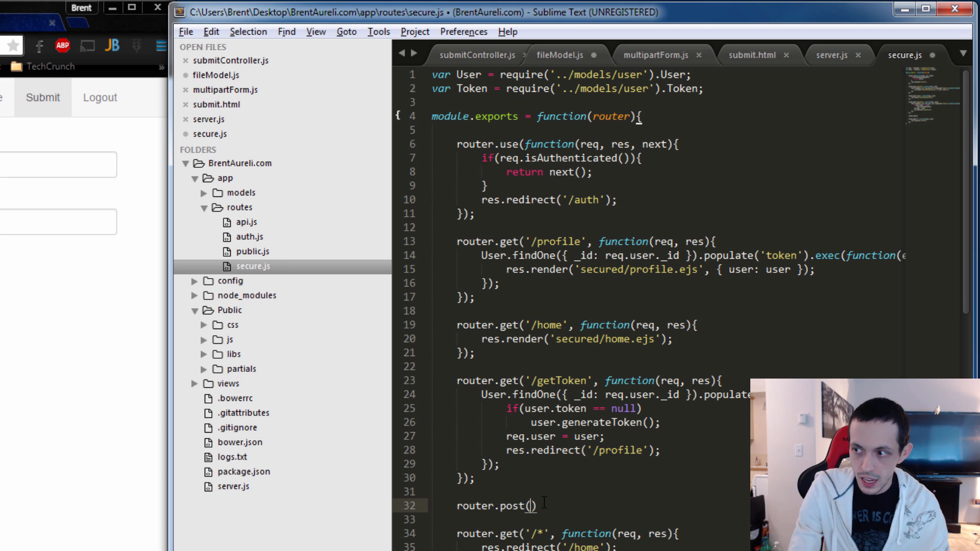
text('/')
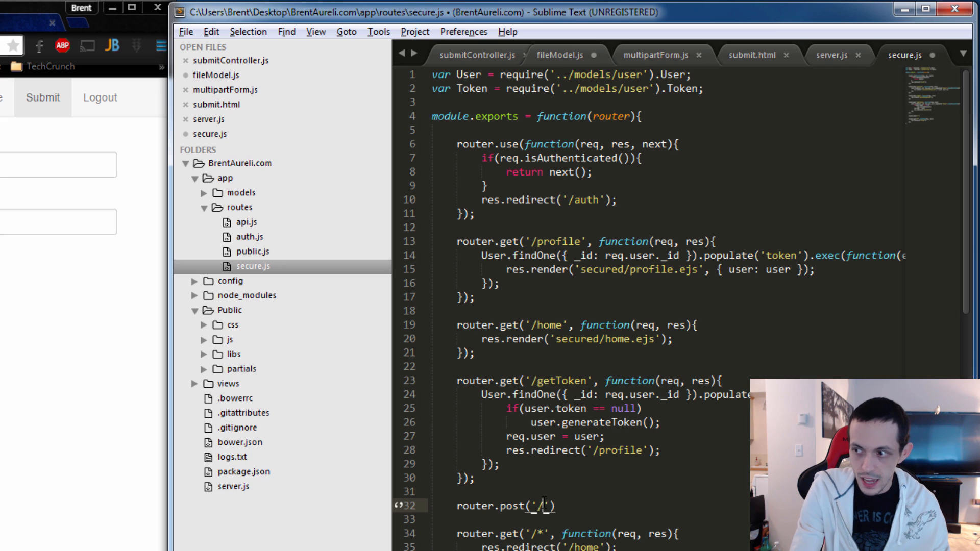
text(upload)
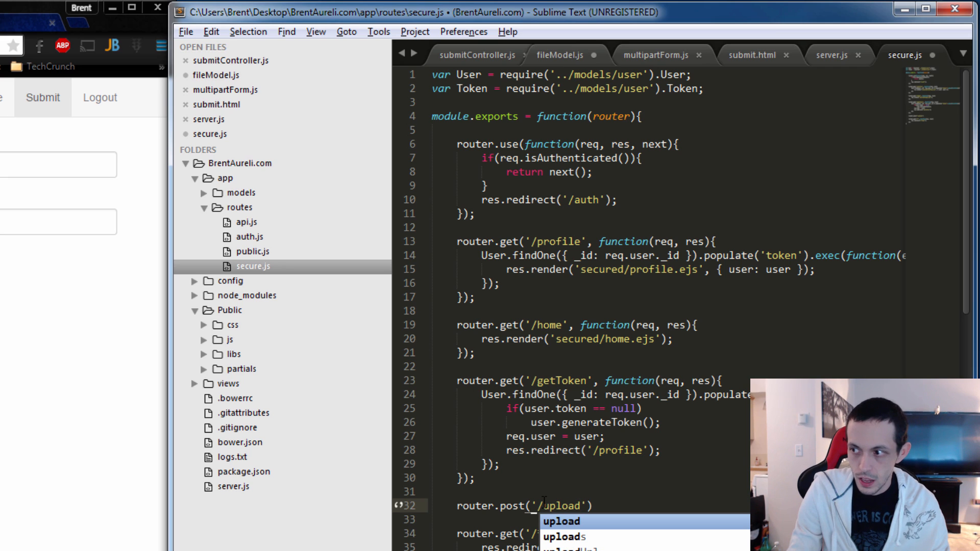
text(, function(req, res)
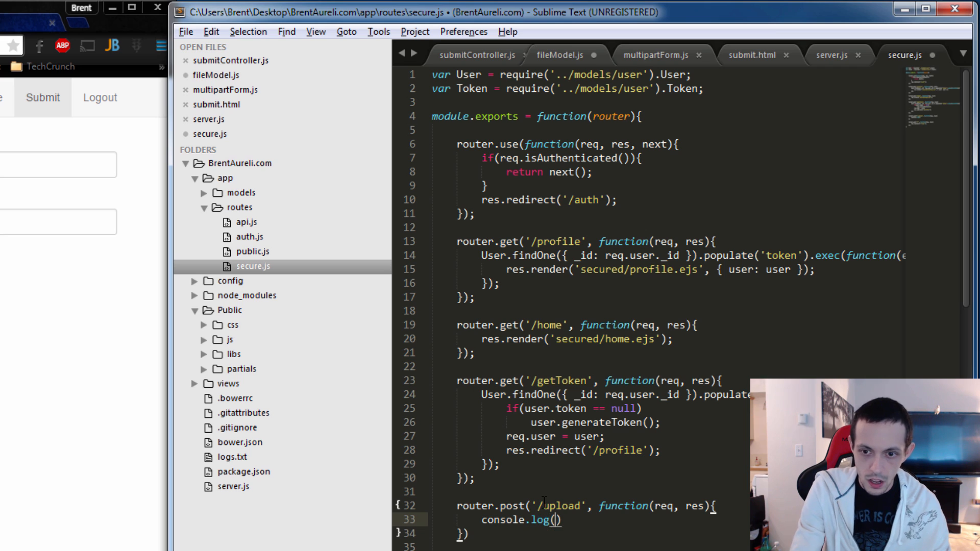
text(req.b)
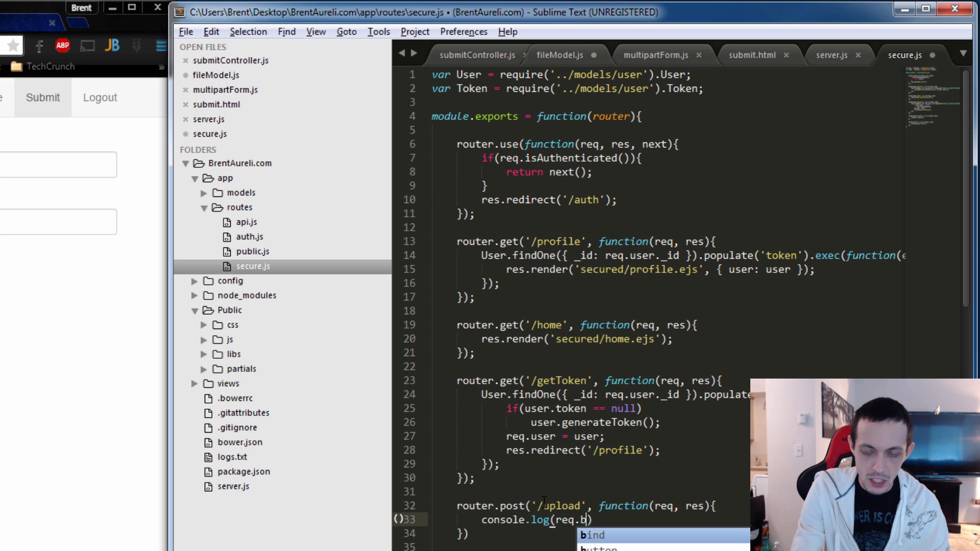
text(ody)
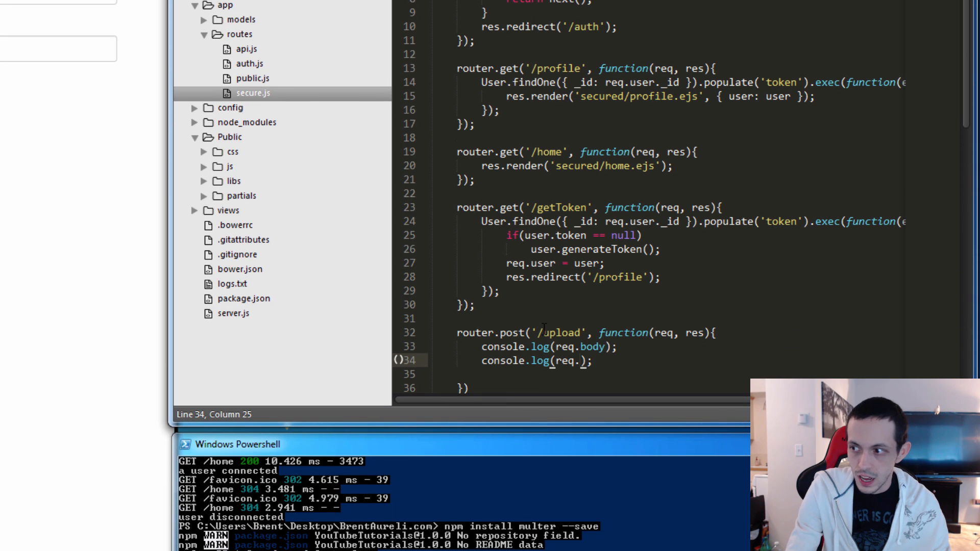
Log req.files, respond with res.json({success: true}), and save secure.js
text(files)
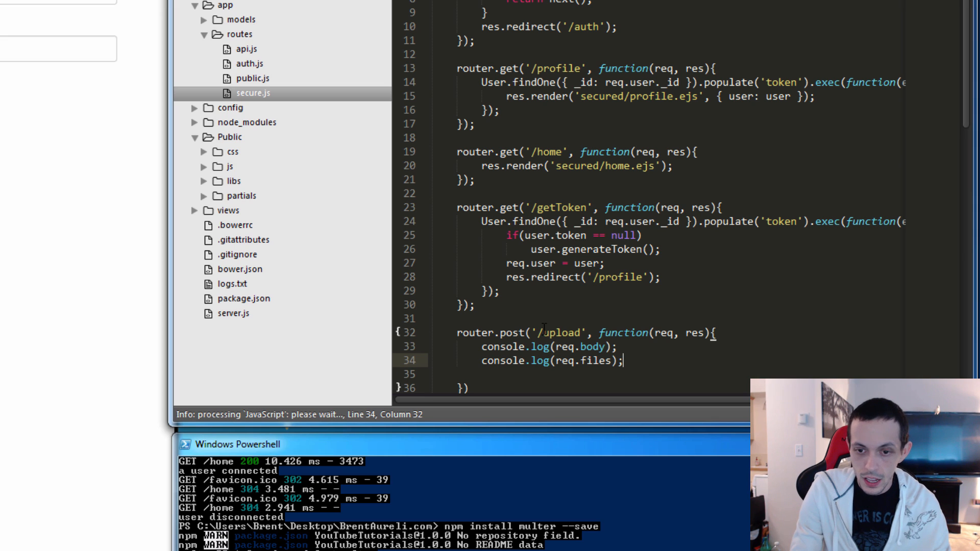
text(res.)
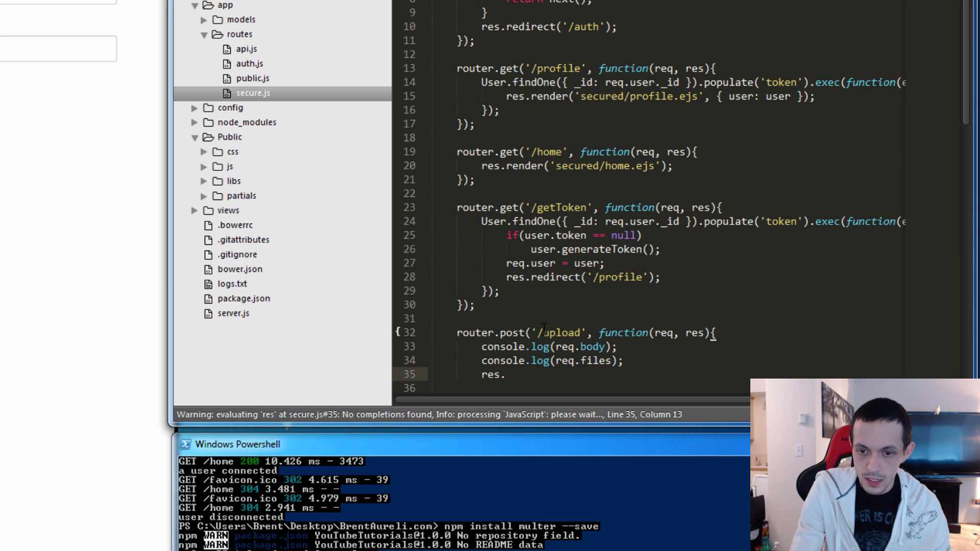
text(json({}))
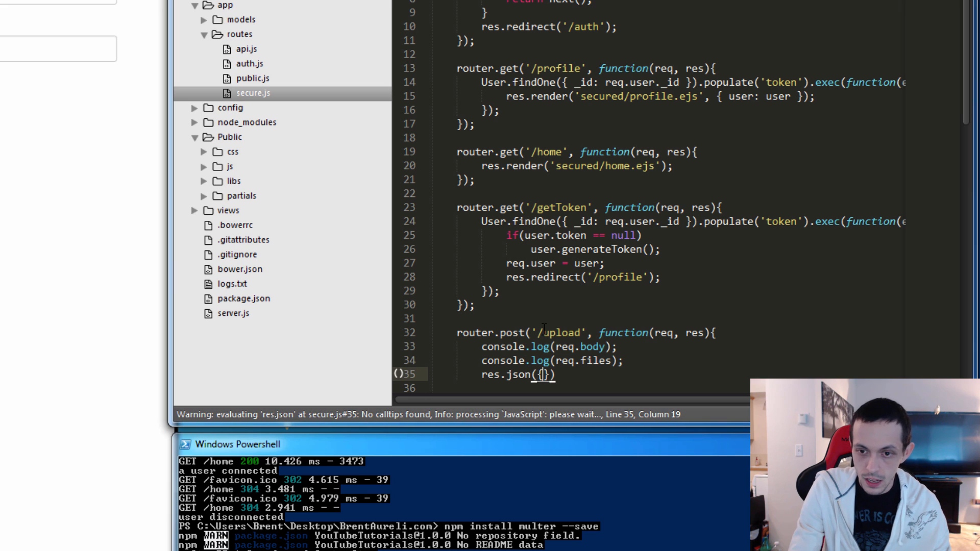
text(success)
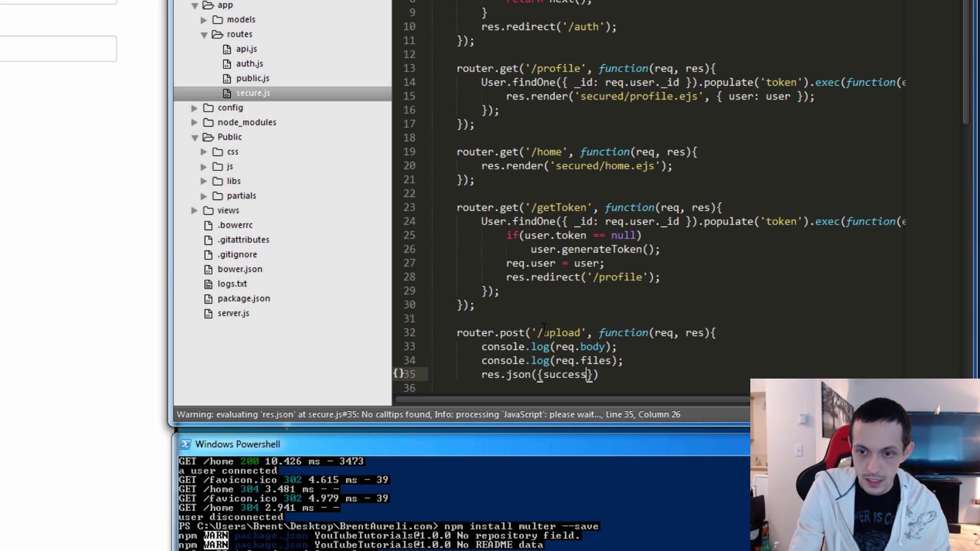
text(: true)
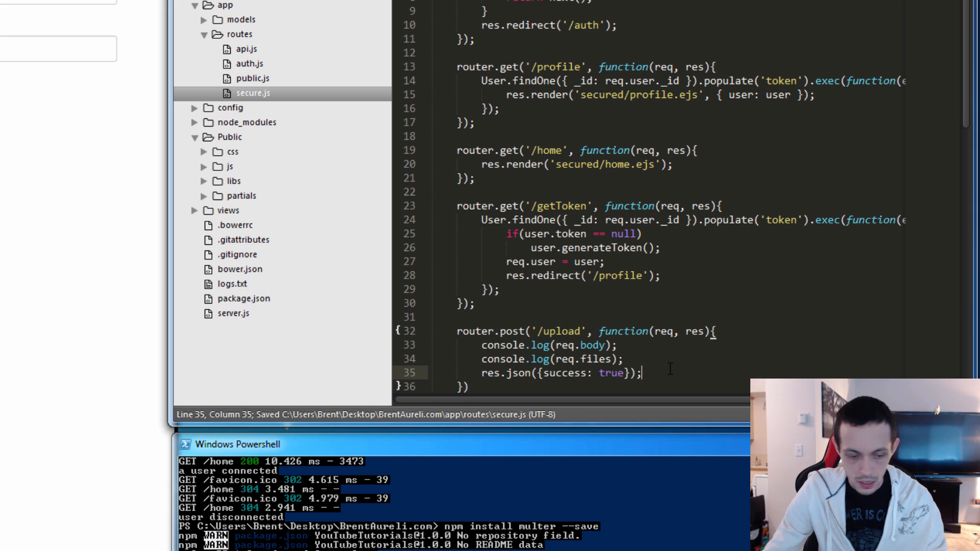
text(;)
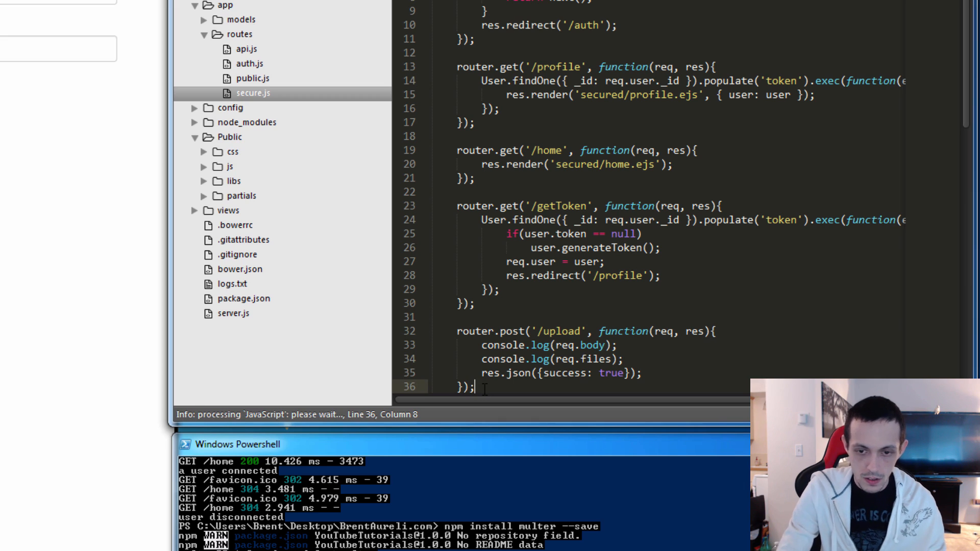
key(ctrl+s)
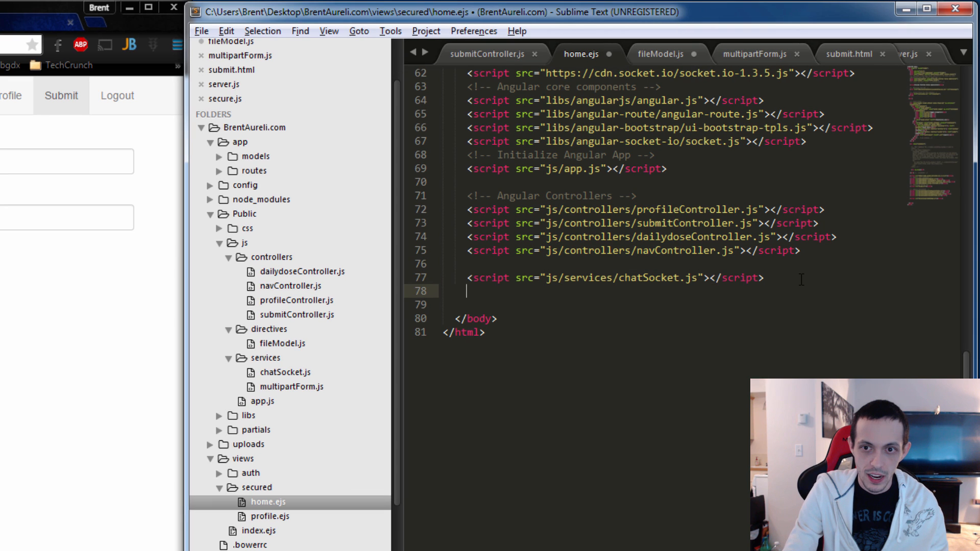
Add script tags for services/multipartForm.js and directives/fileModel.js to home.ejs
text(<script src="js/services/chatSocket.js"></script>)
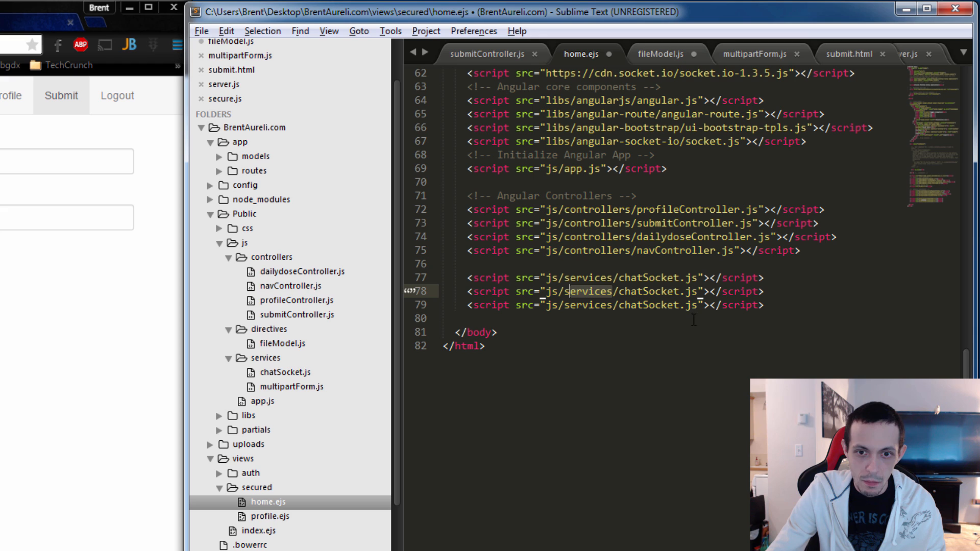
double_click(648, 291)
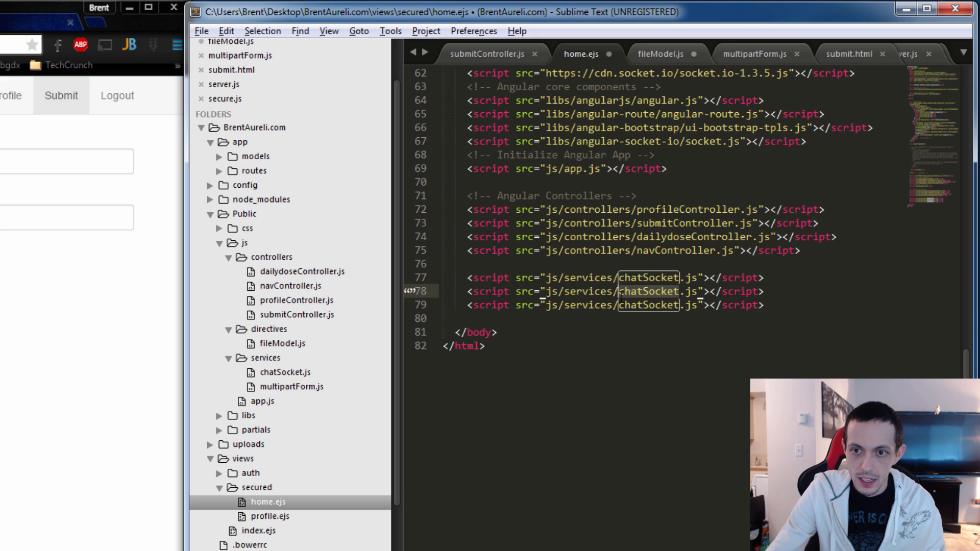
text(multipartForm)
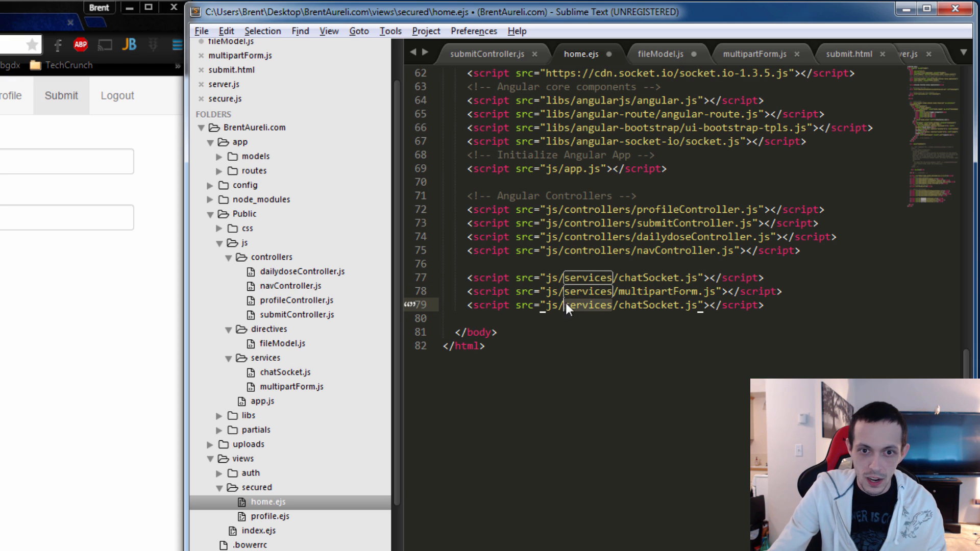
text(dire)
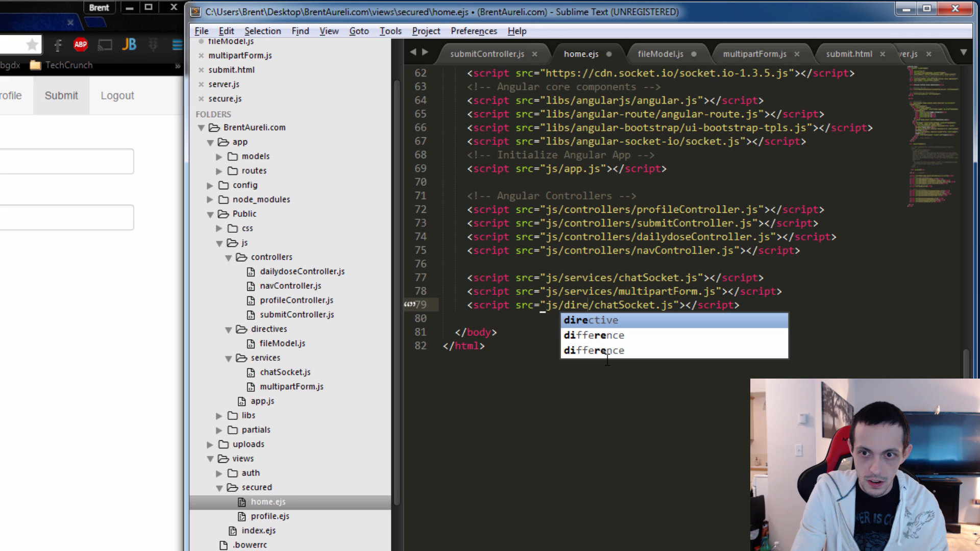
key(Tab)
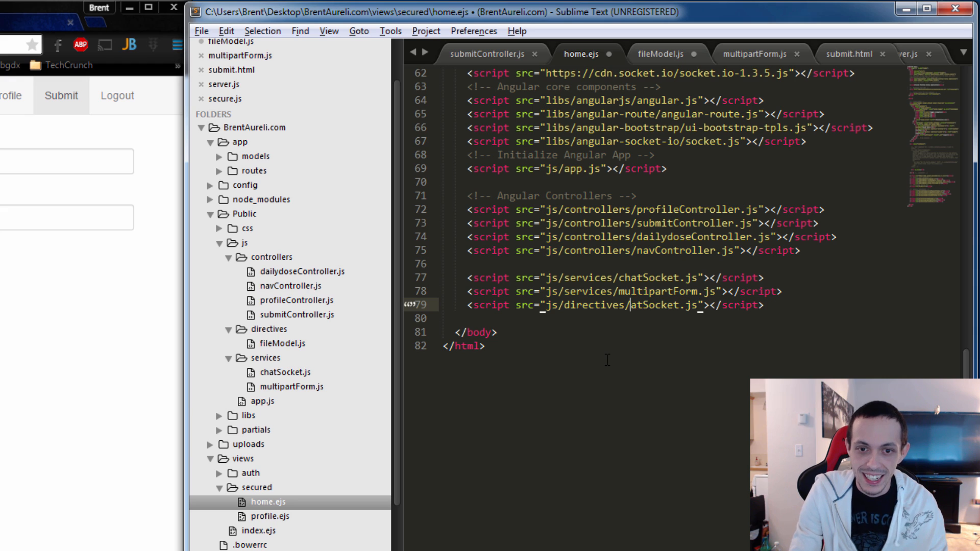
text(fileMod)
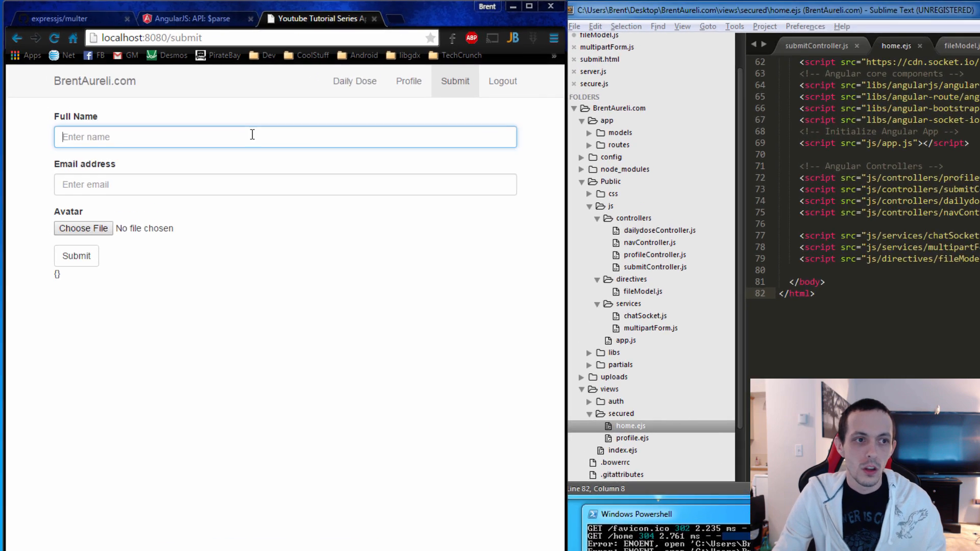
text(Brent Aureli)
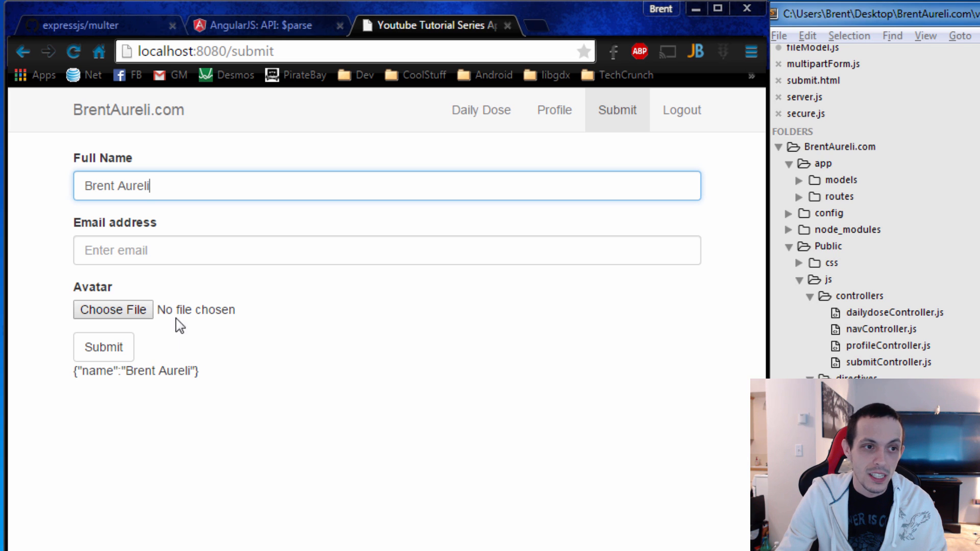
click(386, 265)
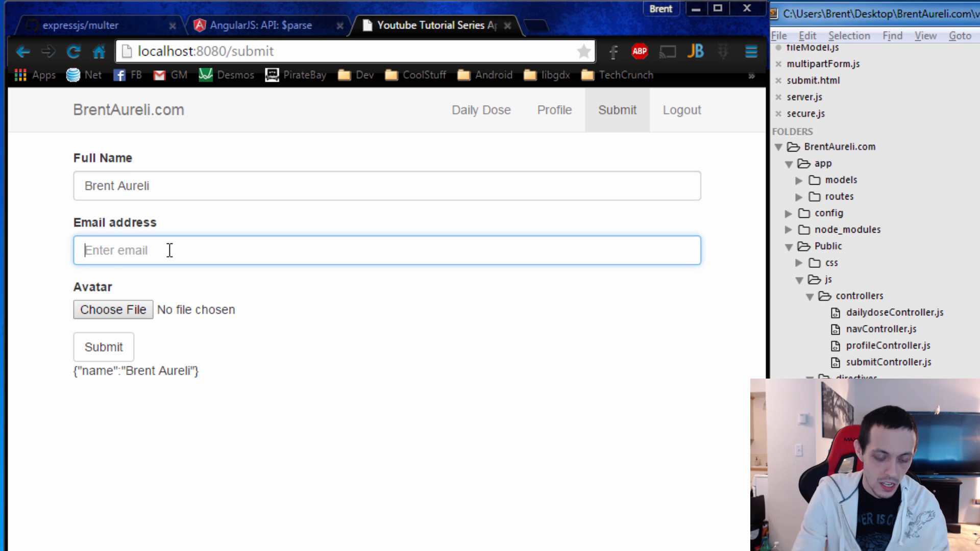
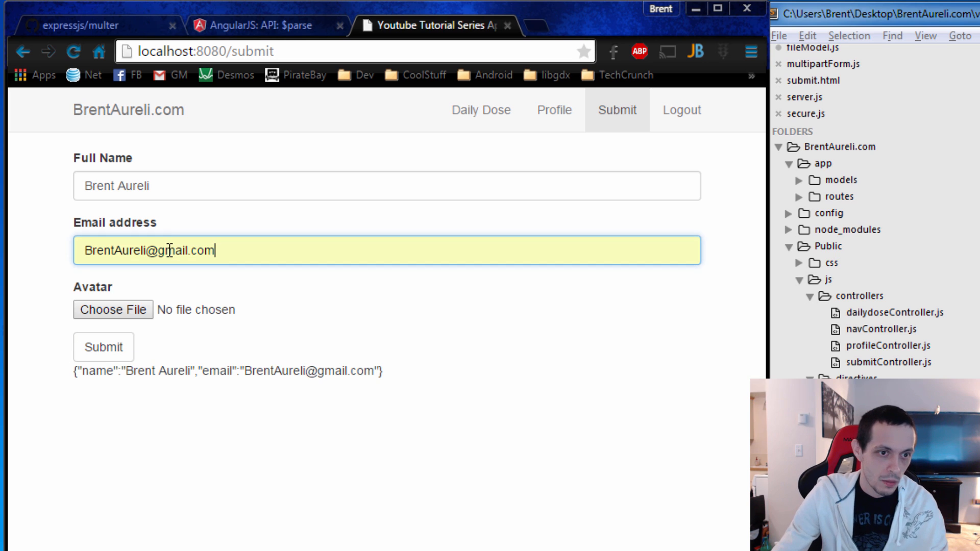
click(112, 310)
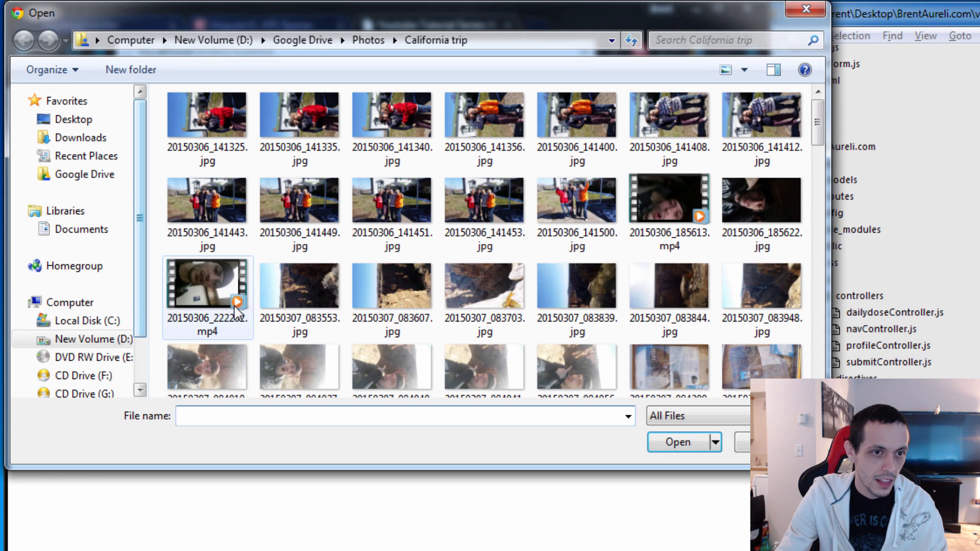
click(762, 201)
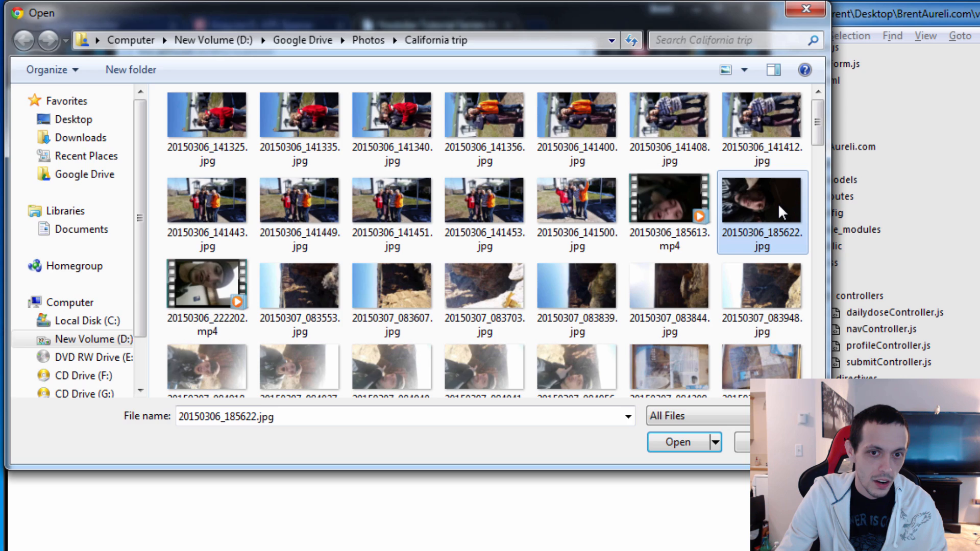
click(678, 442)
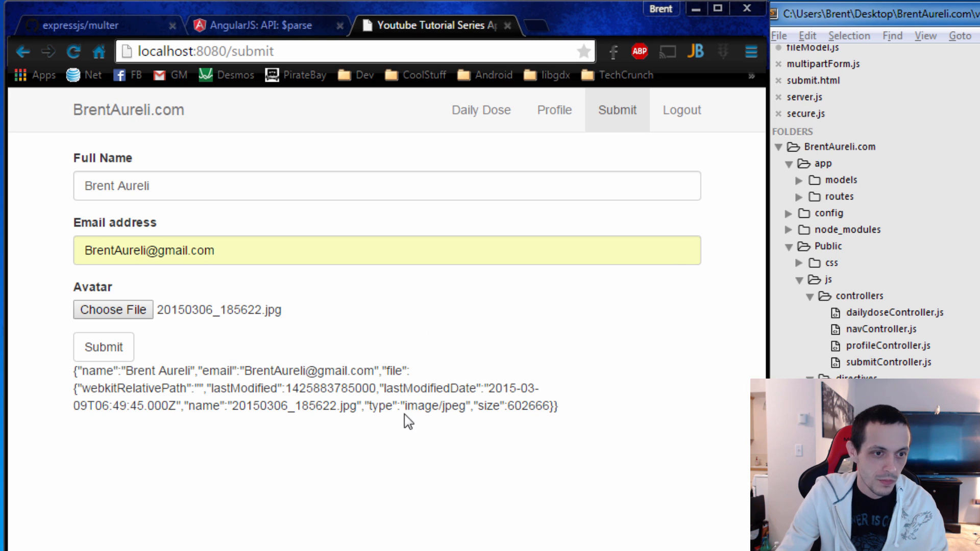
mouse_move(433, 423)
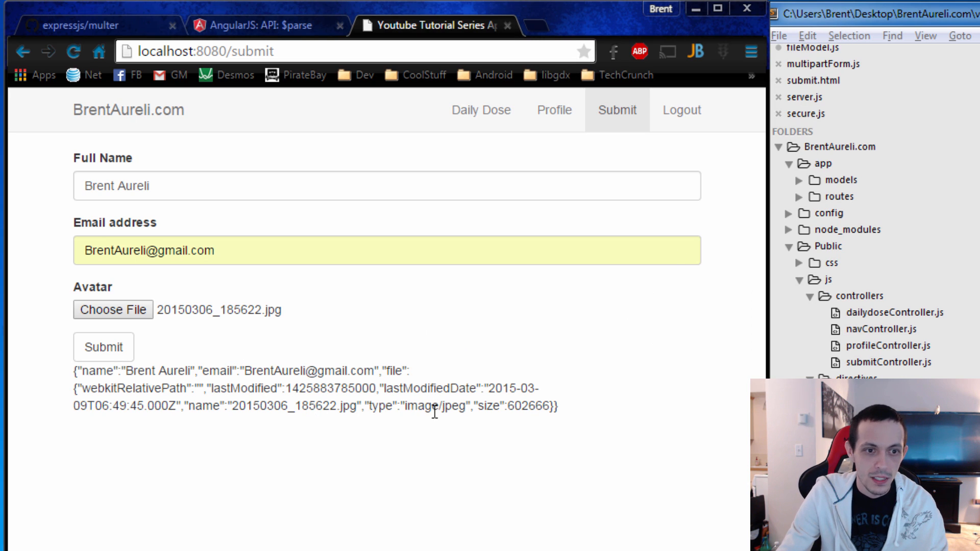
mouse_move(572, 470)
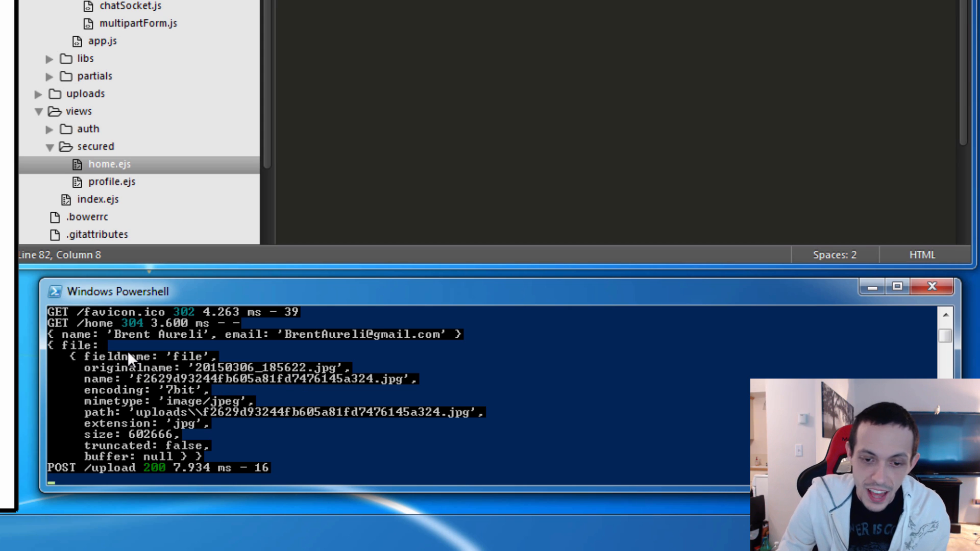
mouse_move(98, 346)
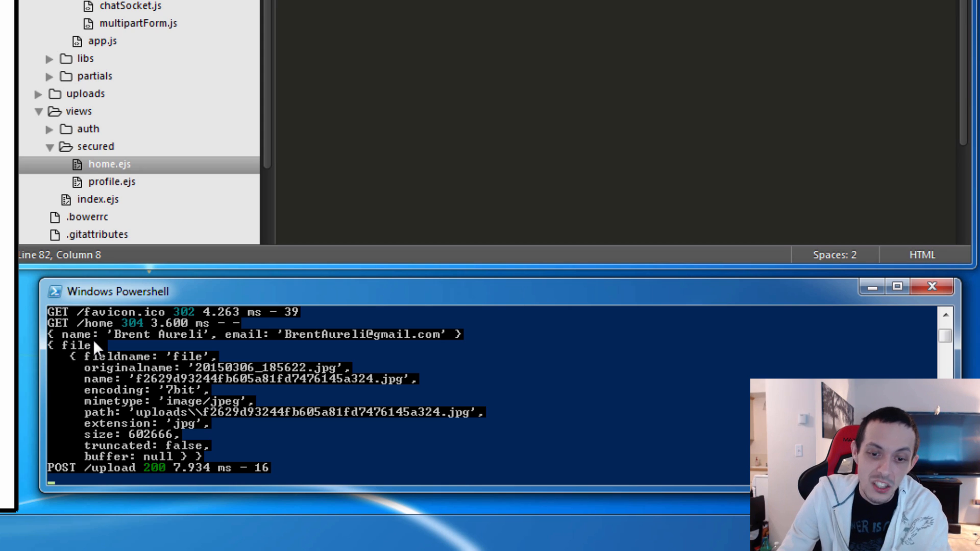
mouse_move(289, 348)
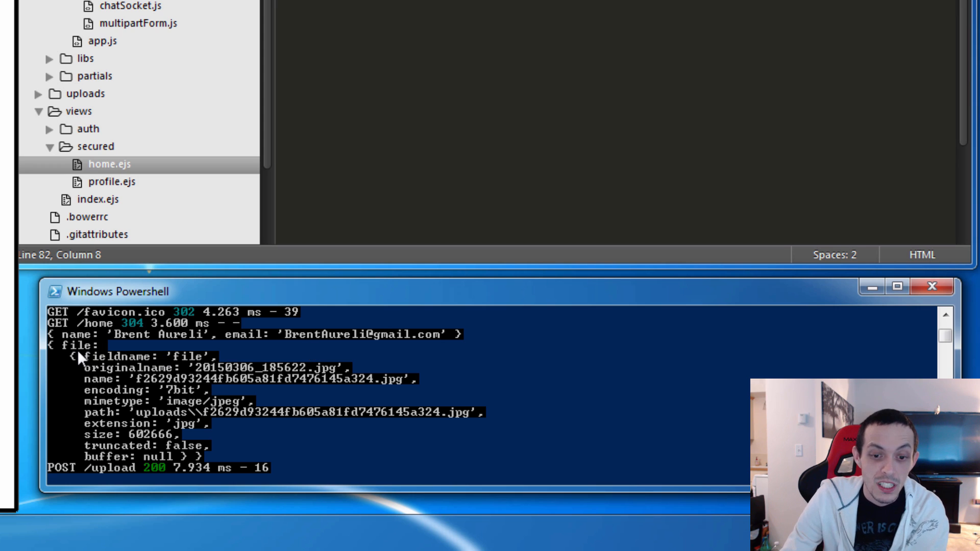
mouse_move(242, 452)
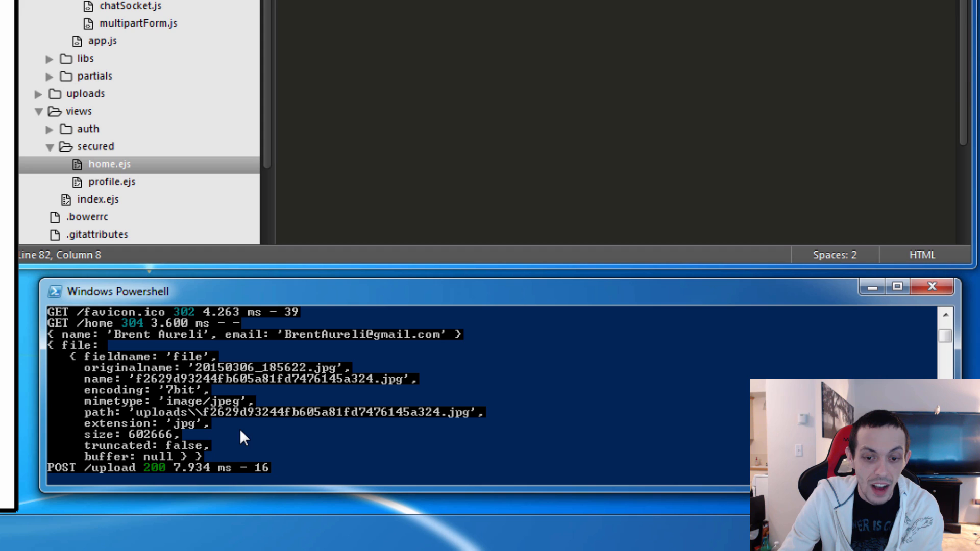
mouse_move(162, 392)
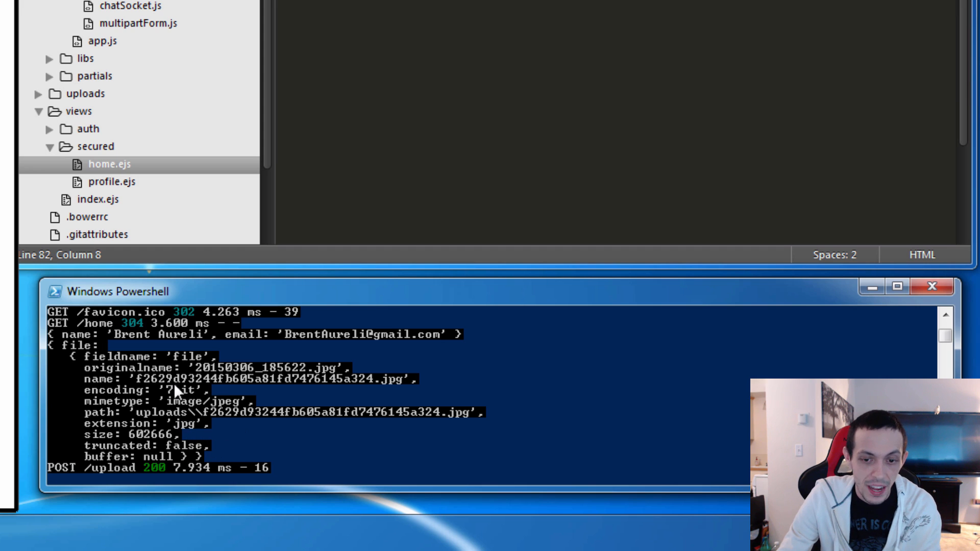
mouse_move(198, 422)
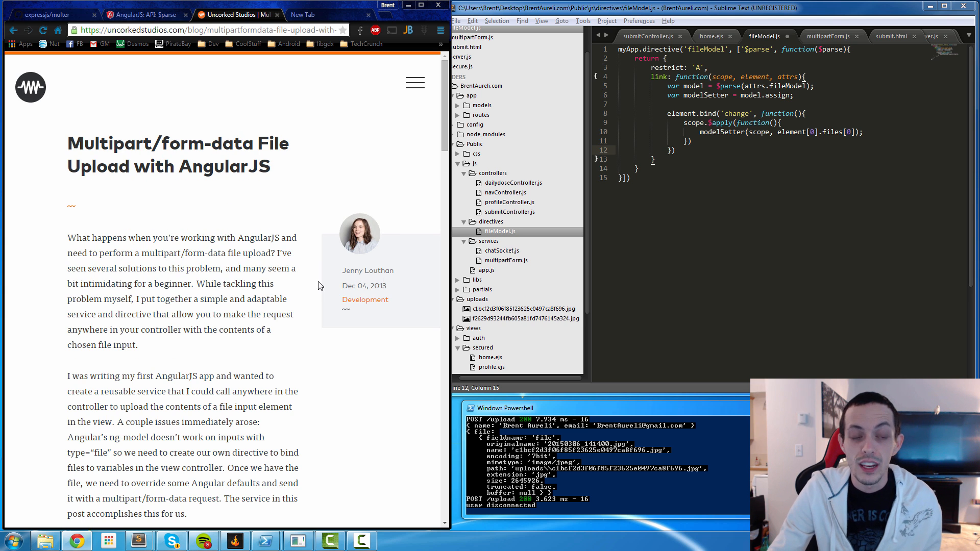
Scroll through the blog article's fileModel directive and fileUpload service code
scroll(down, 3)
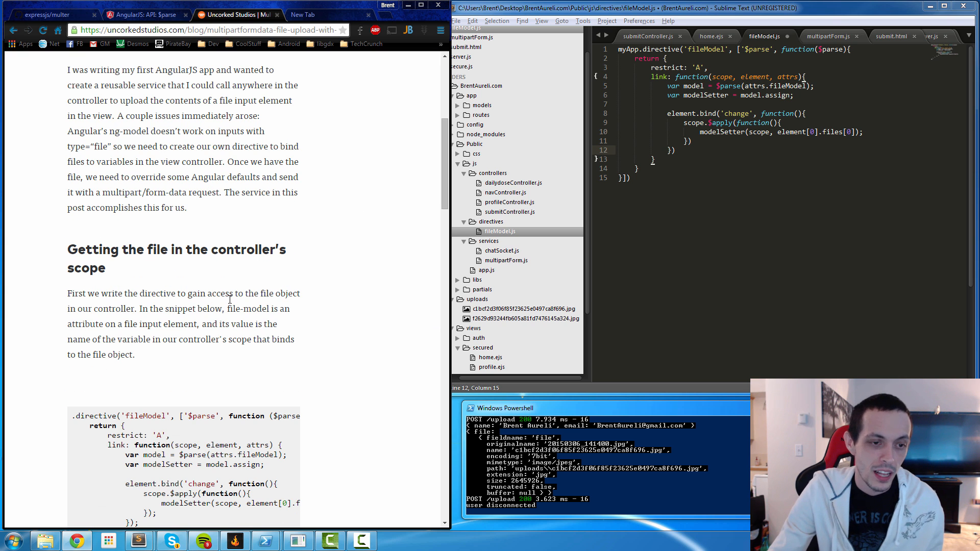
scroll(down, 3)
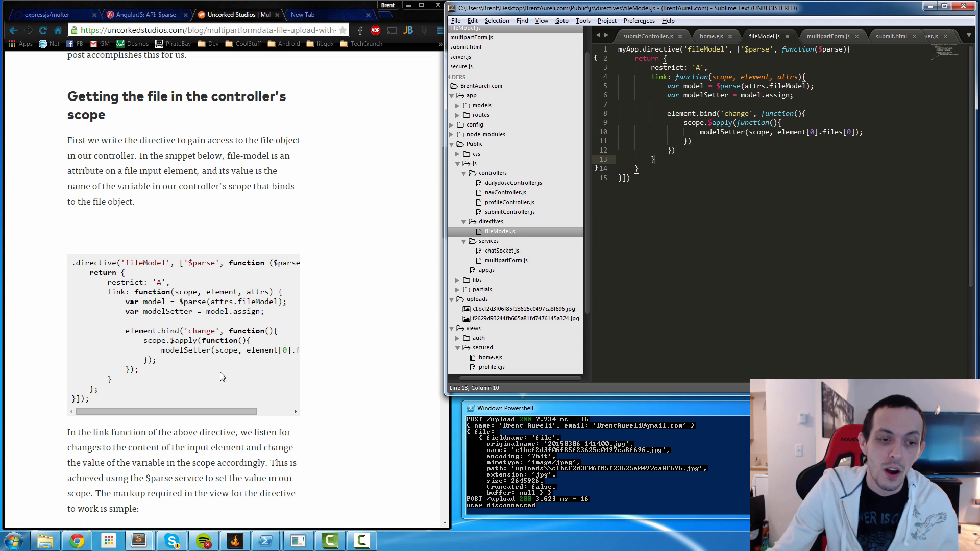
scroll(down, 3)
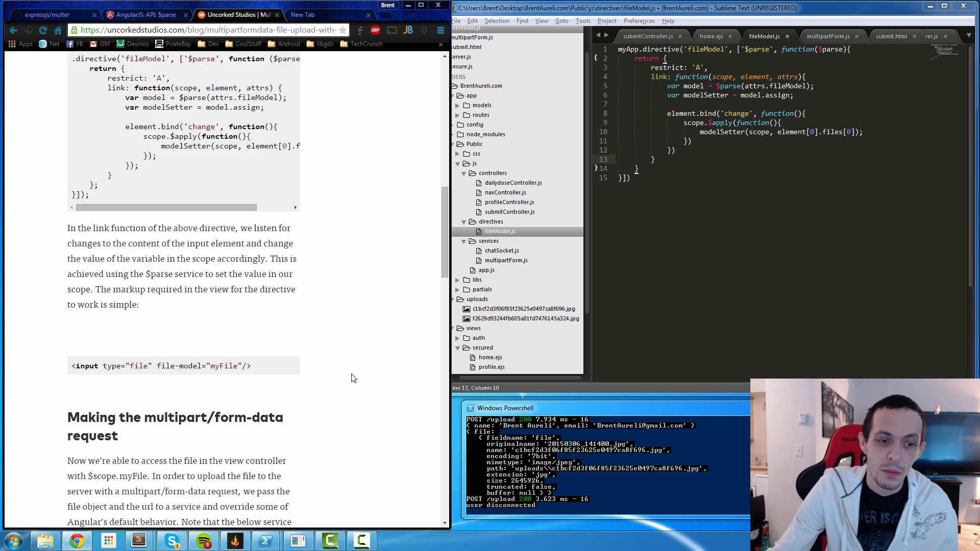
scroll(down, 3)
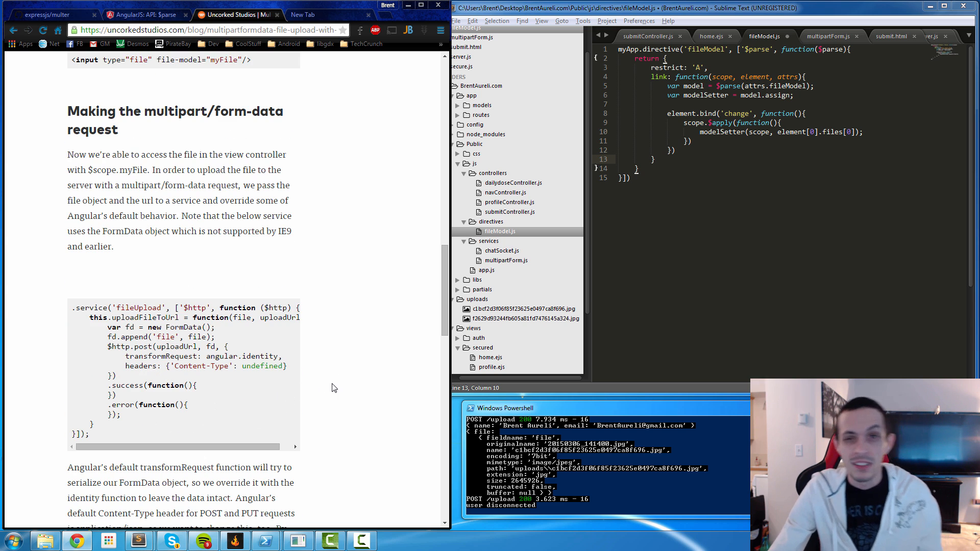
mouse_move(299, 382)
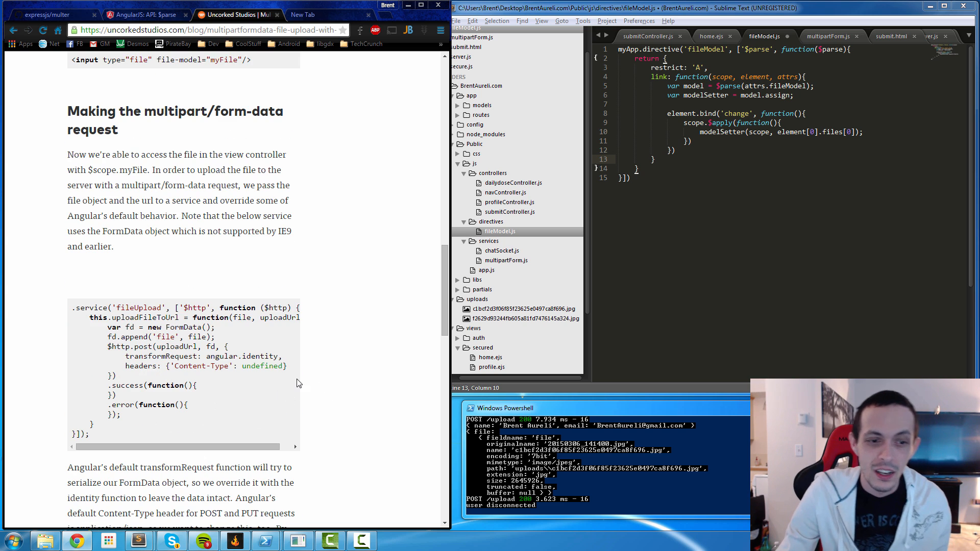